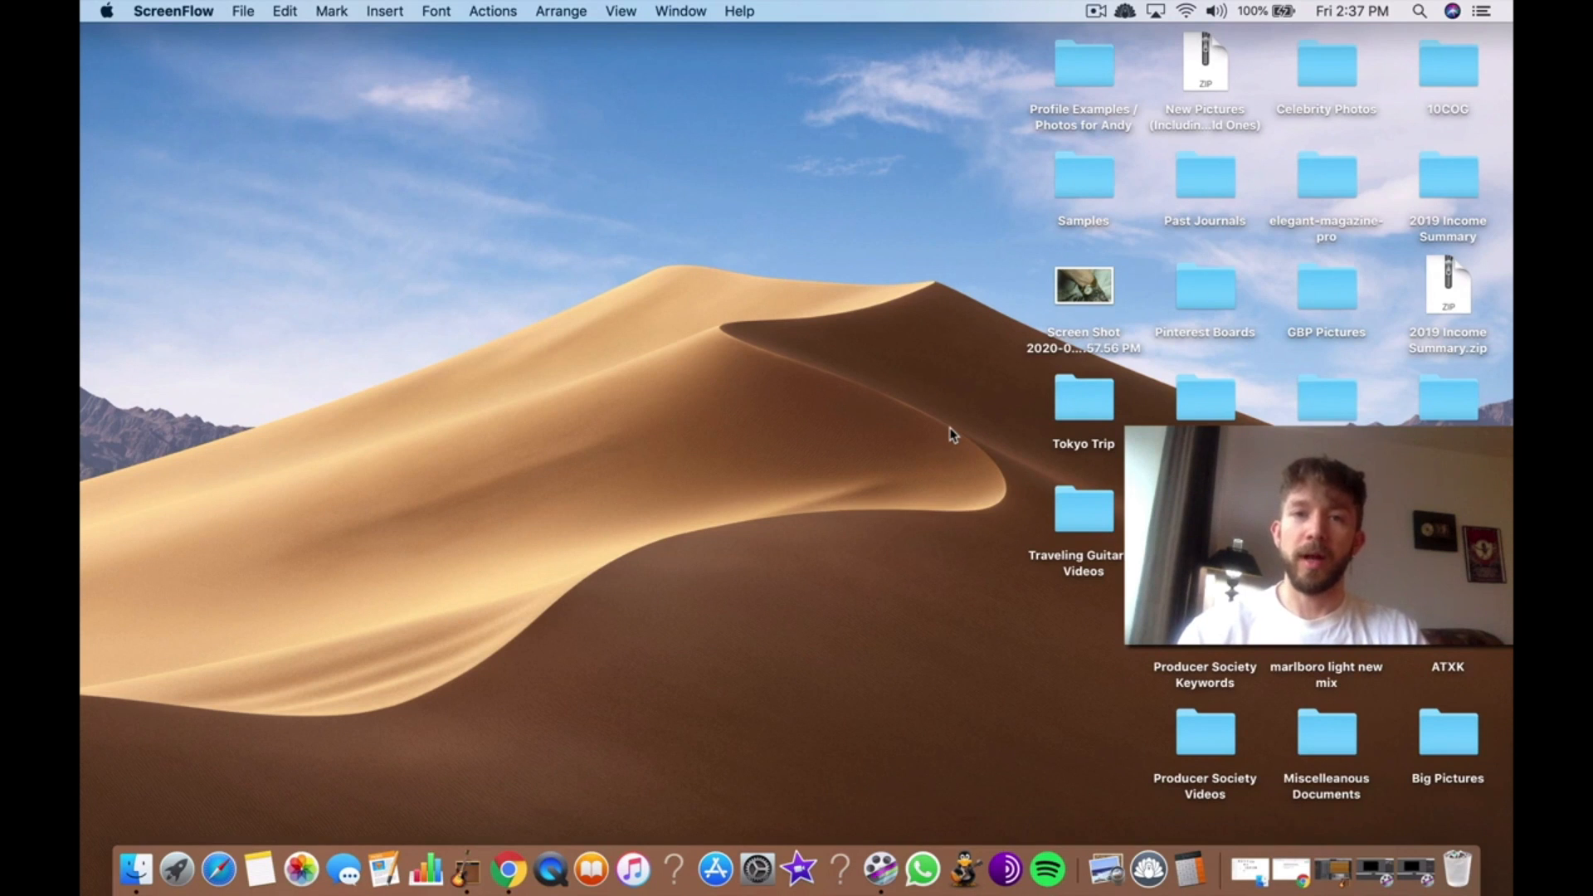
{"action": "mouse_move", "coordinate": [507, 871]}
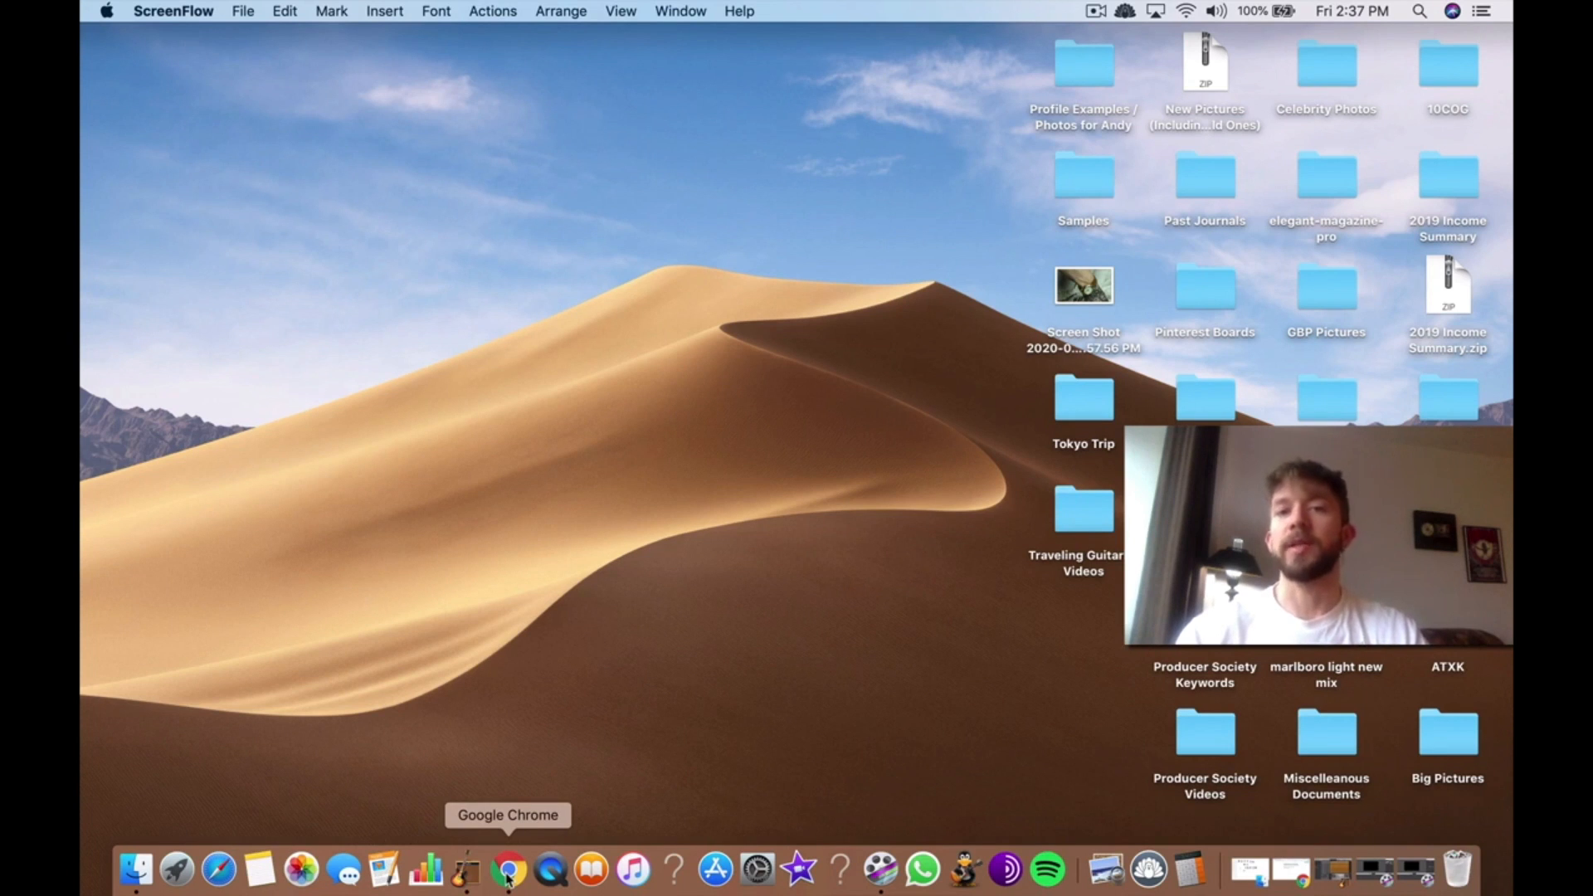
{"action": "mouse_move", "coordinate": [591, 867]}
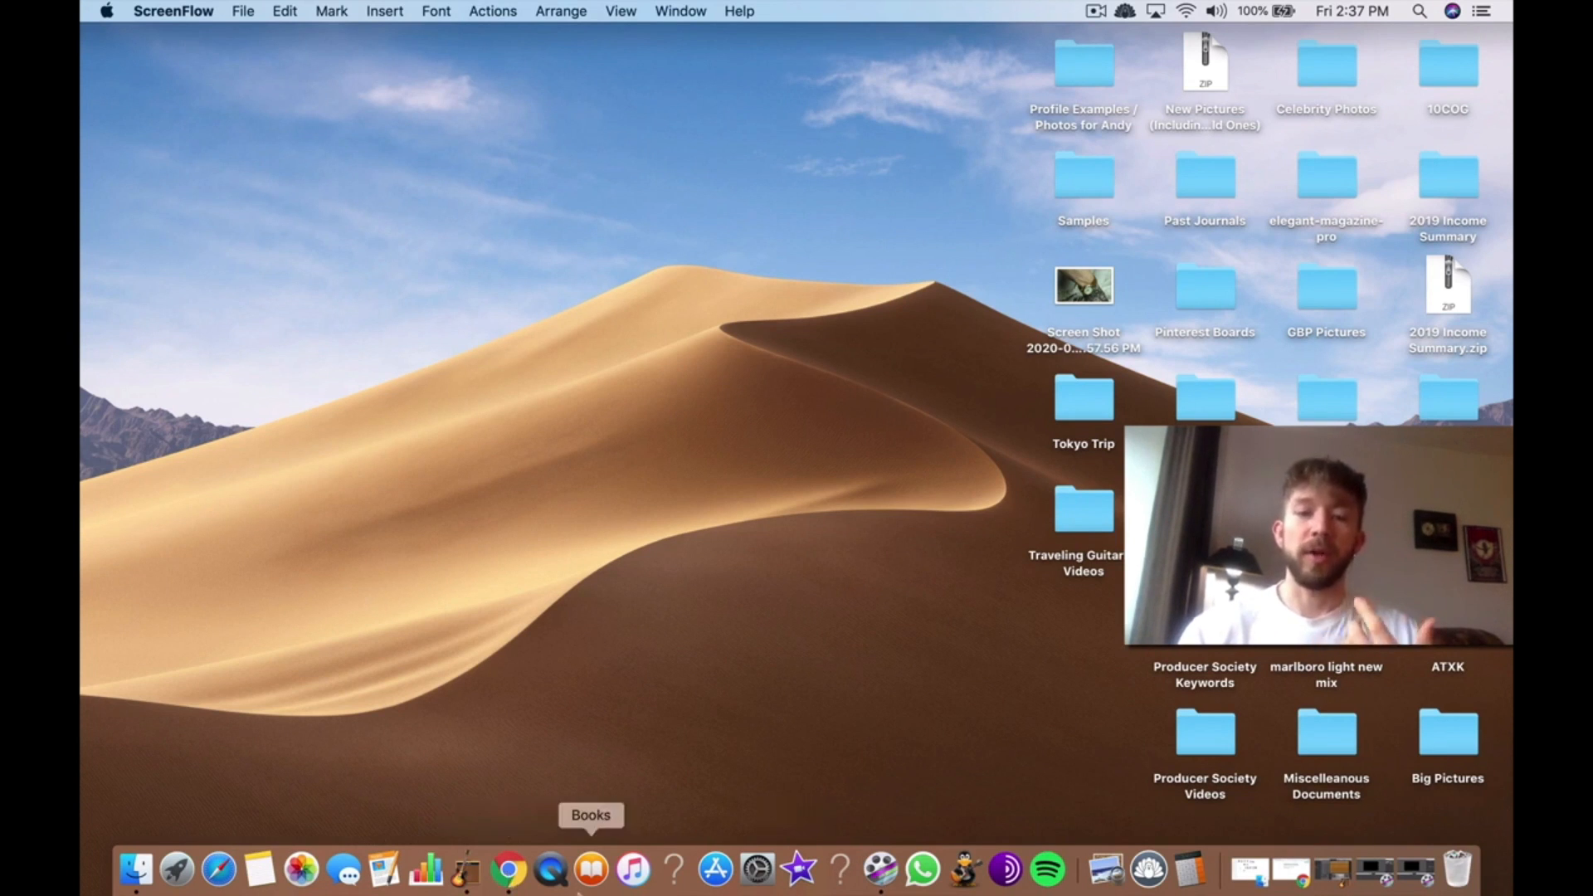
Step: Bring Chrome forward and switch to the 'Melodyne 4 – The Best Autotune' blog post tab
{"action": "left_click", "coordinate": [520, 868]}
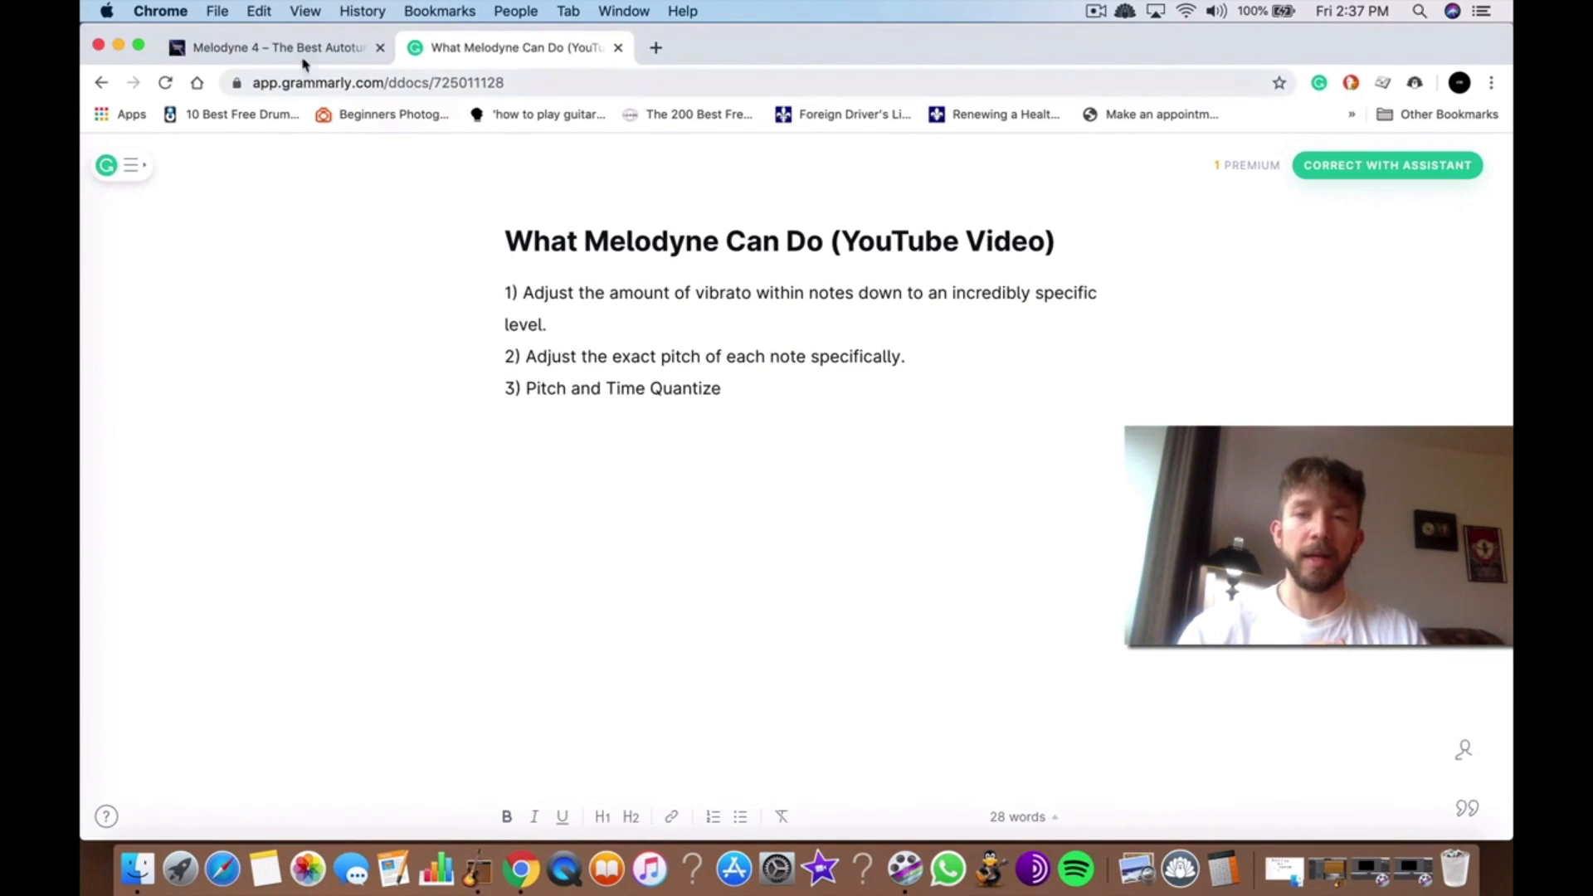
{"action": "left_click", "coordinate": [273, 47]}
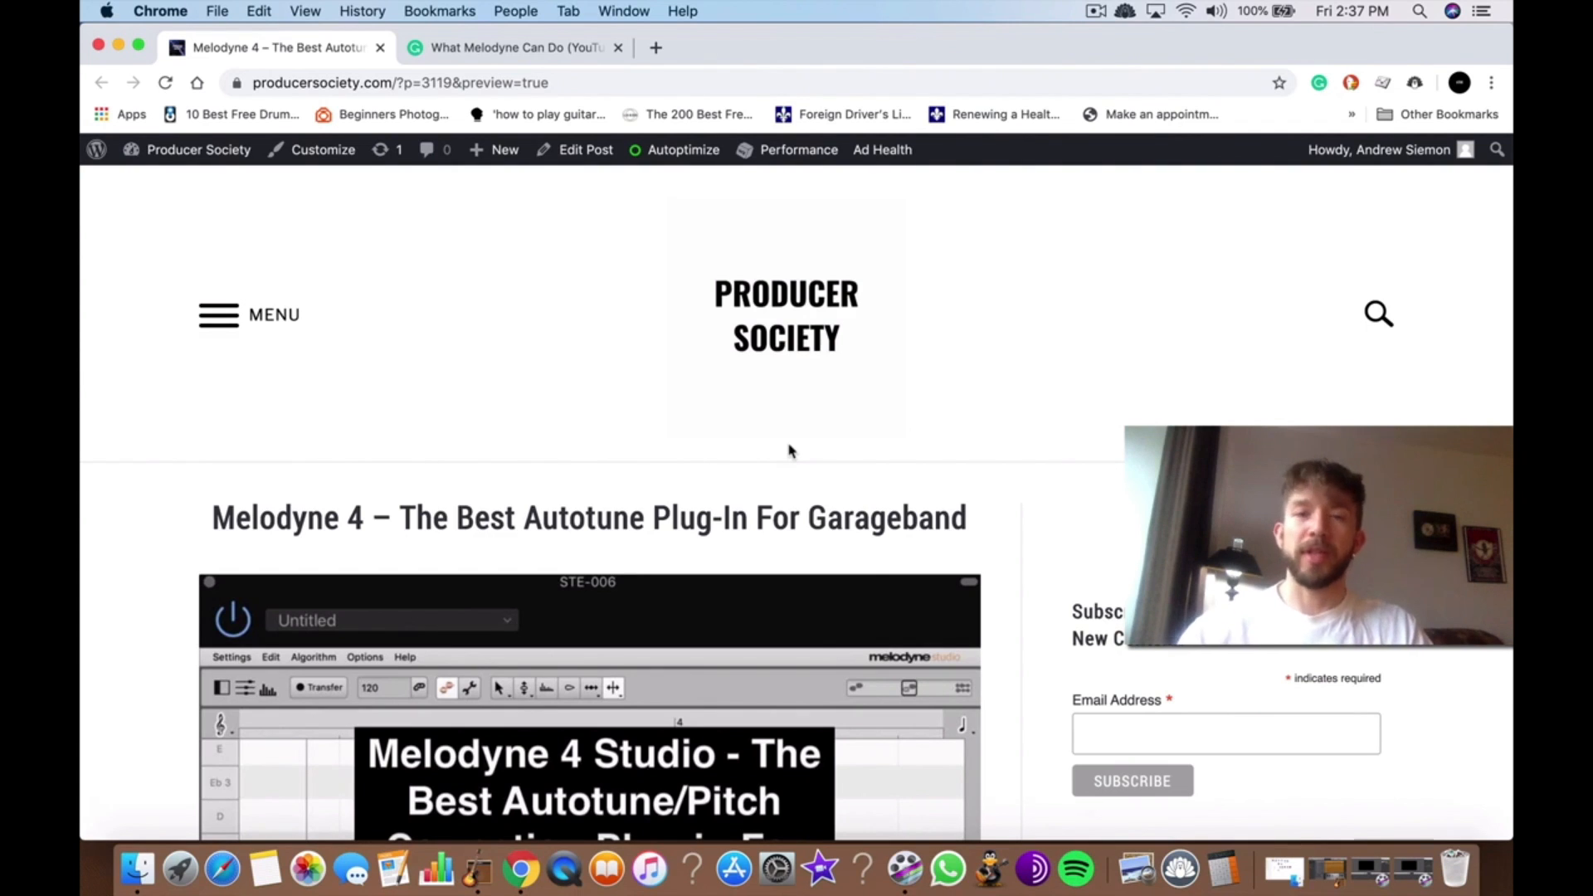
Step: Scroll the post to its header graphic, then switch to the 'What Melodyne Can Do' notes tab
{"action": "scroll", "scroll_direction": "down", "scroll_amount": 3}
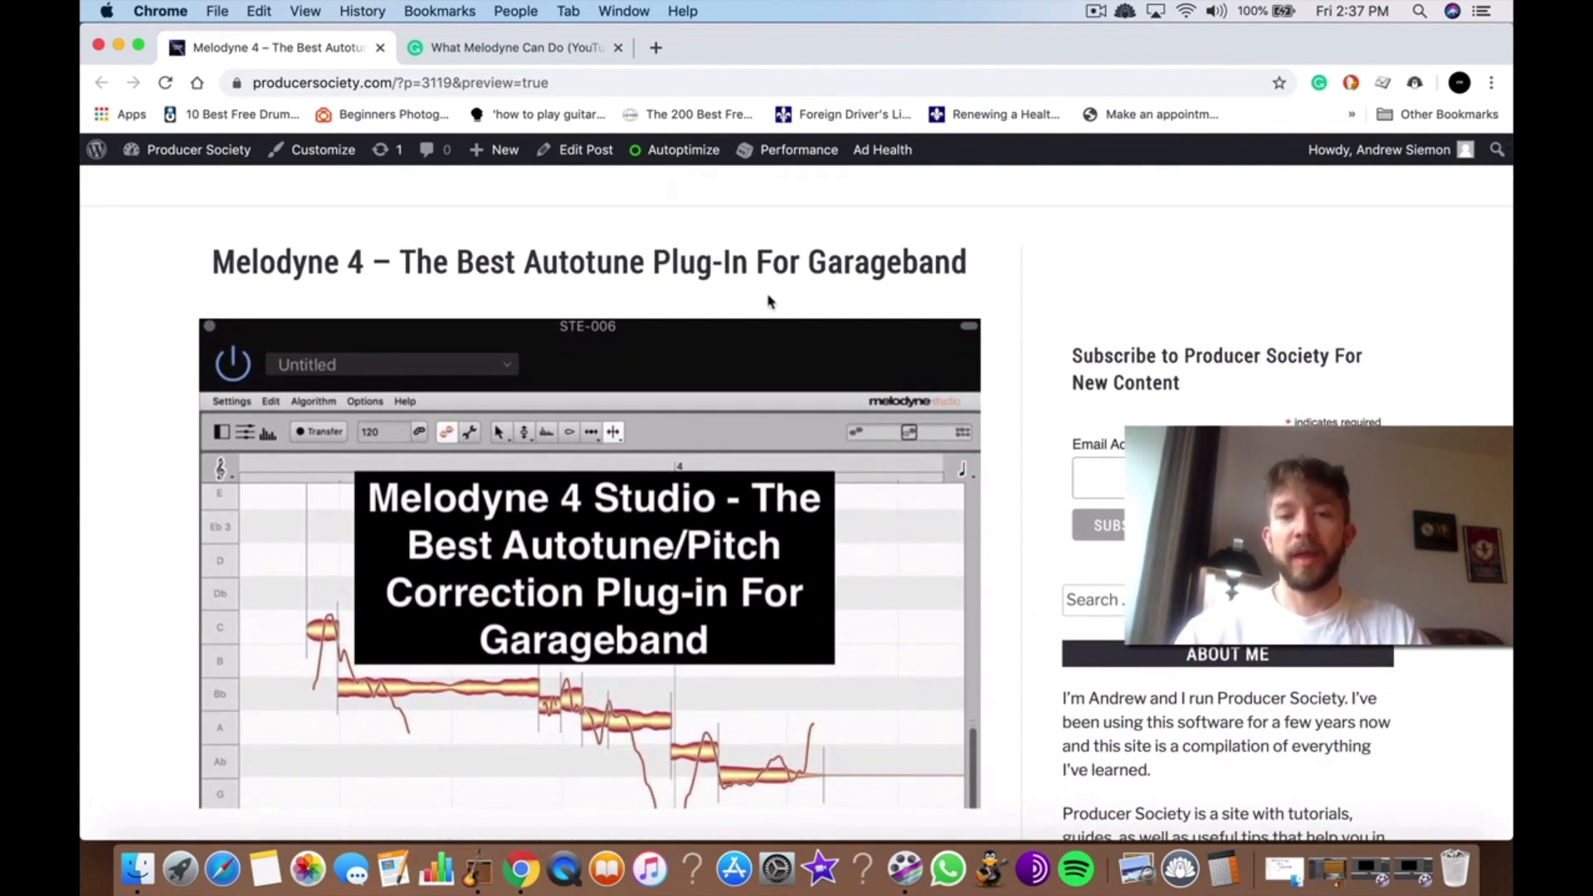
{"action": "left_click", "coordinate": [517, 47]}
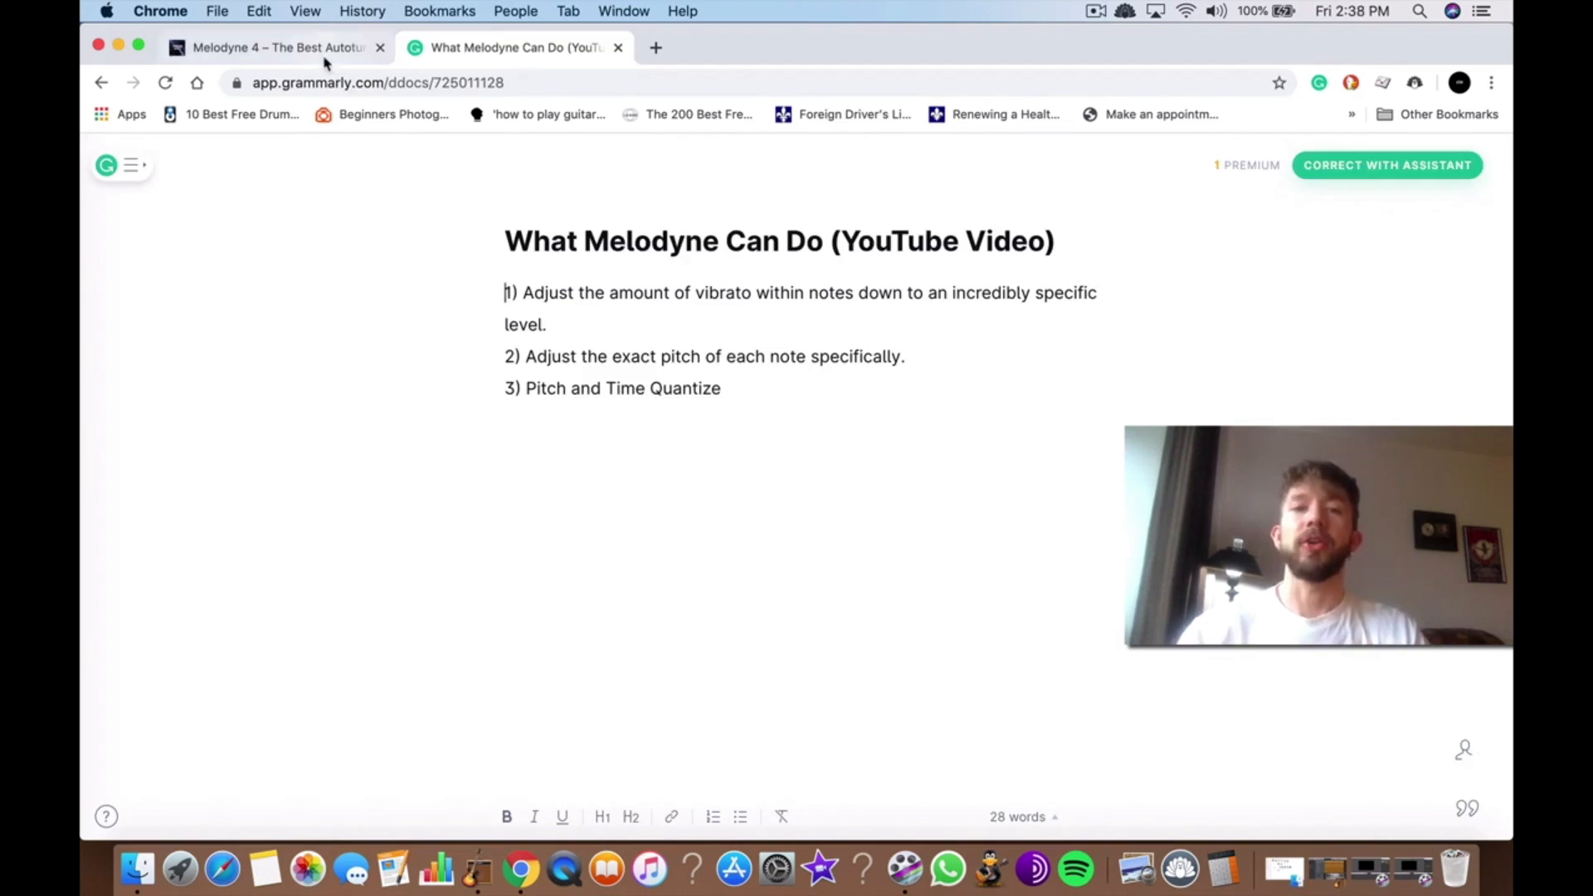
Step: Switch back to the 'Melodyne 4 – The Best Autotune' post tab
{"action": "left_click", "coordinate": [274, 46]}
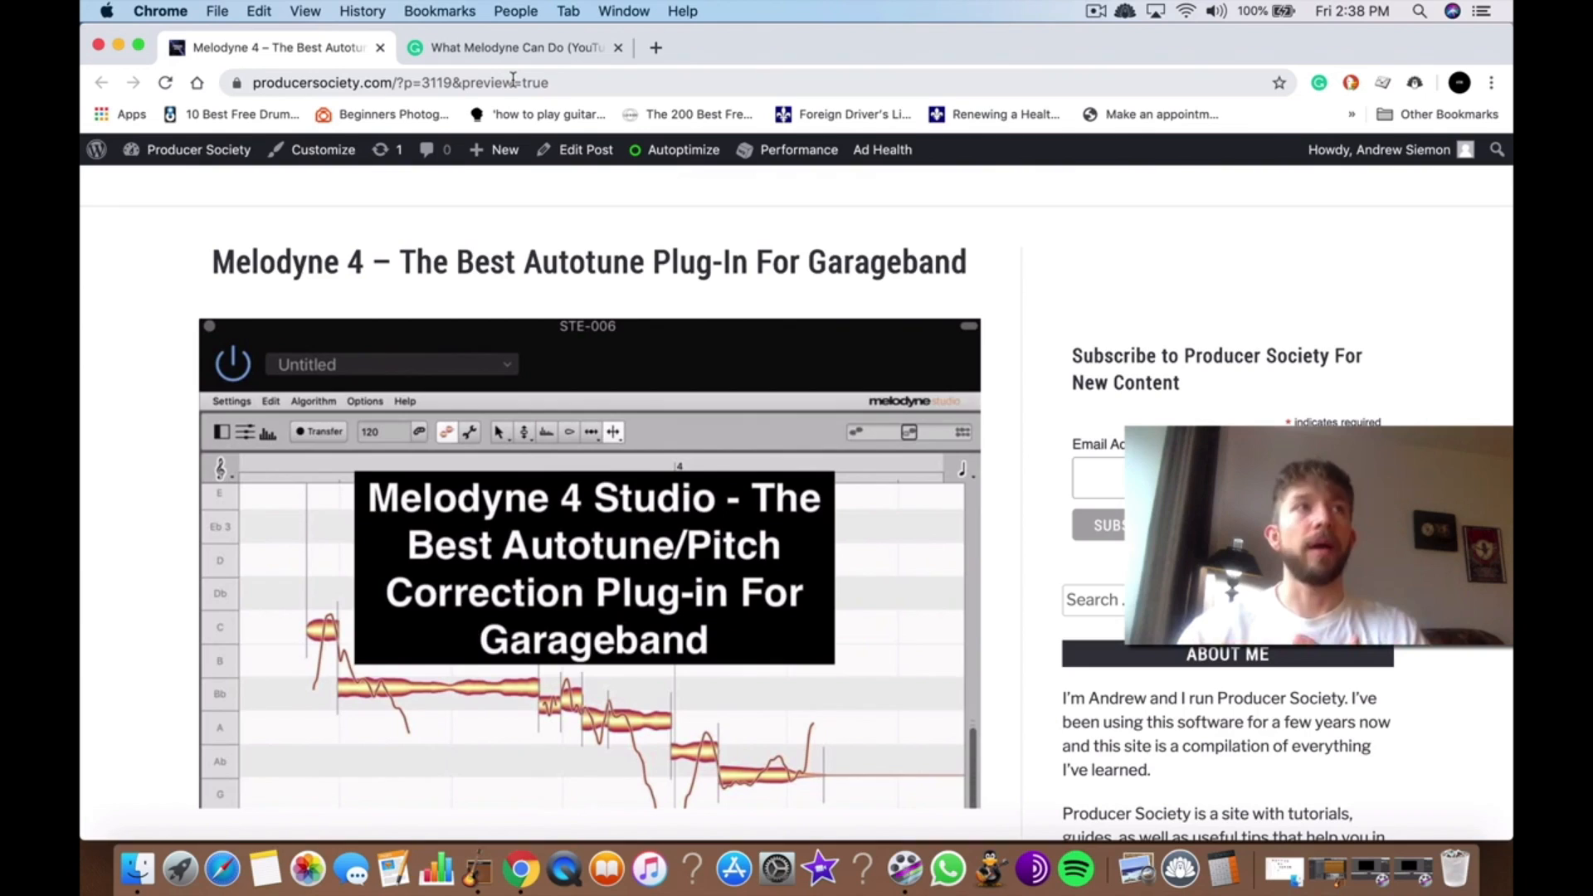
Step: Scroll through the post's introduction down to the 'blobs represent the notes' image
{"action": "scroll", "scroll_direction": "down", "scroll_amount": 3}
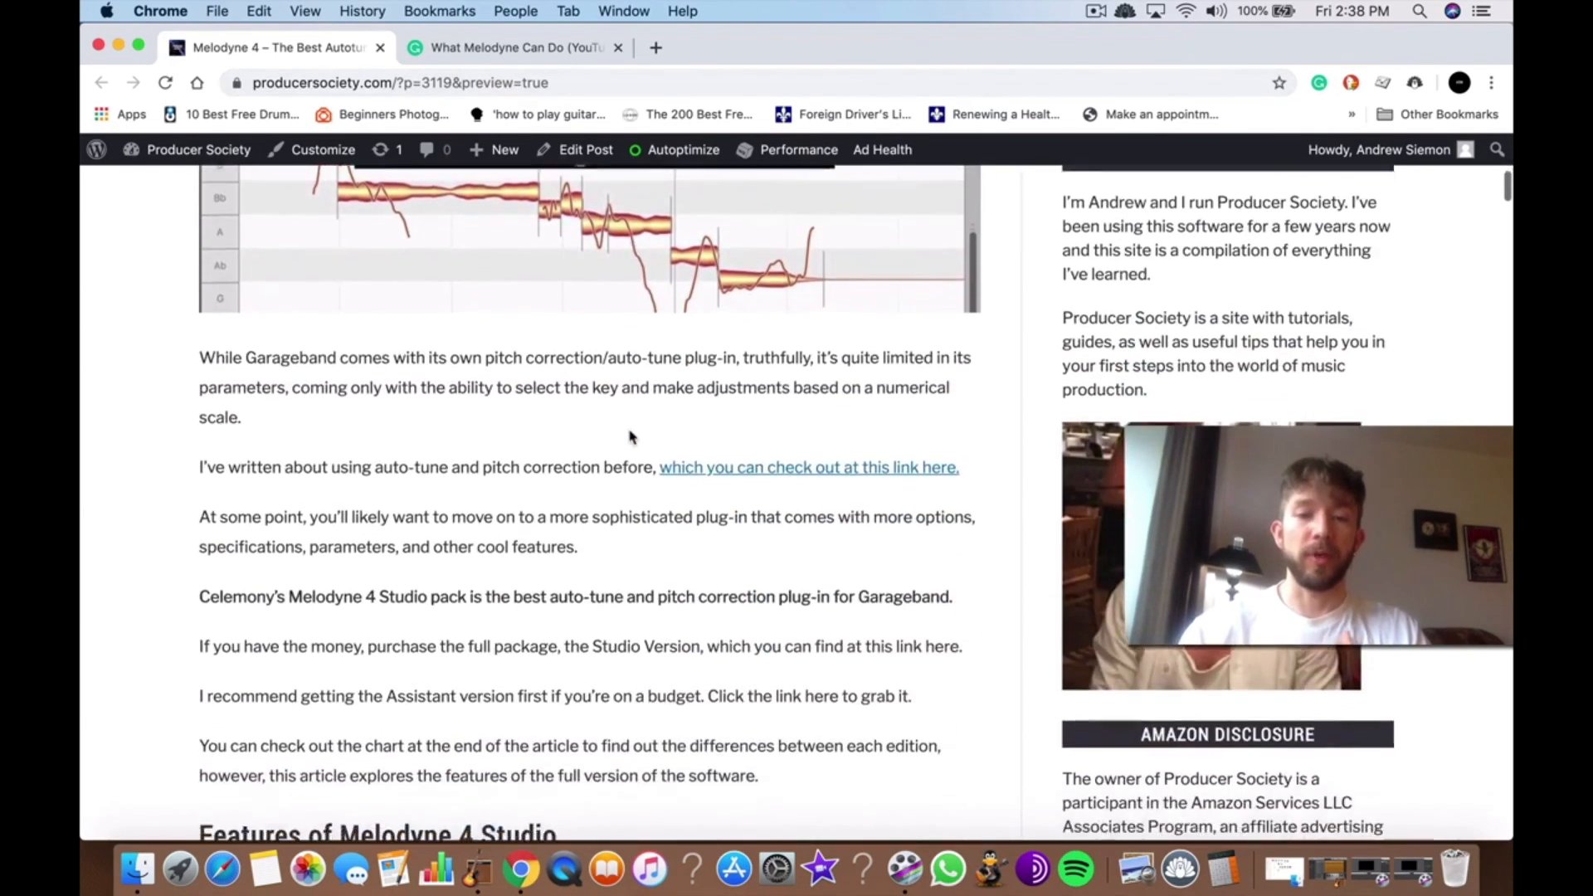
{"action": "scroll", "scroll_direction": "up", "scroll_amount": 3}
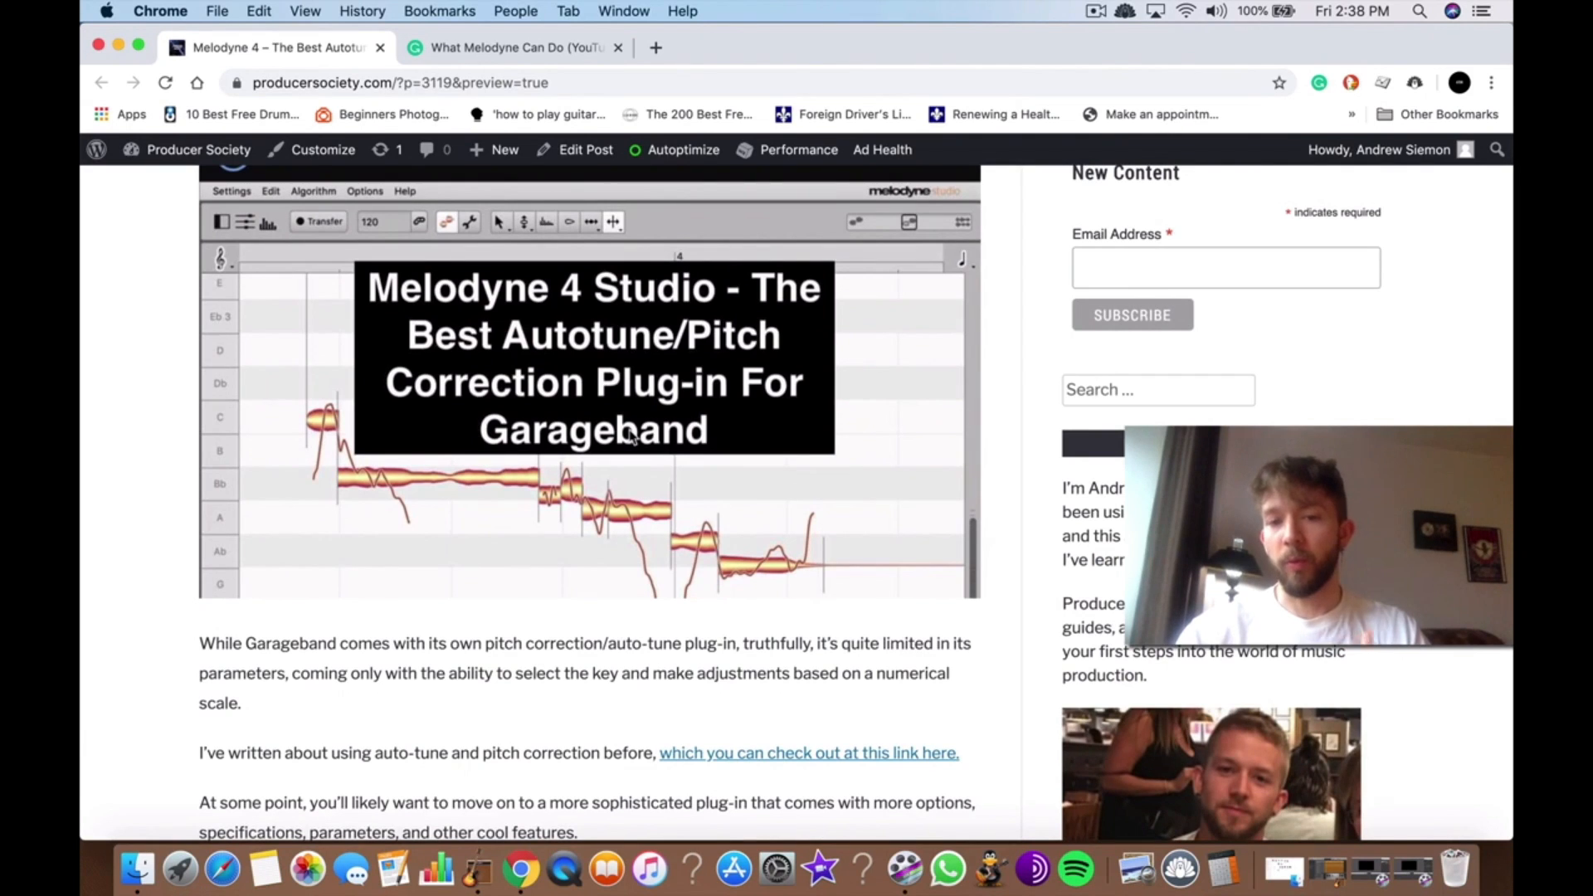
{"action": "scroll", "scroll_direction": "down", "scroll_amount": 3}
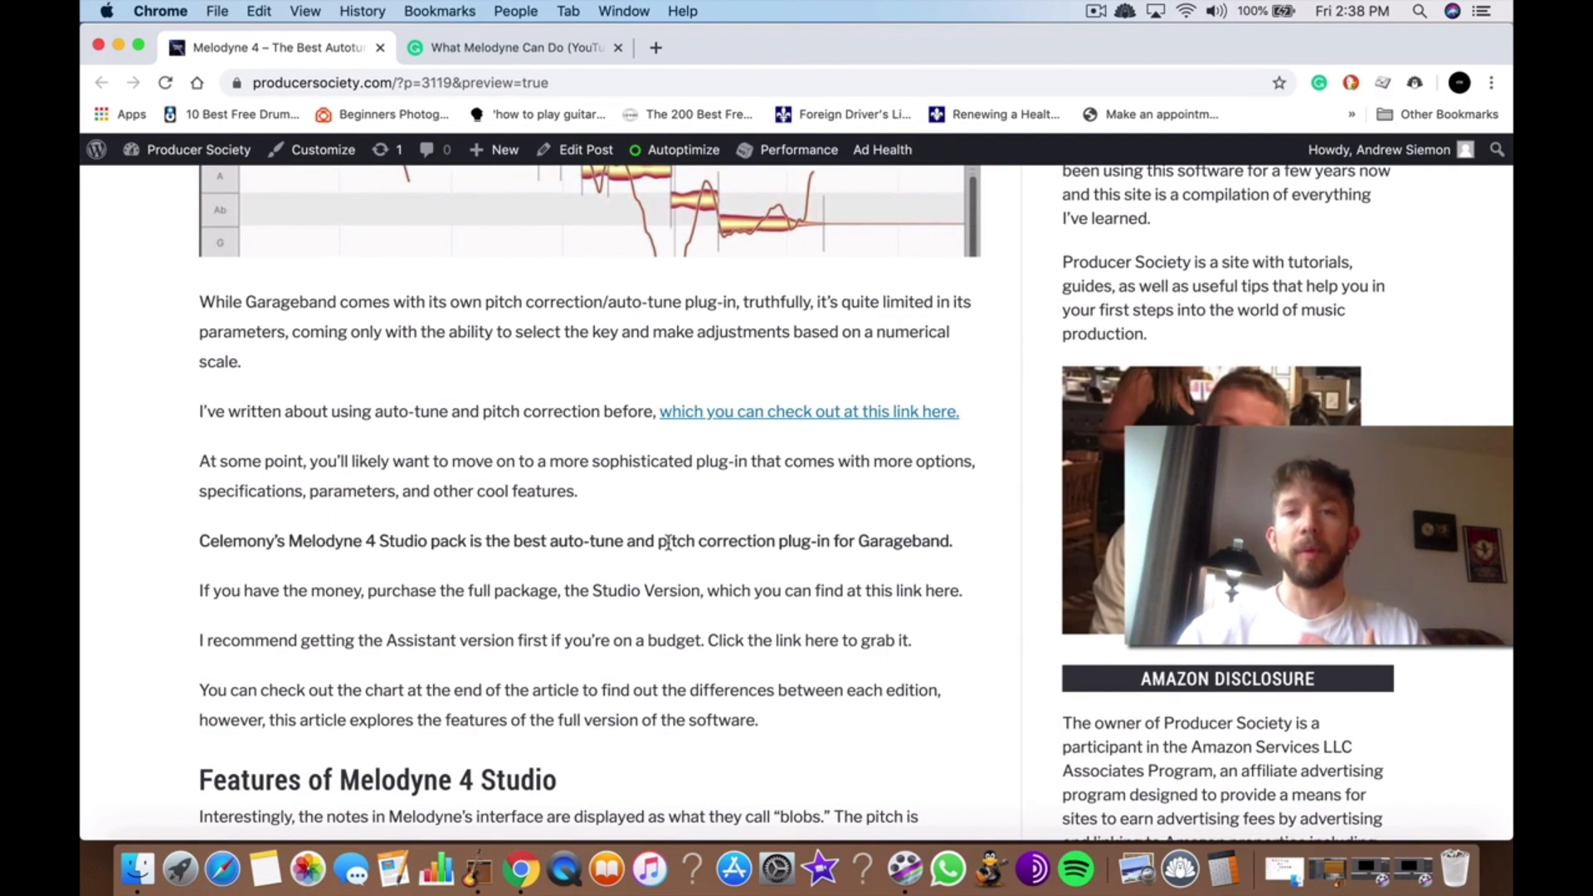
{"action": "scroll", "scroll_direction": "up", "scroll_amount": 3}
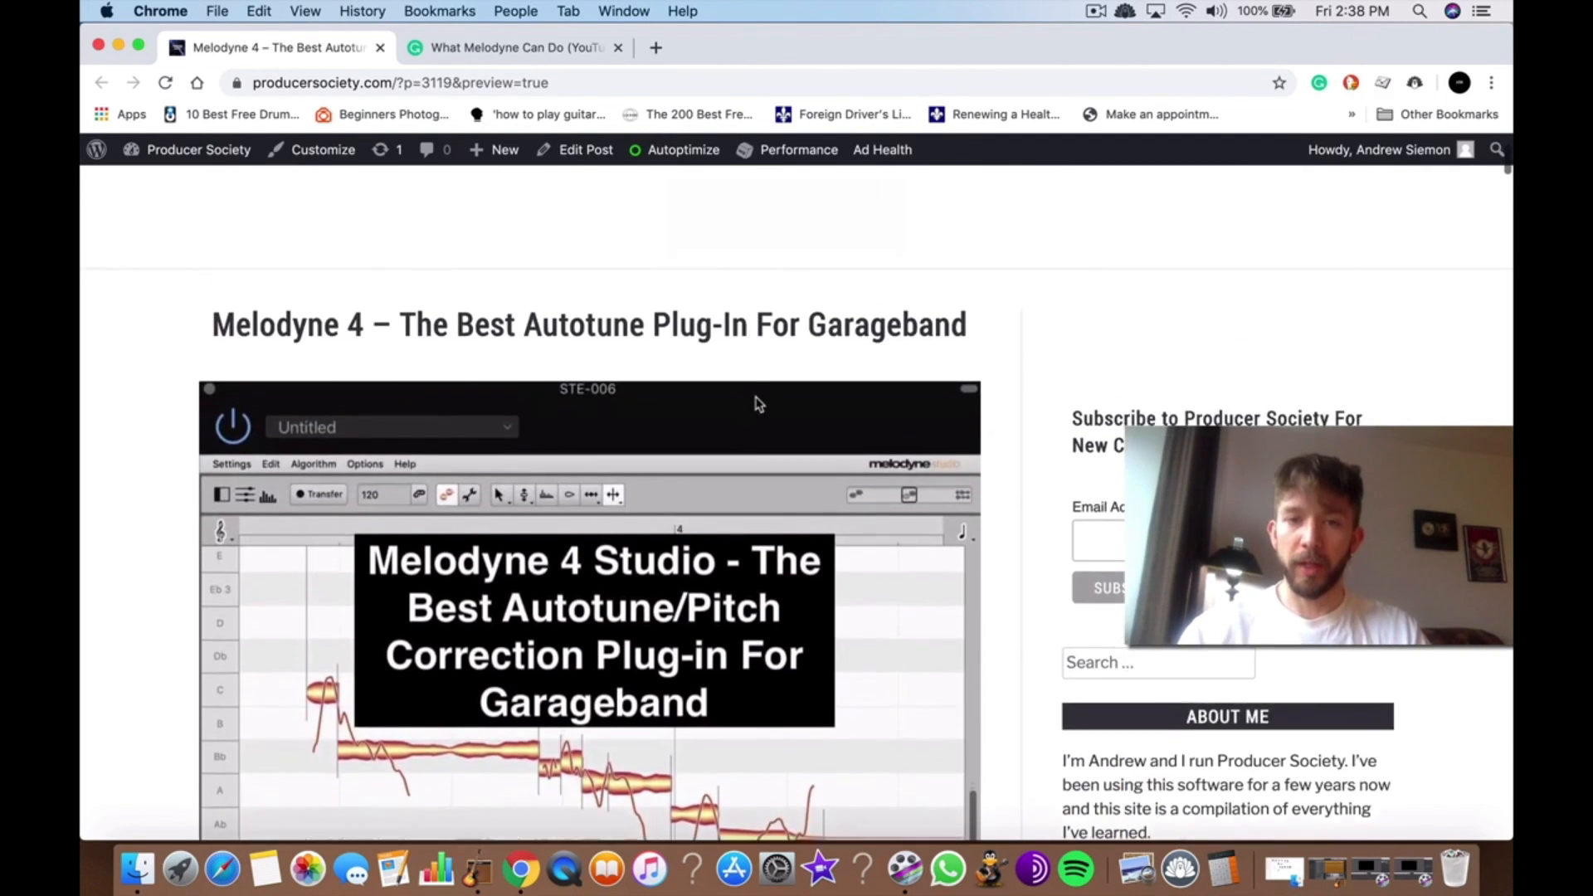
{"action": "scroll", "scroll_direction": "down", "scroll_amount": 3}
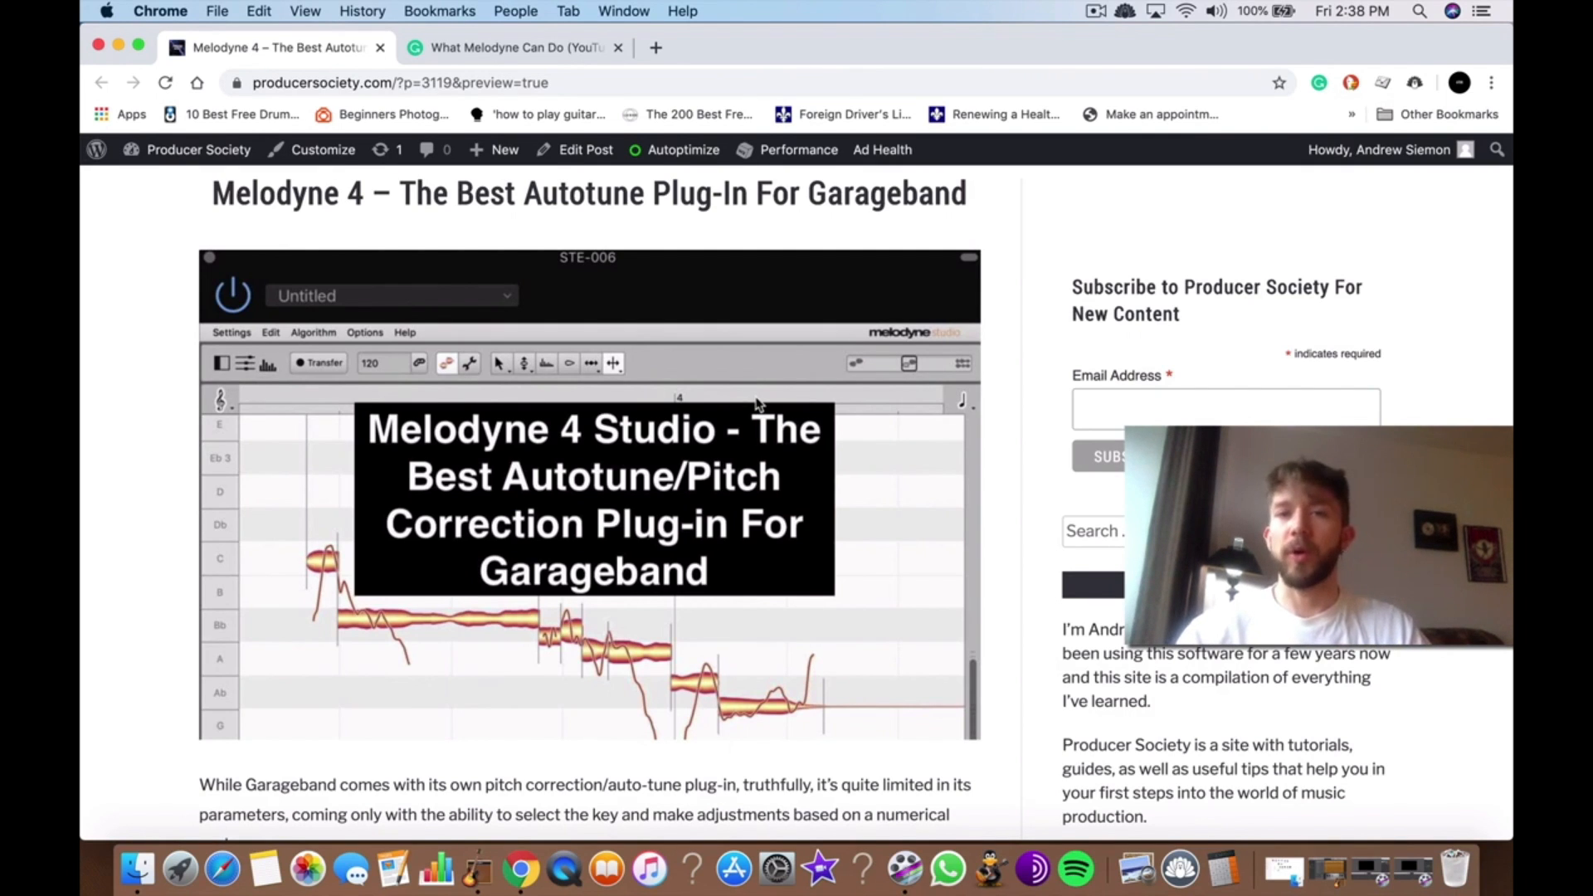
{"action": "mouse_move", "coordinate": [793, 458]}
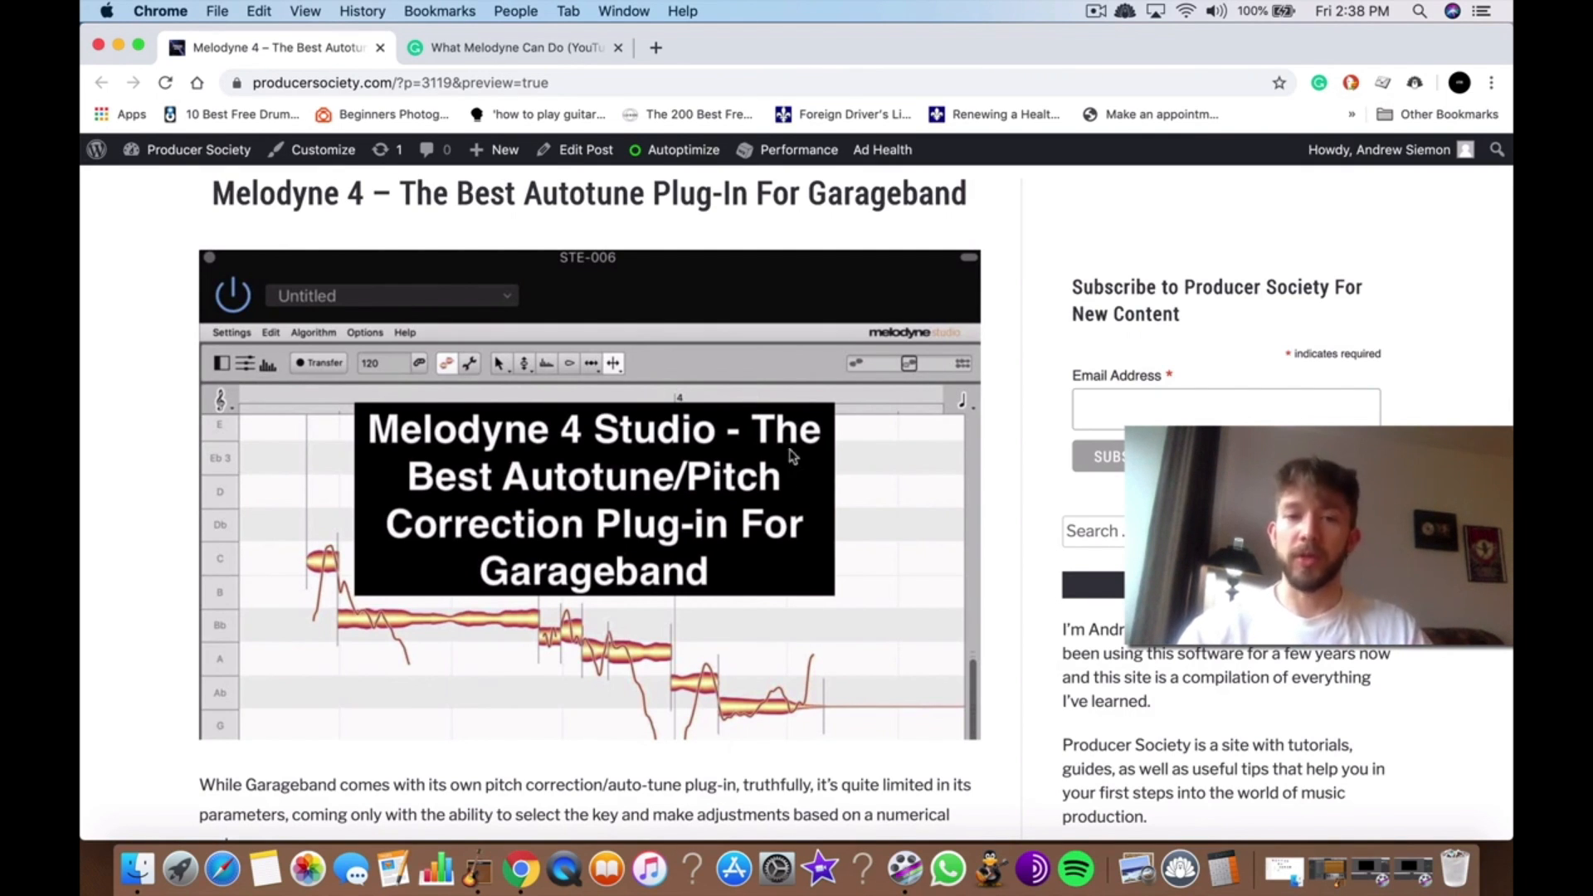
{"action": "scroll", "scroll_direction": "down", "scroll_amount": 3}
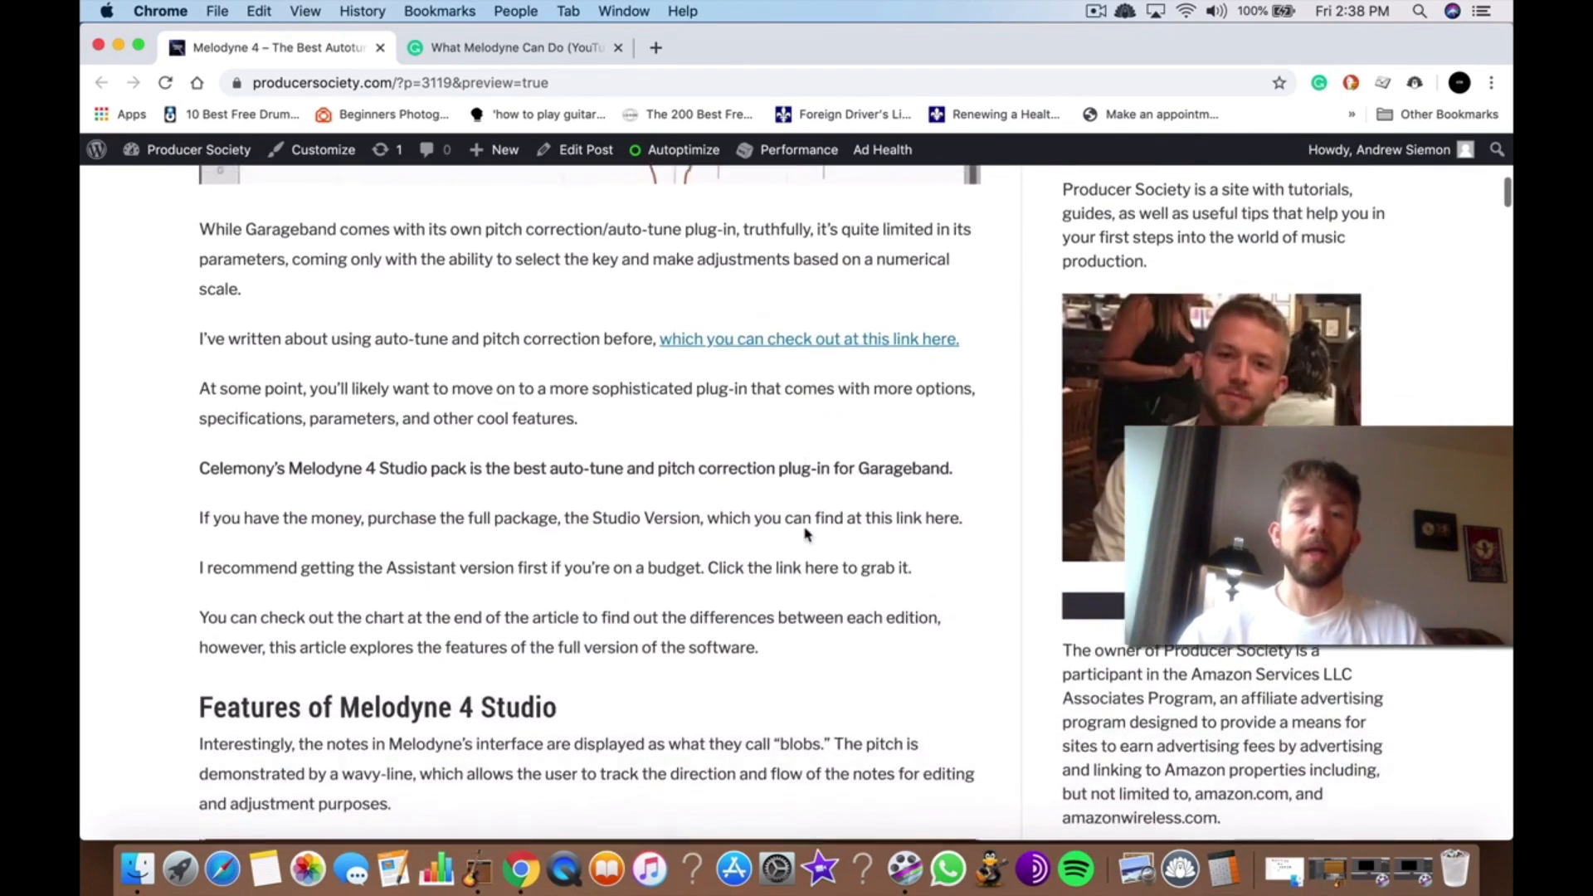
{"action": "scroll", "scroll_direction": "down", "scroll_amount": 3}
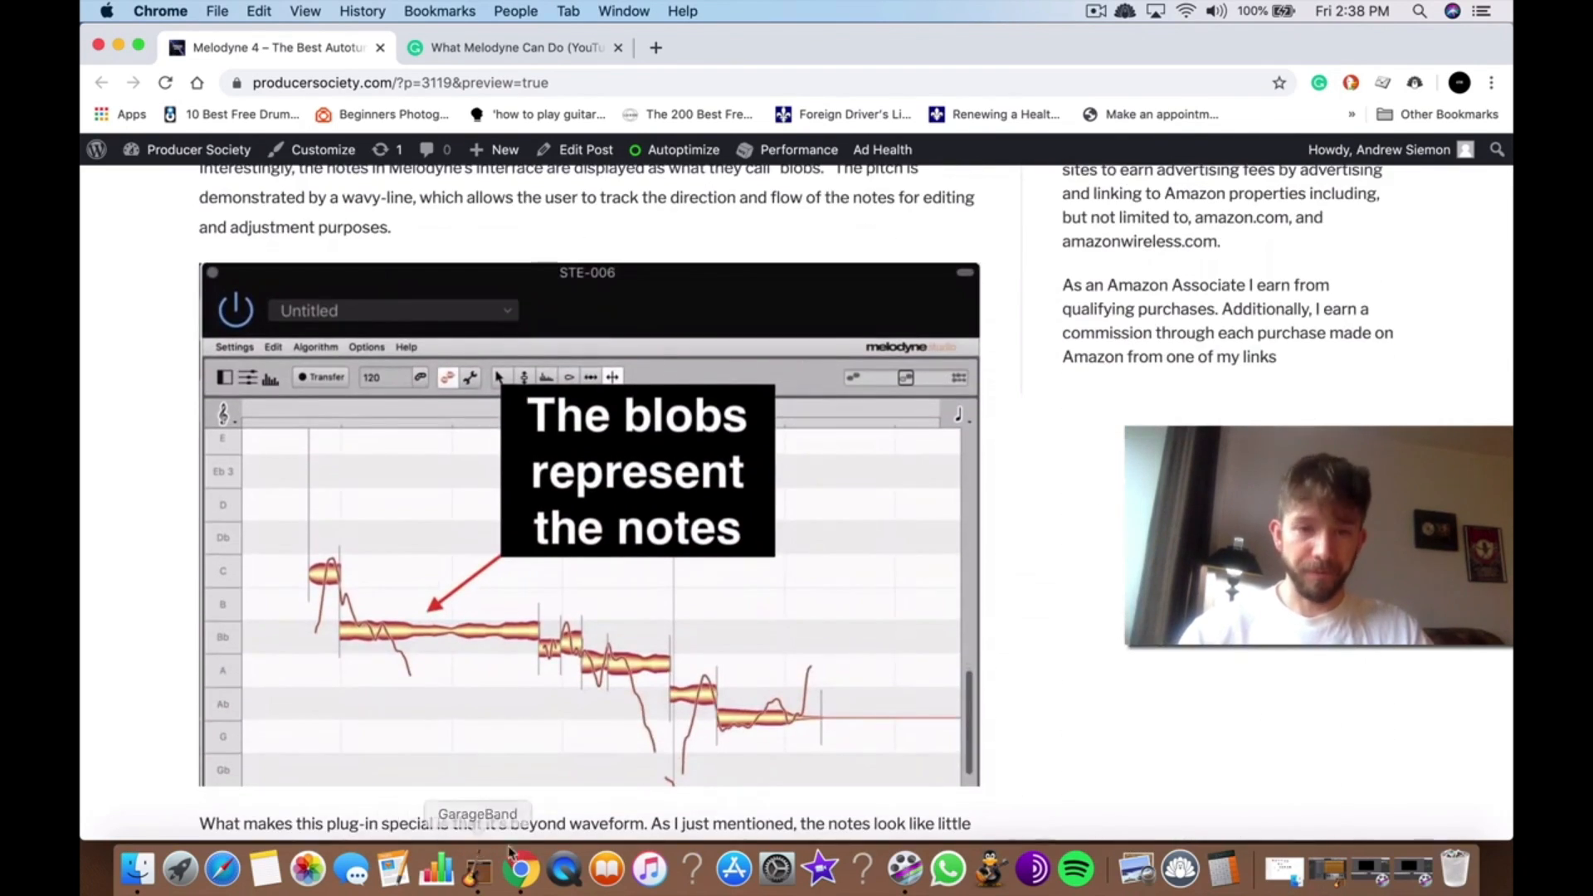
Step: Switch to GarageBand's Marlboro Remix project and open Melodyne from the main voice track's plug-in slot
{"action": "left_click", "coordinate": [476, 867]}
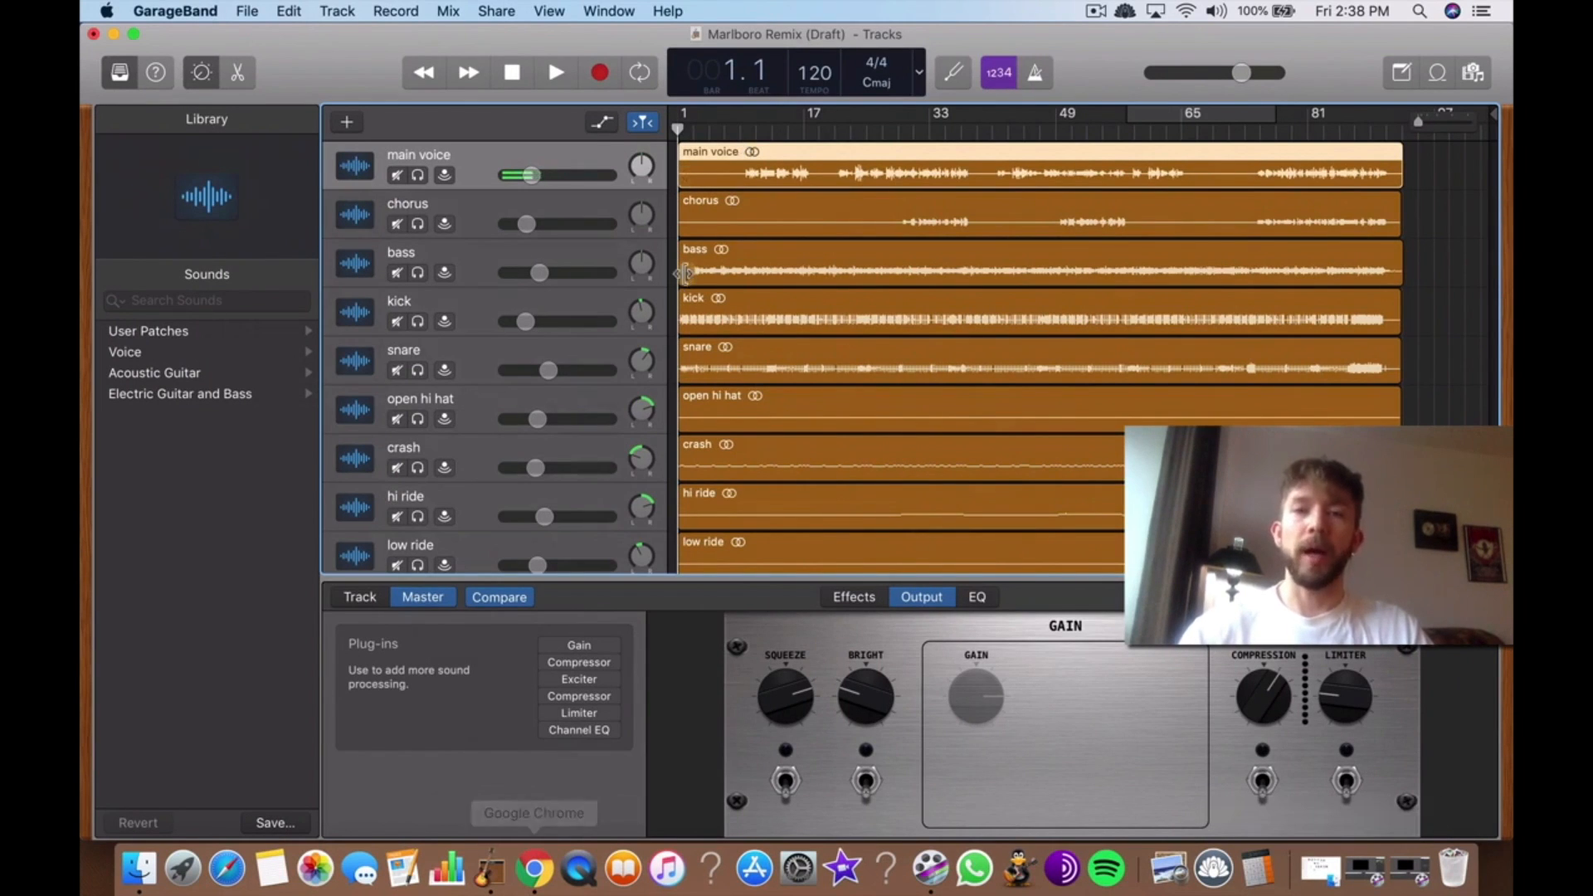
{"action": "left_click", "coordinate": [358, 596]}
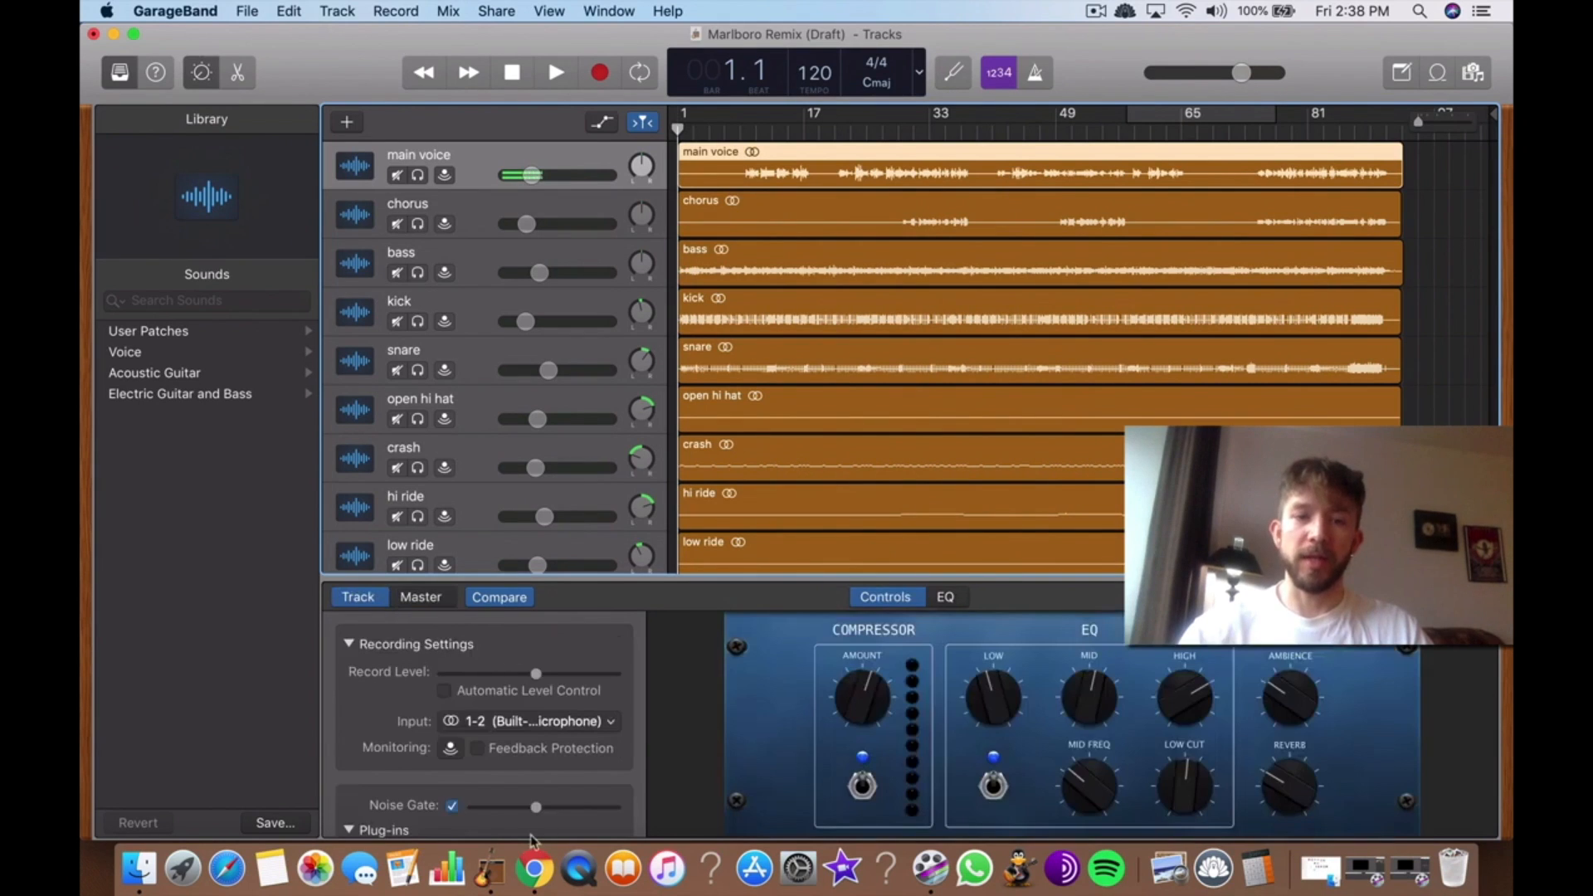
{"action": "left_click", "coordinate": [577, 646]}
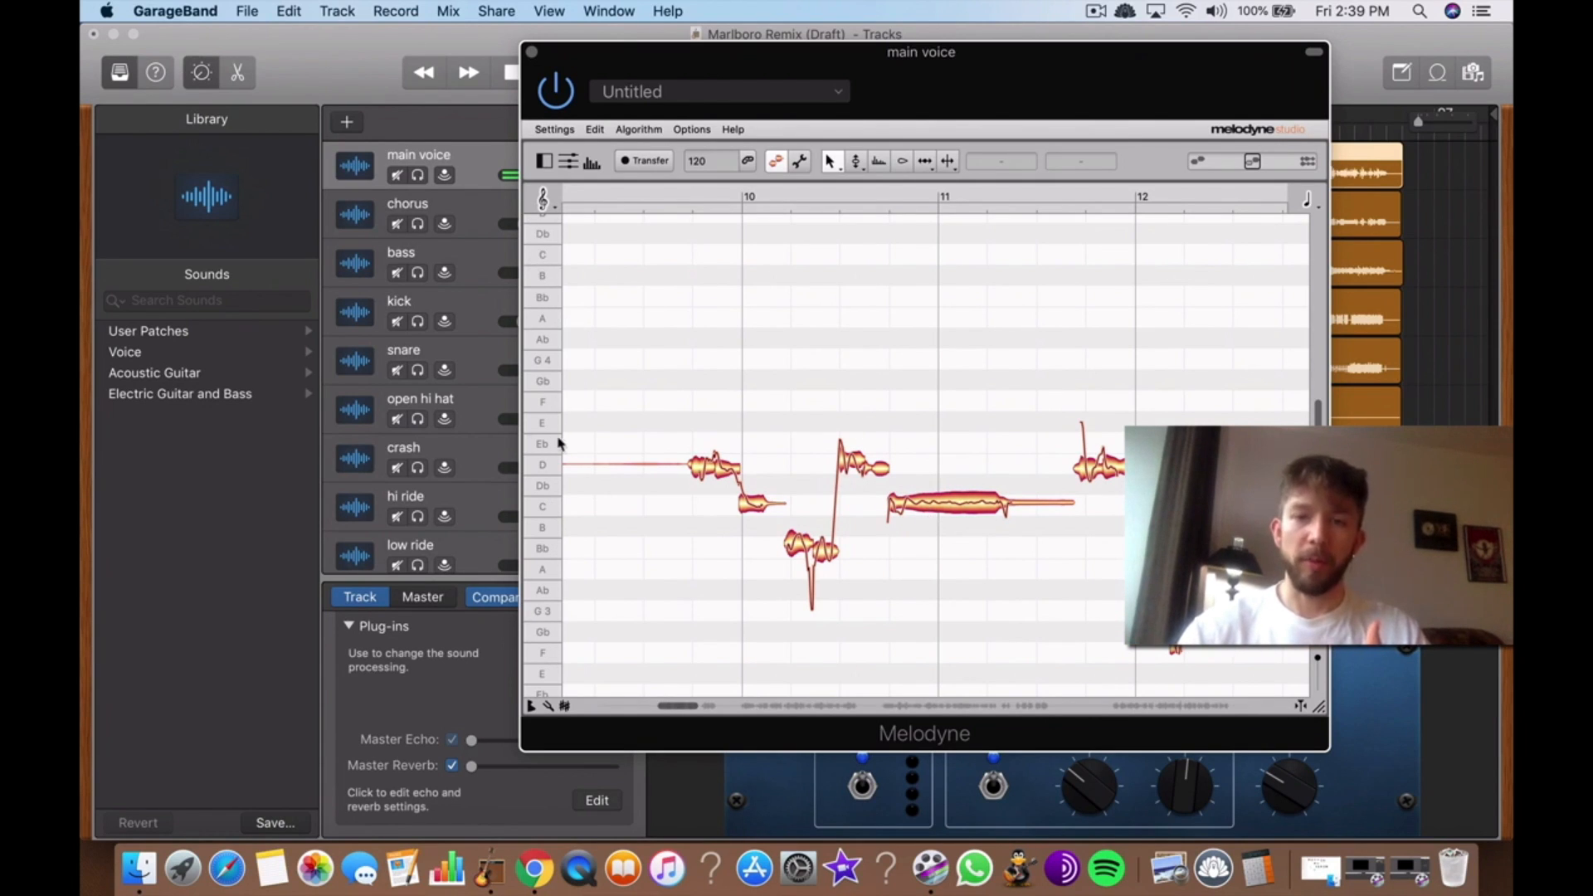
{"action": "mouse_move", "coordinate": [952, 512]}
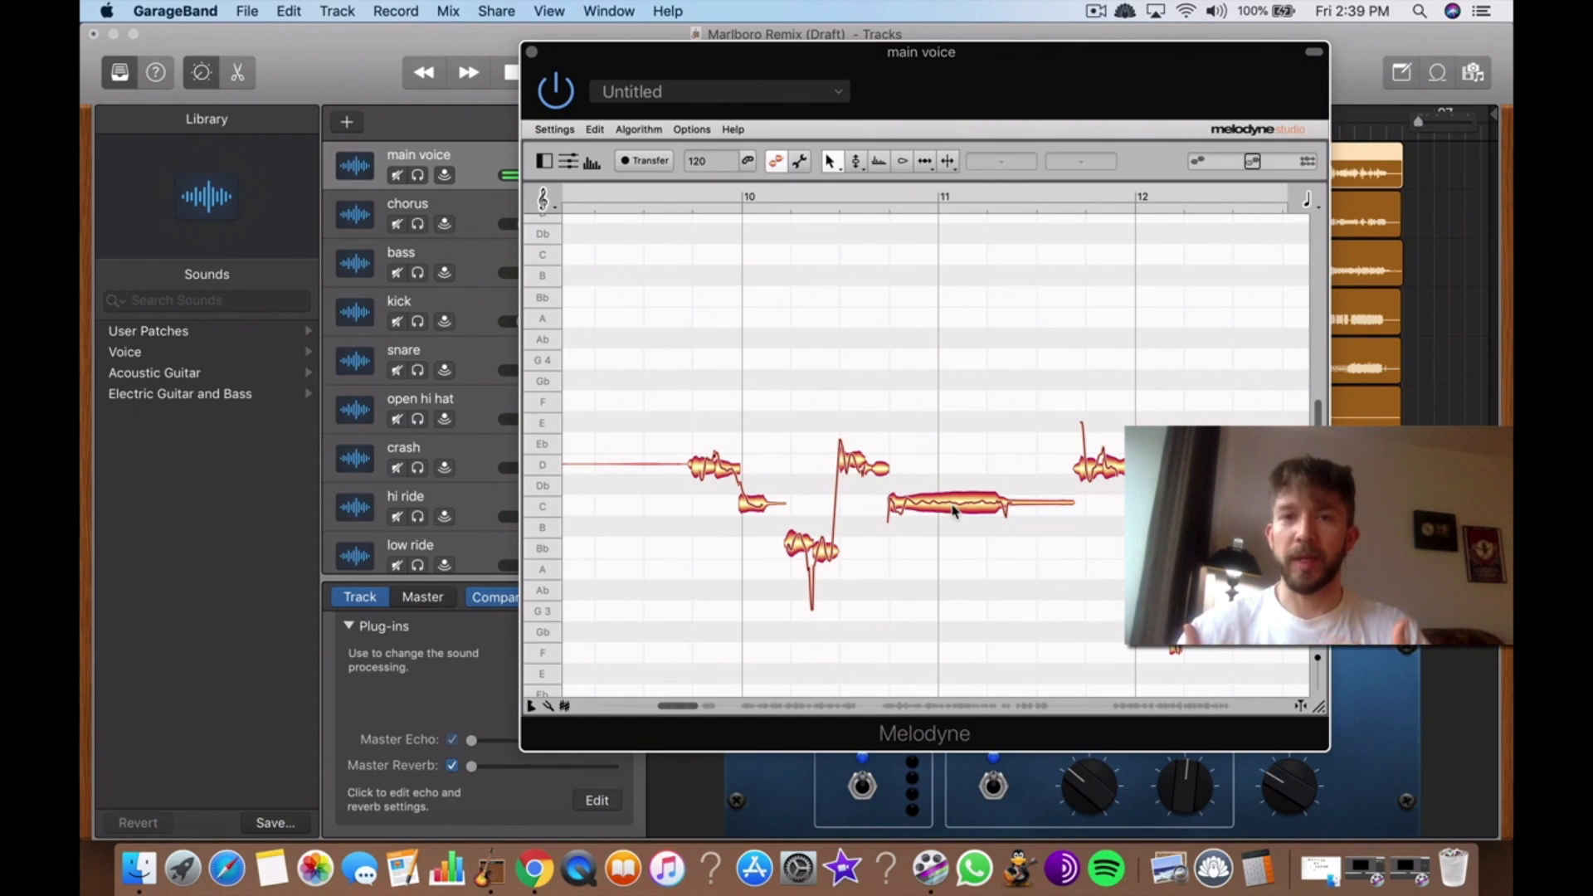
{"action": "left_click", "coordinate": [939, 503]}
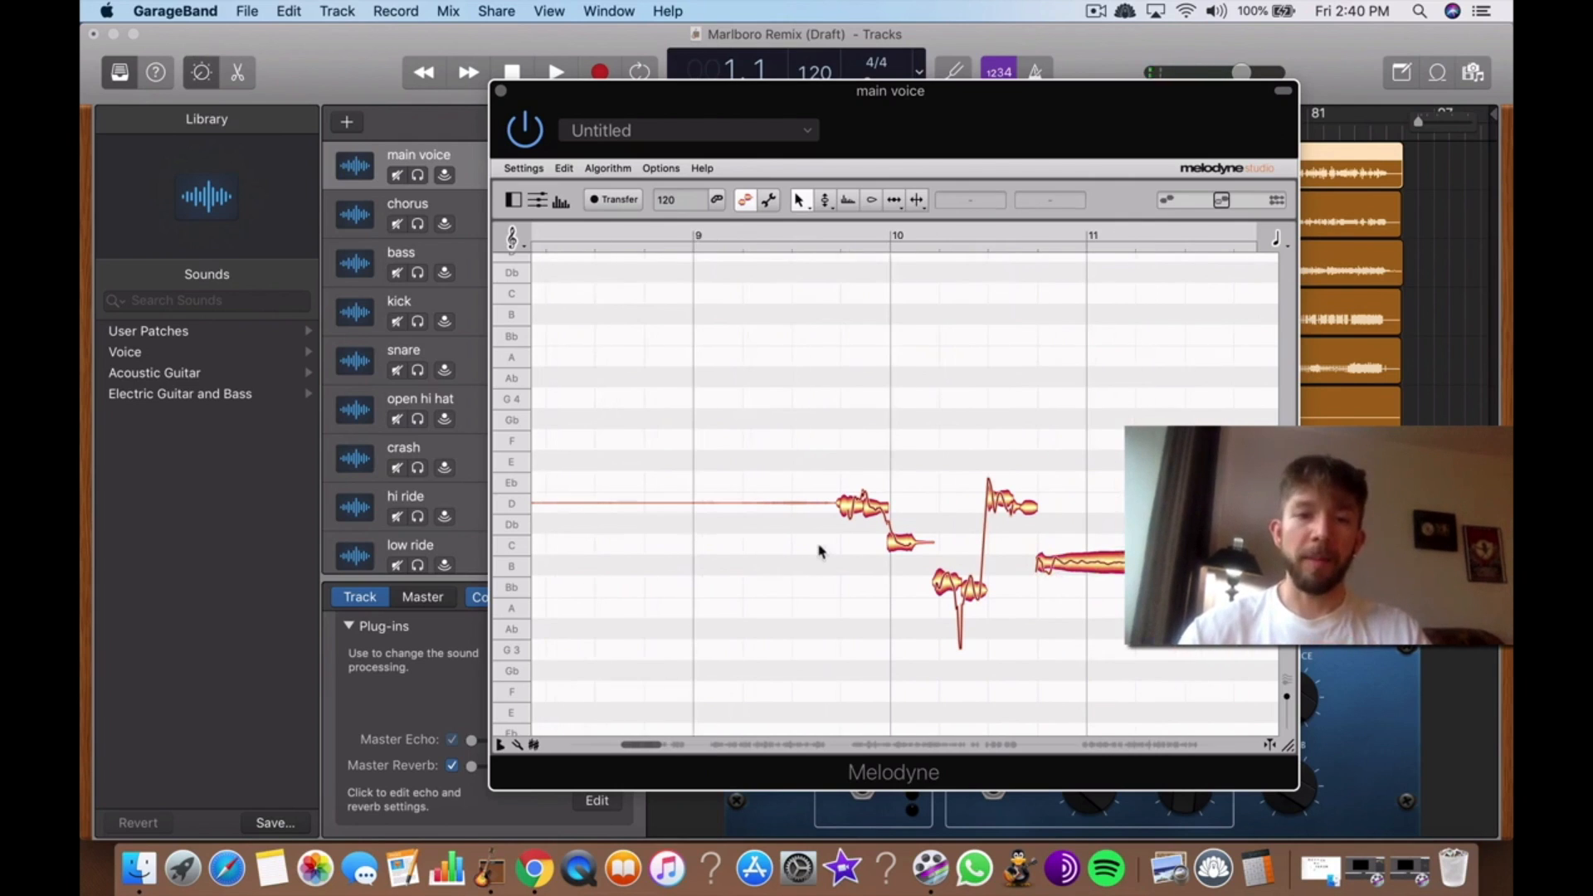
{"action": "scroll", "scroll_direction": "right", "scroll_amount": 3}
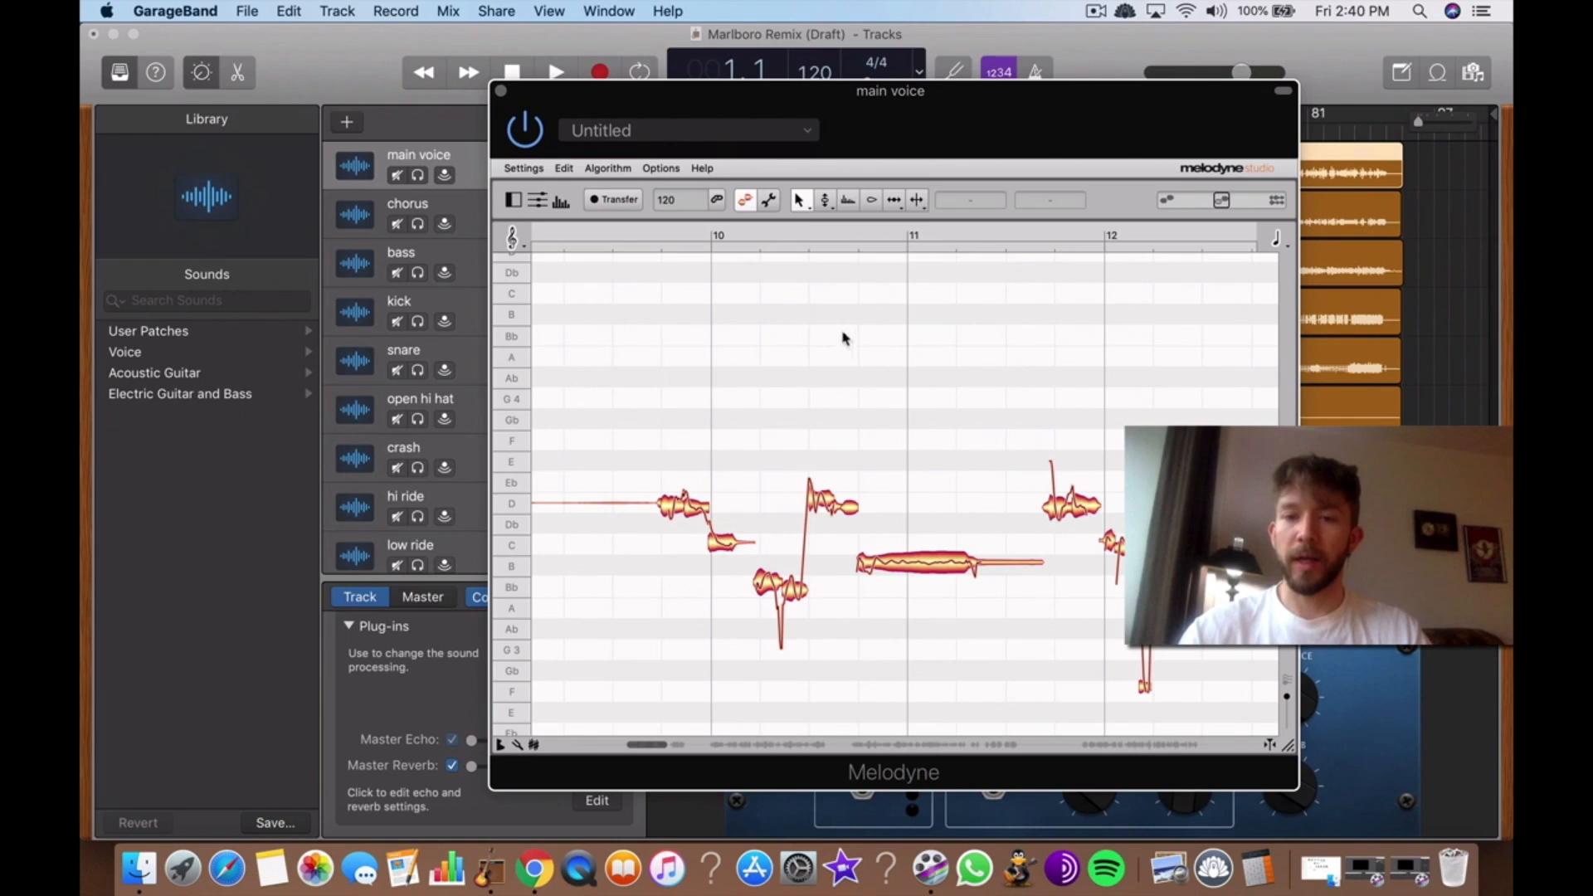
{"action": "mouse_move", "coordinate": [824, 232]}
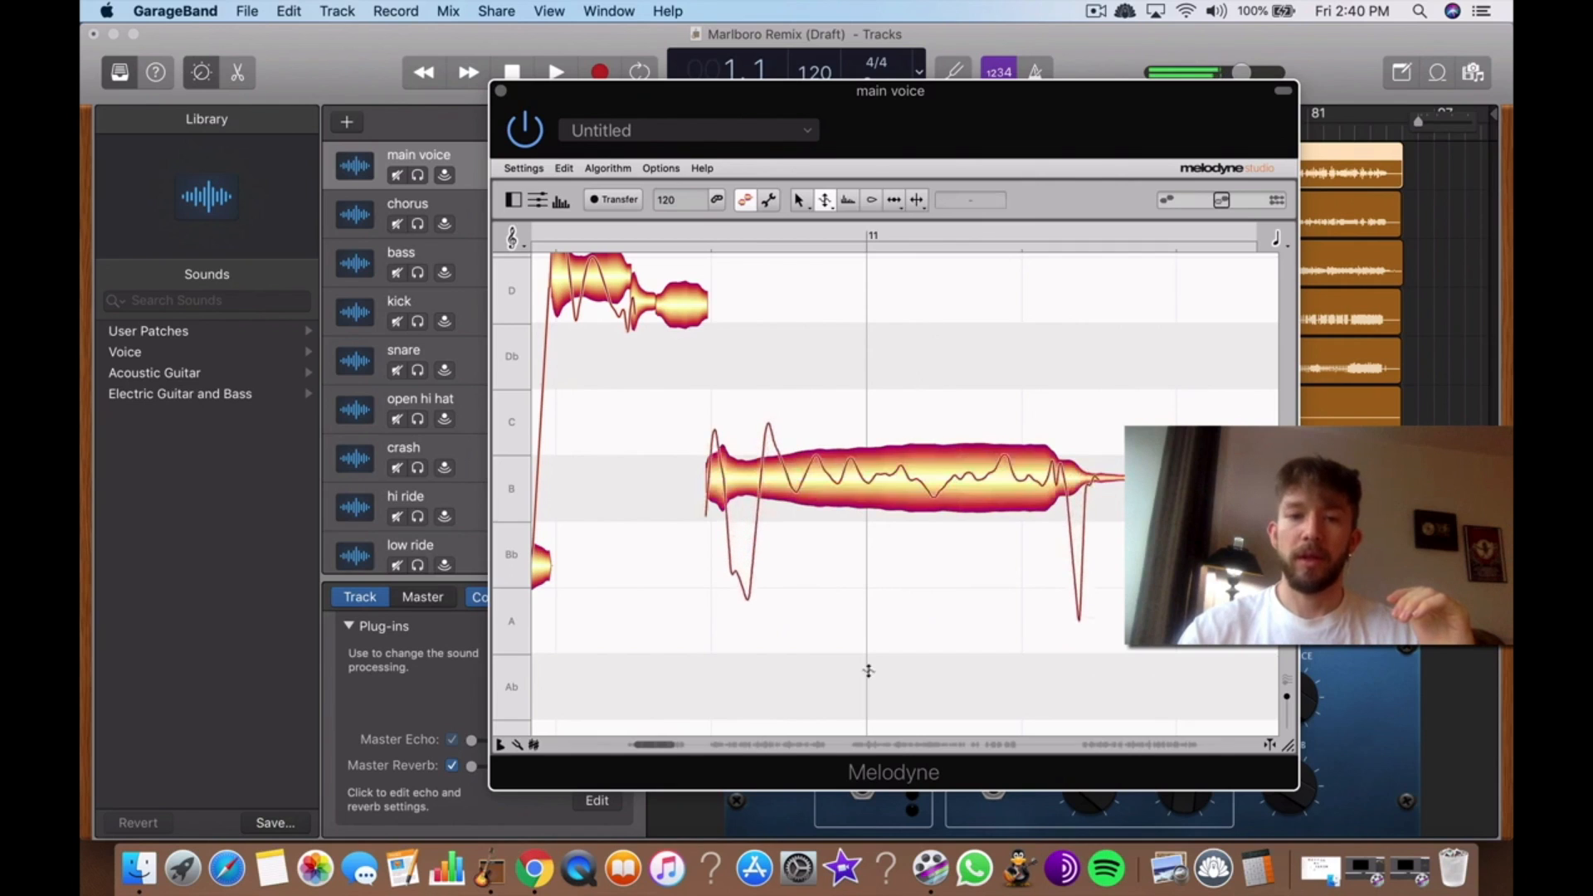
{"action": "mouse_move", "coordinate": [745, 603]}
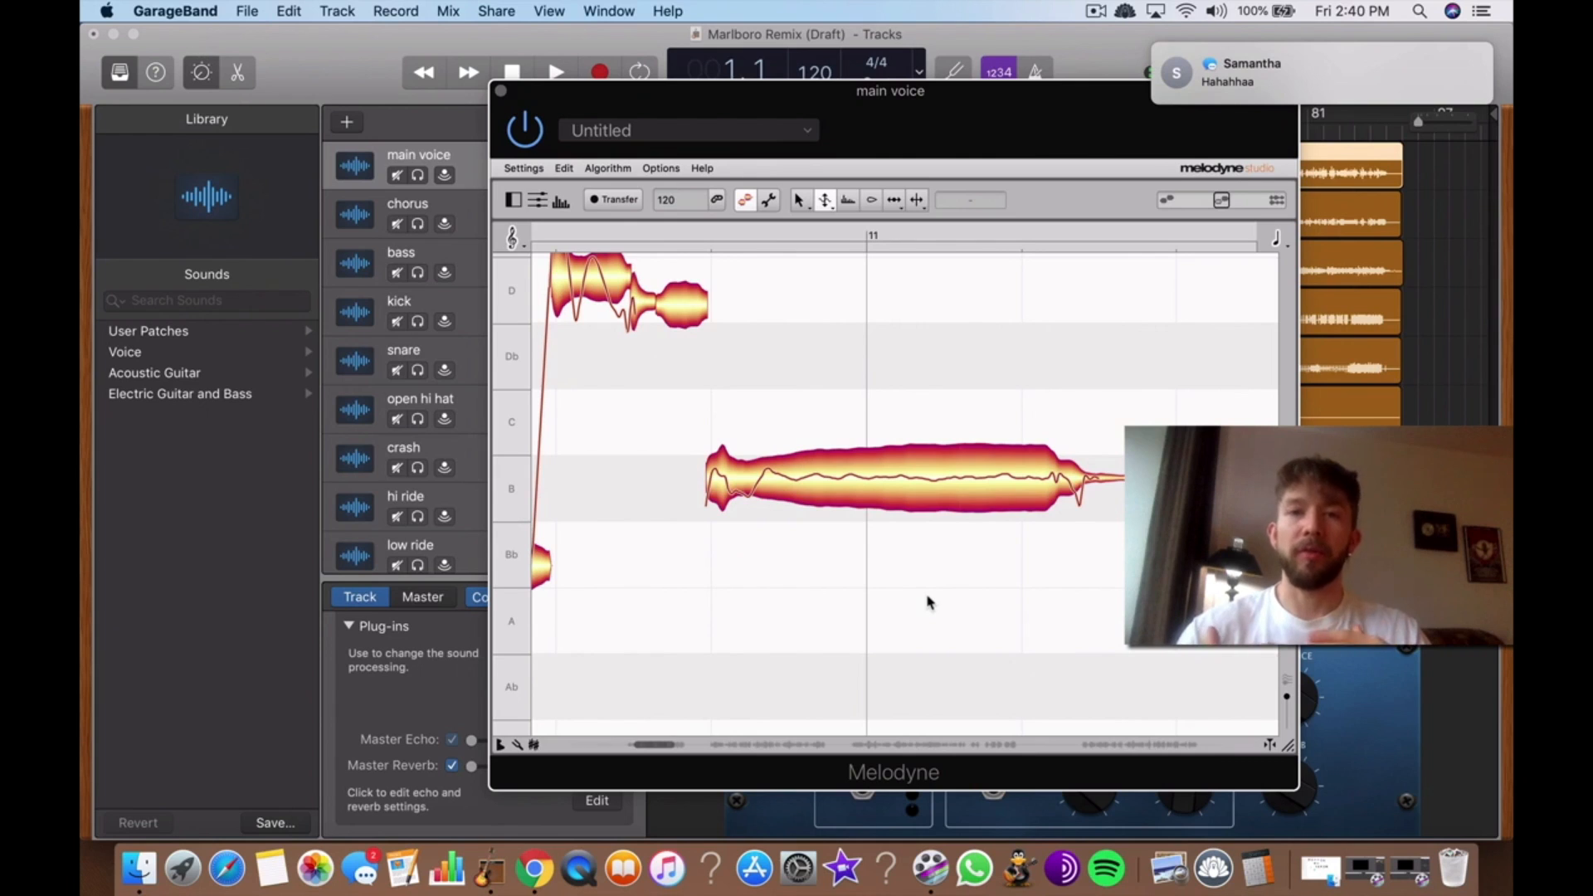
{"action": "mouse_move", "coordinate": [690, 507]}
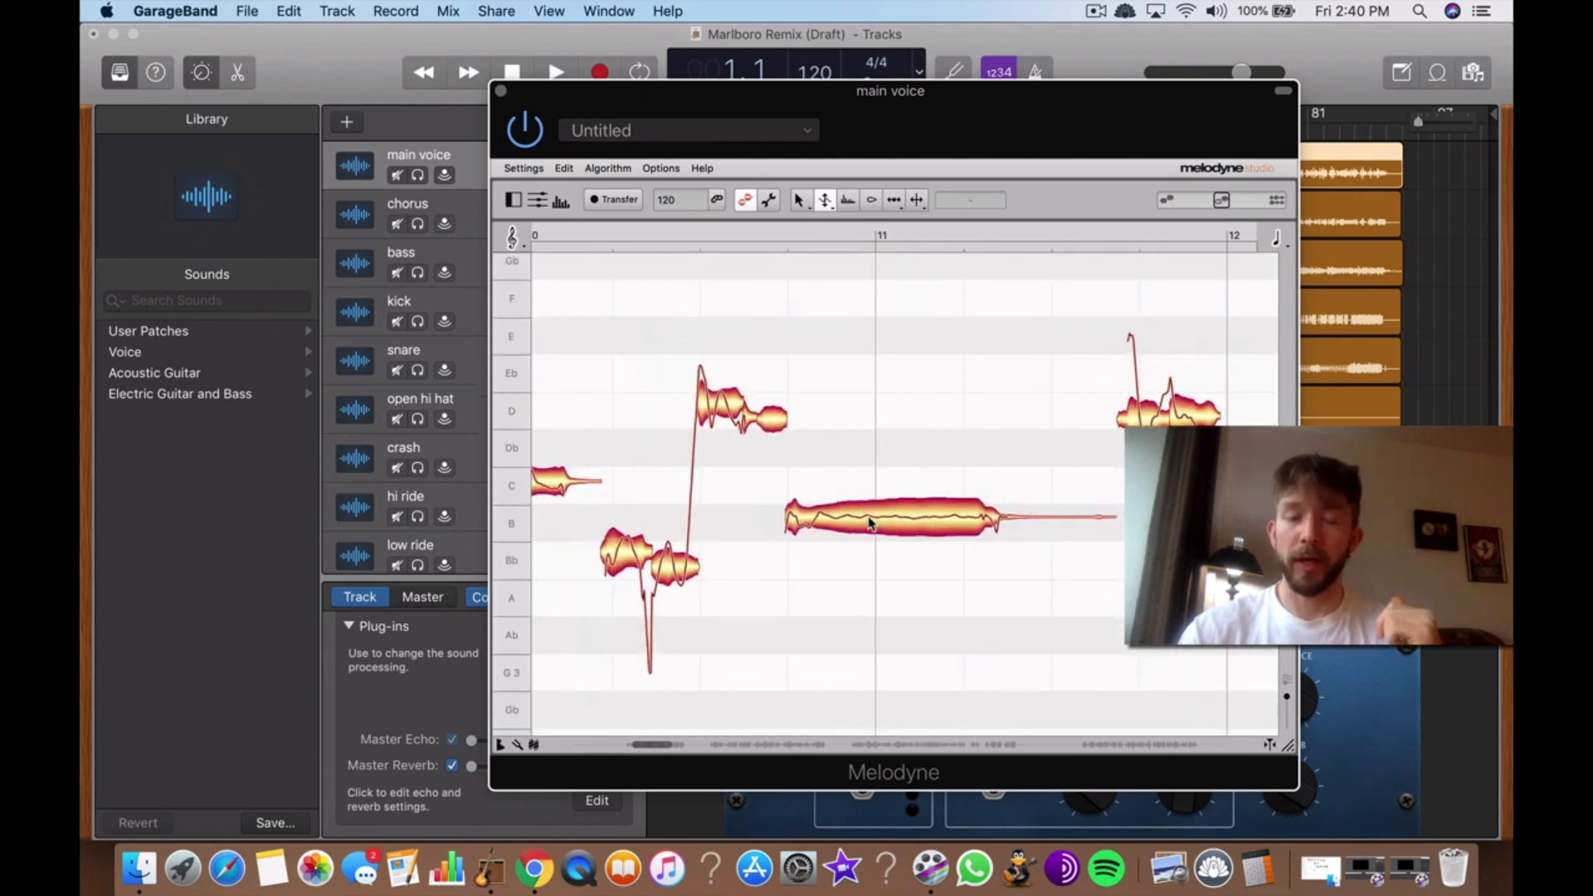
{"action": "scroll", "scroll_direction": "right", "scroll_amount": 3}
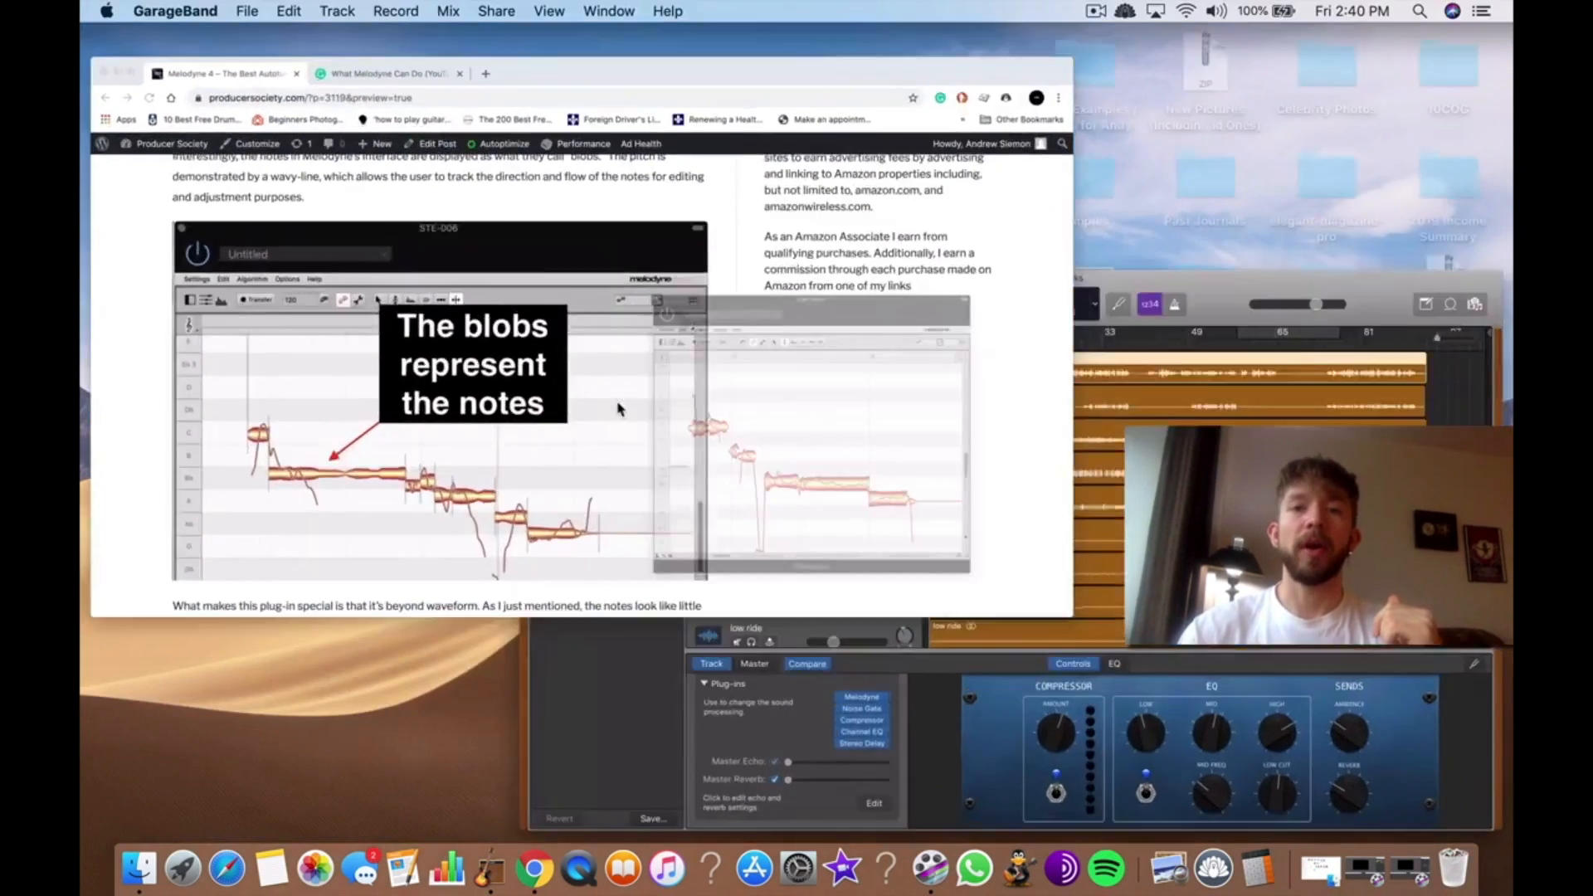
Step: Bring Melodyne forward and open Edit > Quantization Macros > Correct Pitch
{"action": "left_click", "coordinate": [489, 868]}
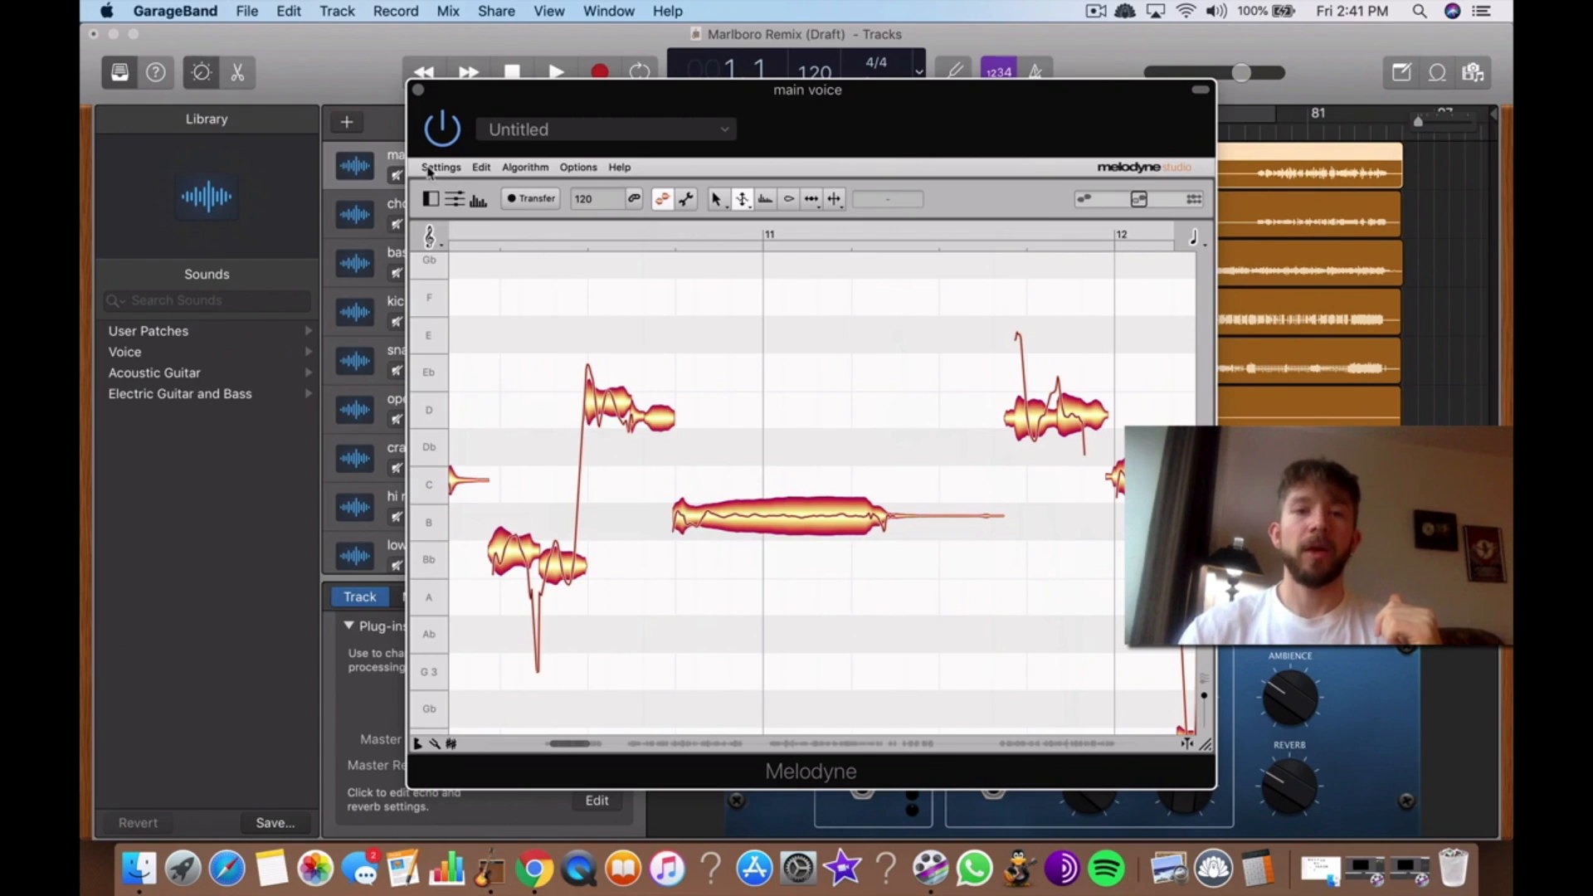
{"action": "left_click", "coordinate": [479, 166]}
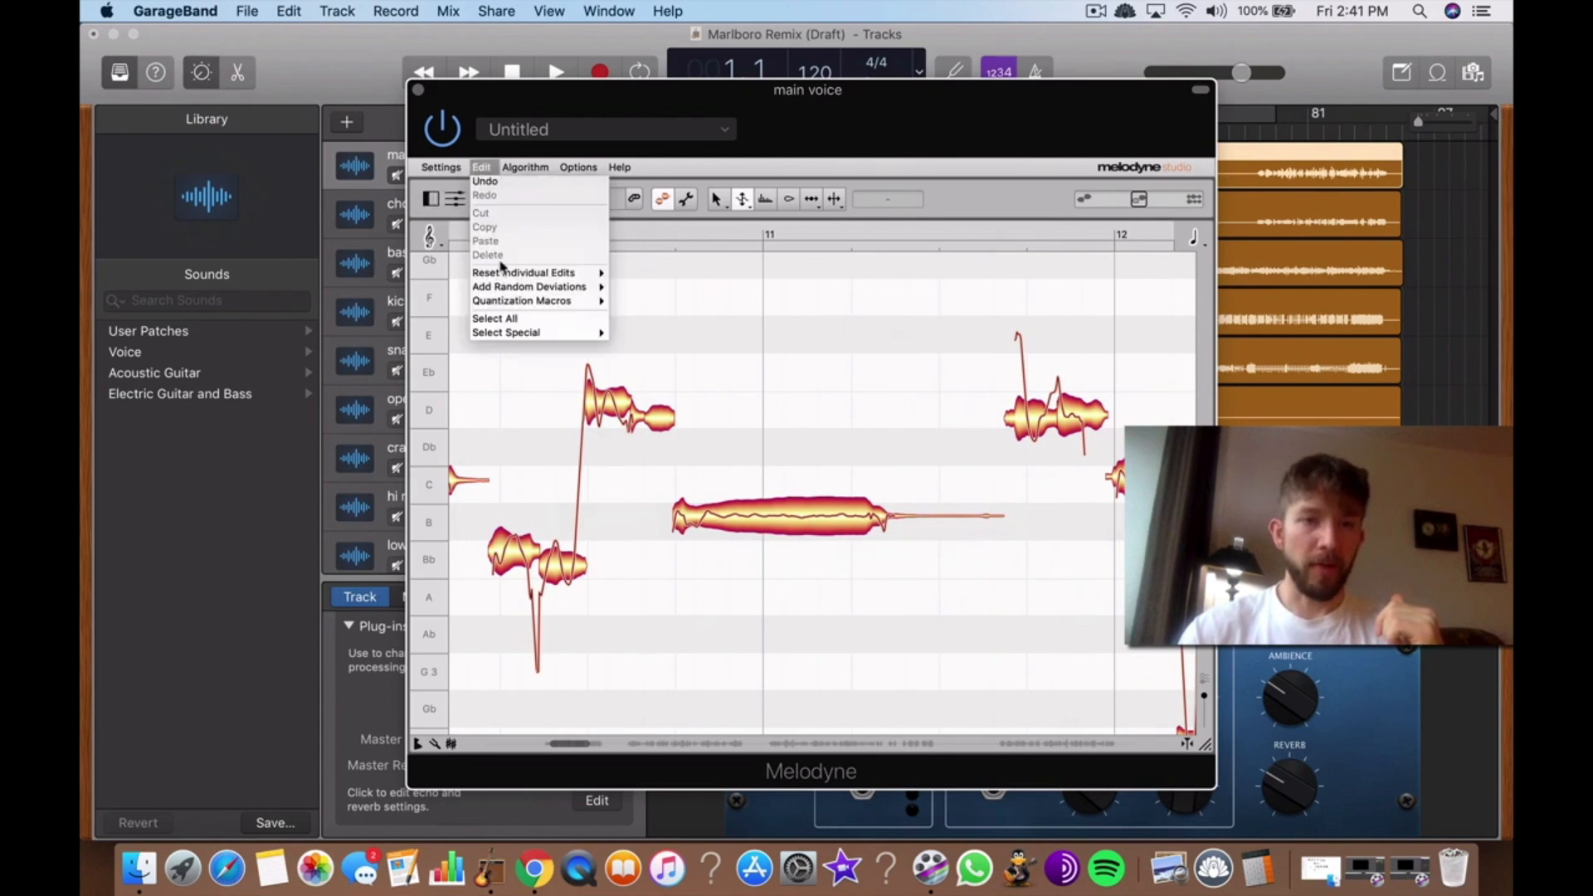
{"action": "mouse_move", "coordinate": [528, 287]}
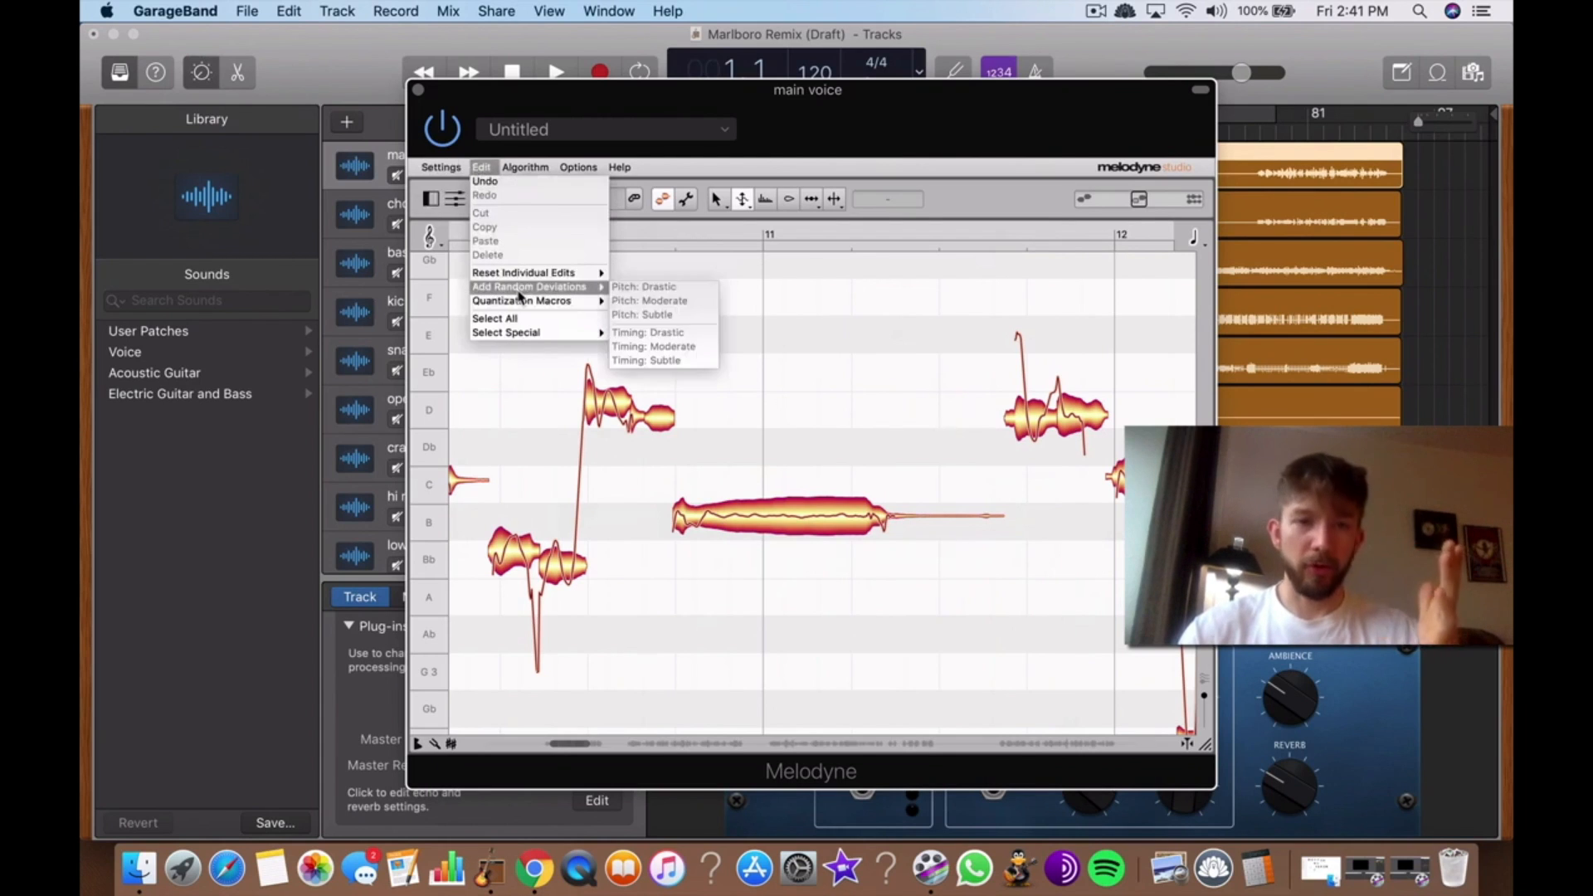
{"action": "mouse_move", "coordinate": [521, 301]}
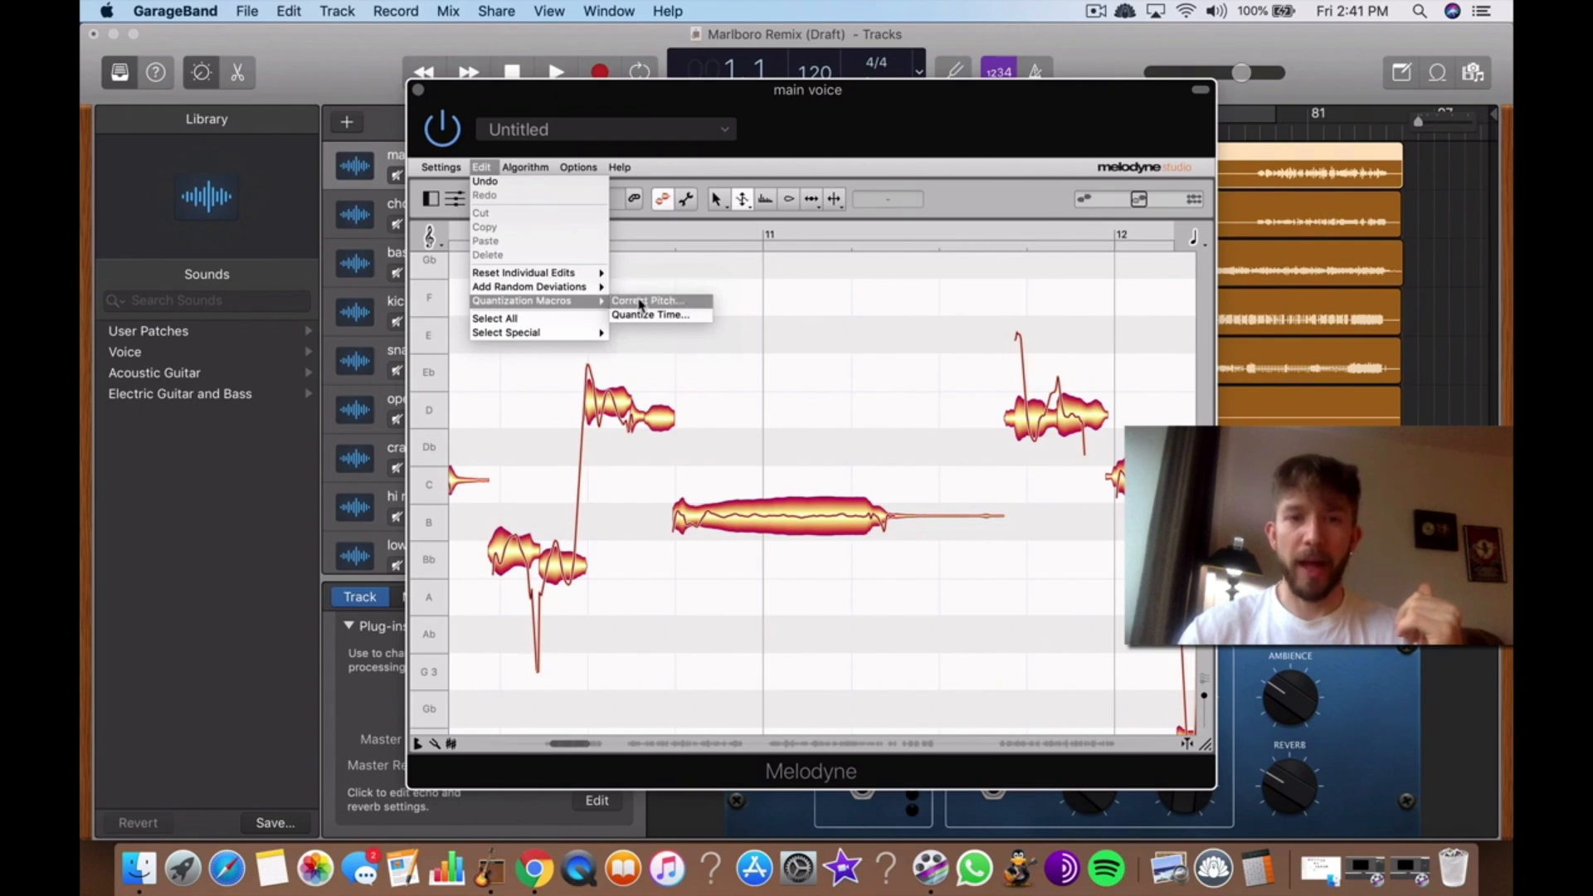
{"action": "left_click", "coordinate": [645, 300]}
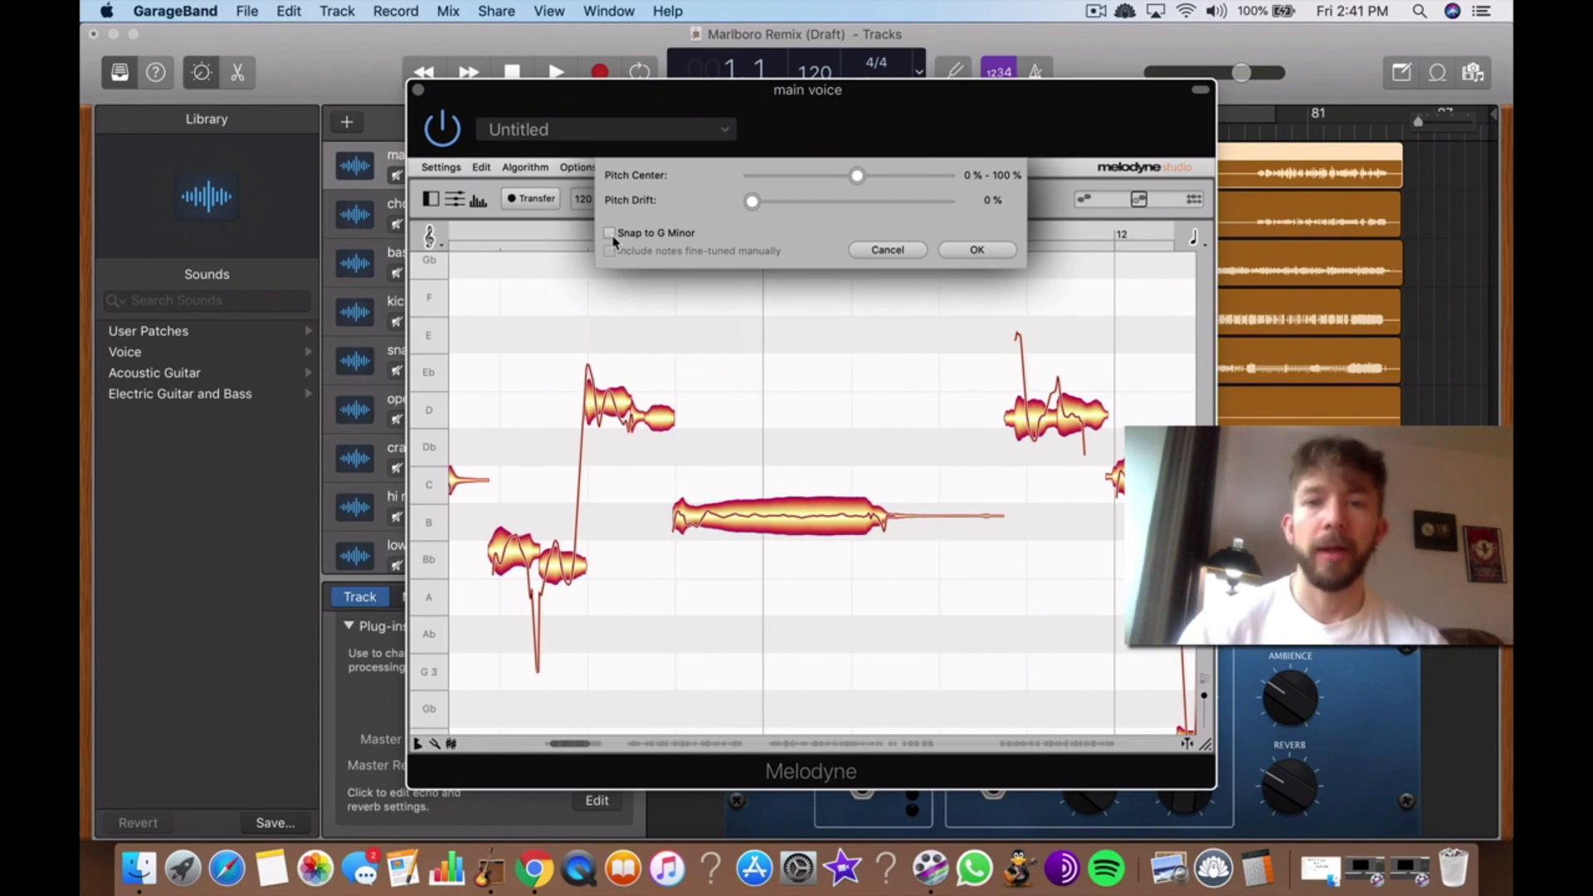
Step: Apply Correct Pitch with G Minor snapping and about 52% pitch center strength
{"action": "left_click", "coordinate": [611, 232]}
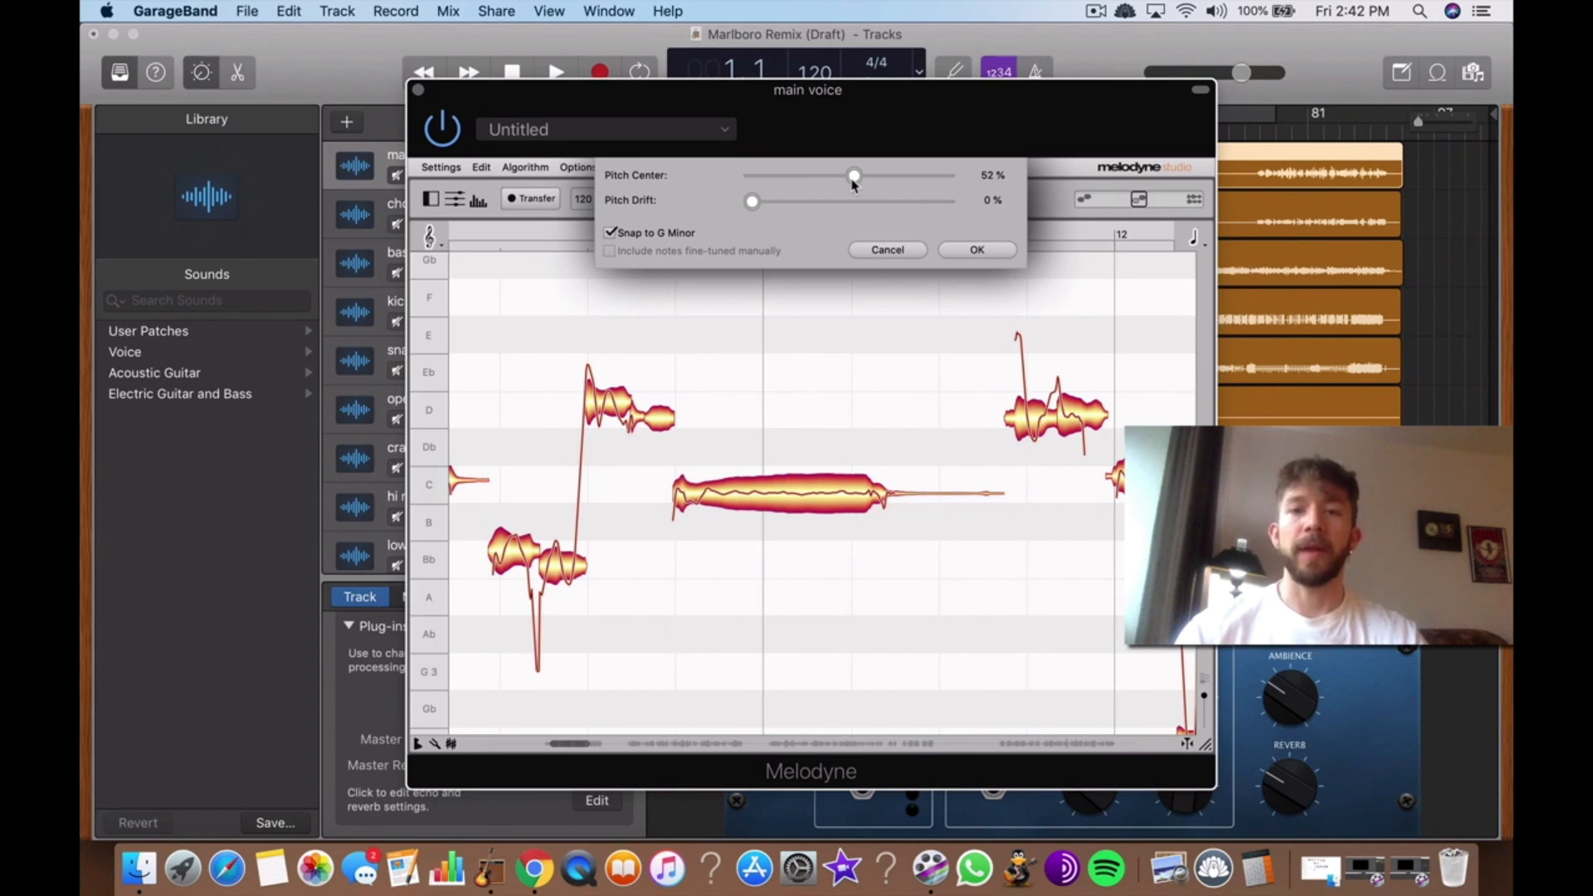
{"action": "left_click", "coordinate": [974, 248]}
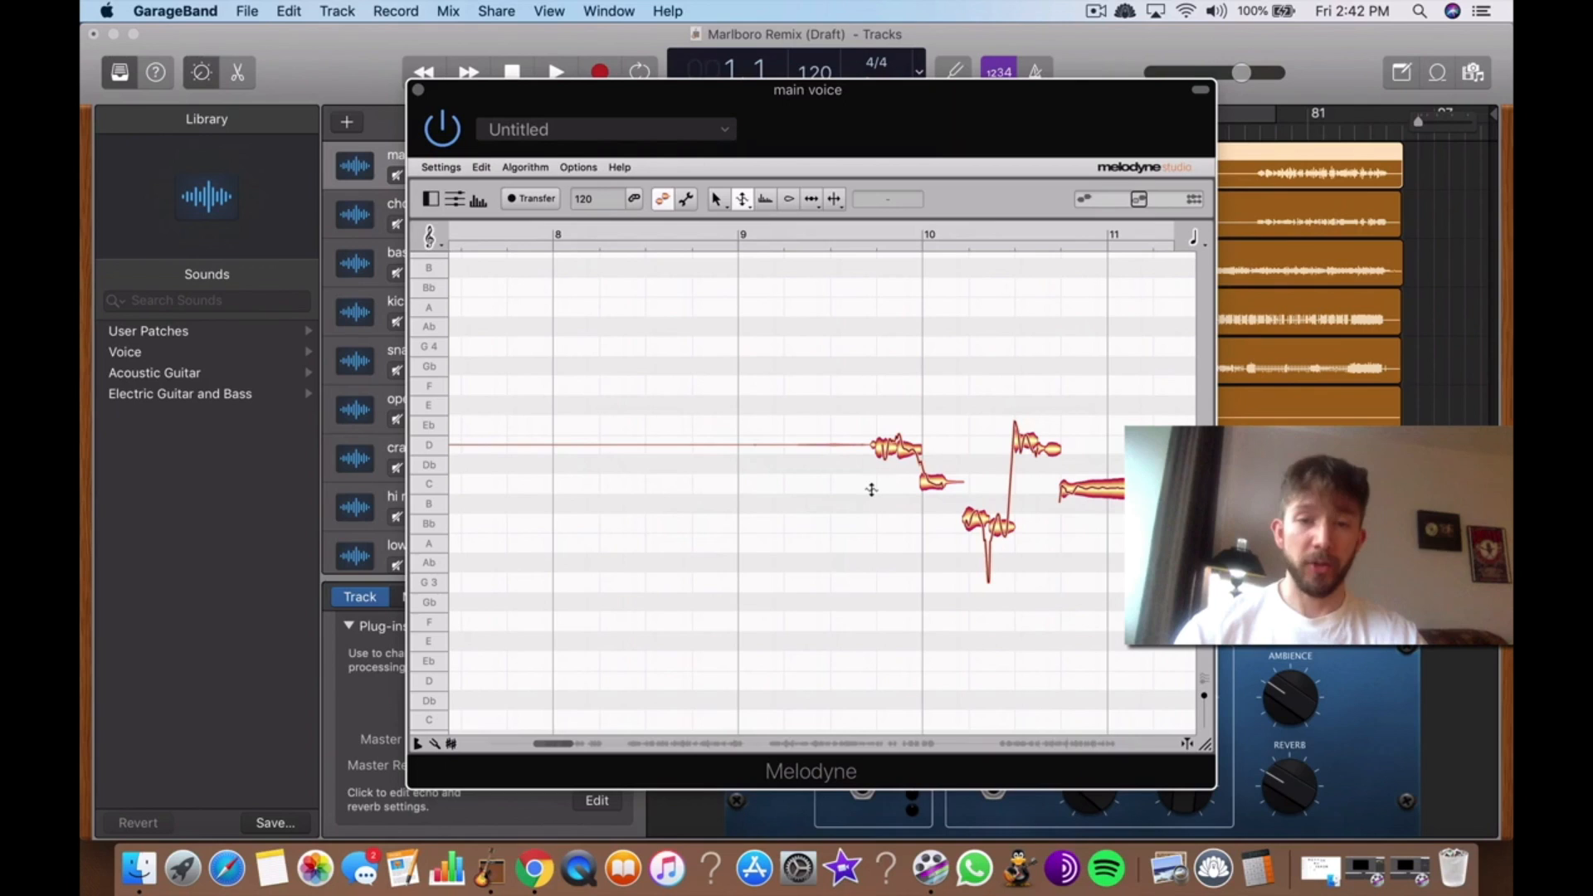
Step: Scroll the blog post down to the 'Differences Between Each Version Of Melodyne' chart
{"action": "scroll", "scroll_direction": "right", "scroll_amount": 3}
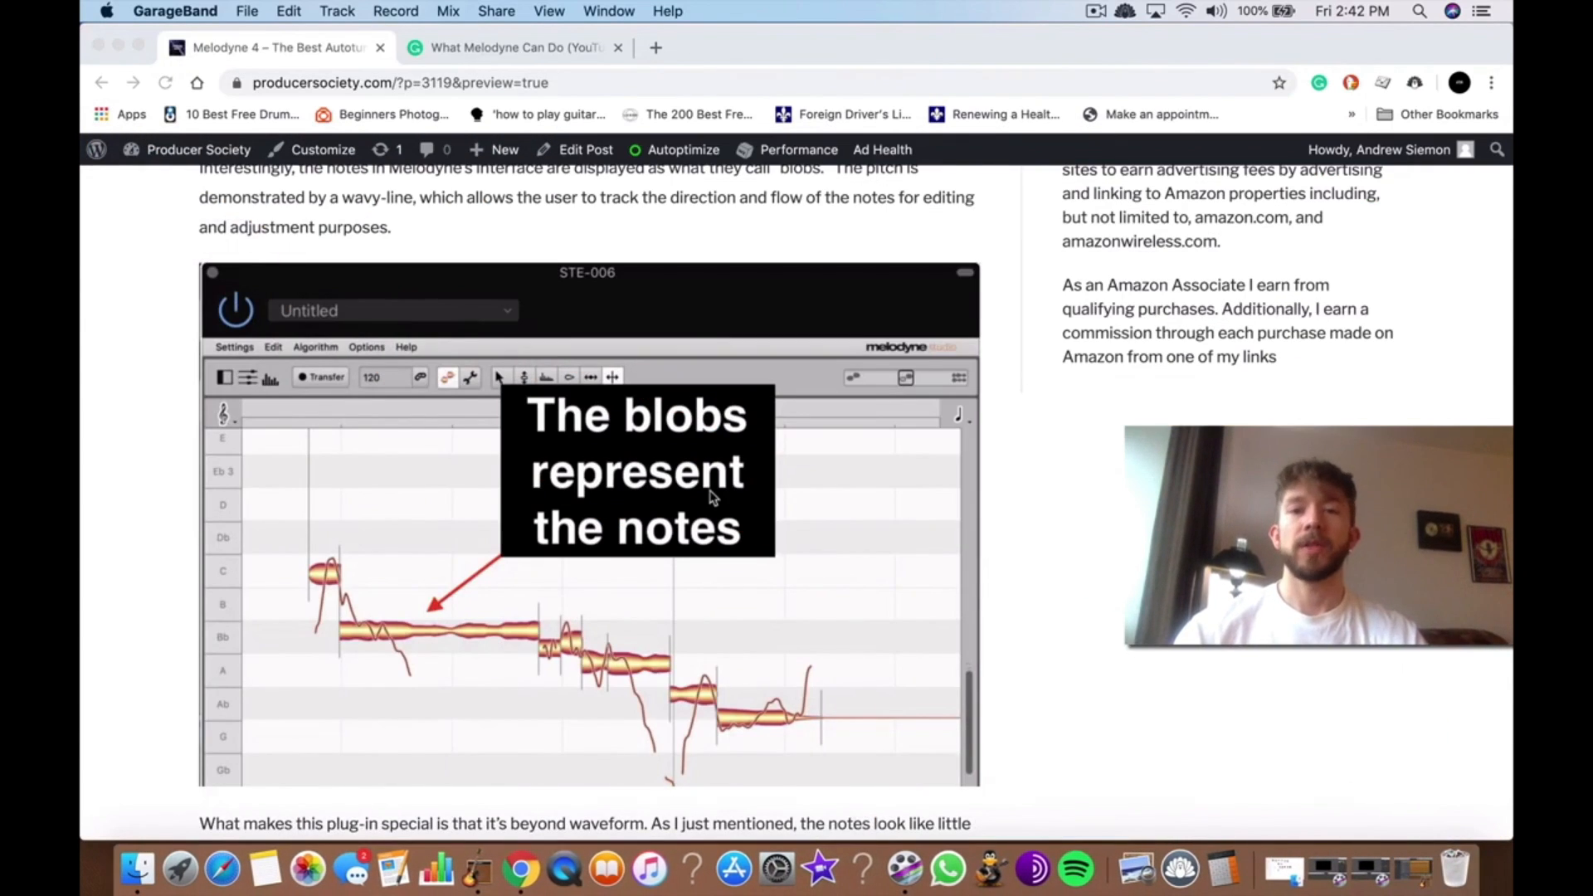
{"action": "scroll", "scroll_direction": "up", "scroll_amount": 3}
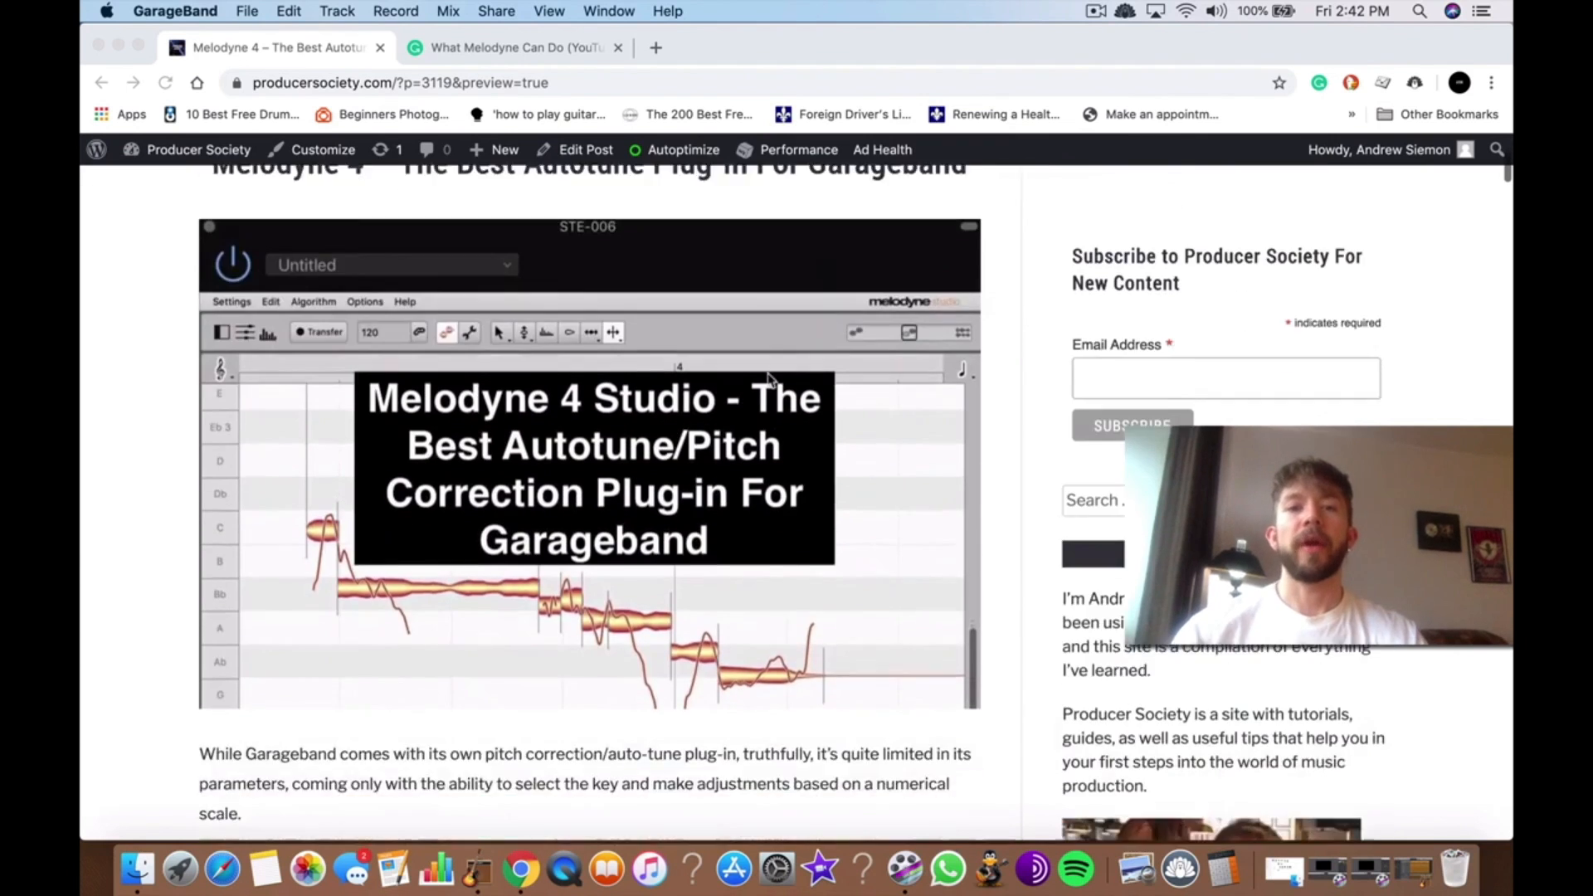
{"action": "scroll", "scroll_direction": "up", "scroll_amount": 3}
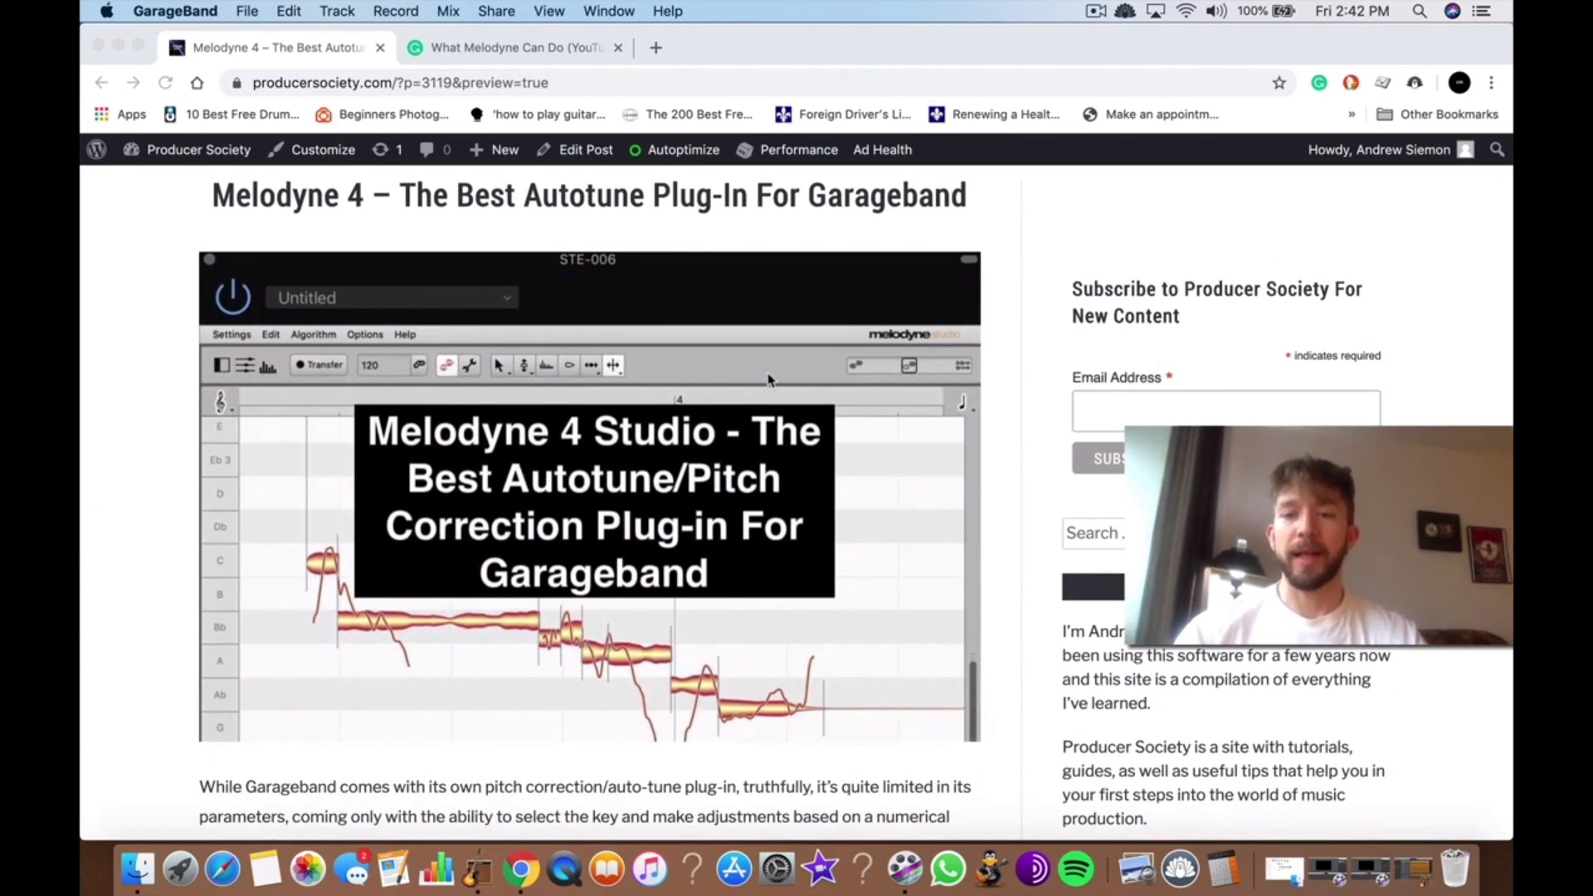
{"action": "scroll", "scroll_direction": "down", "scroll_amount": 3}
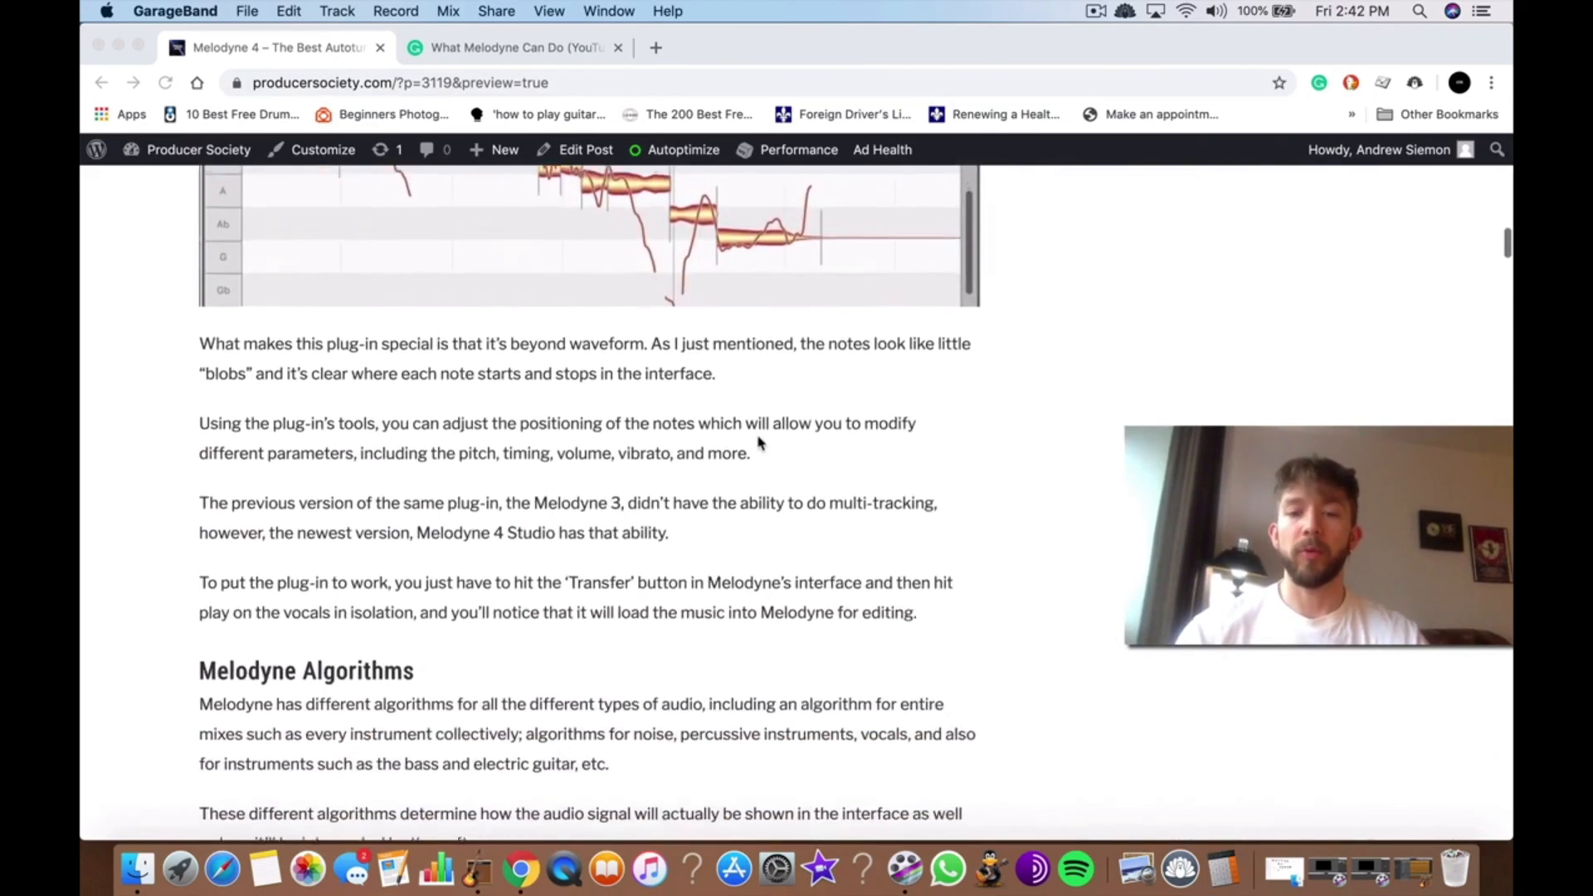
{"action": "scroll", "scroll_direction": "down", "scroll_amount": 3}
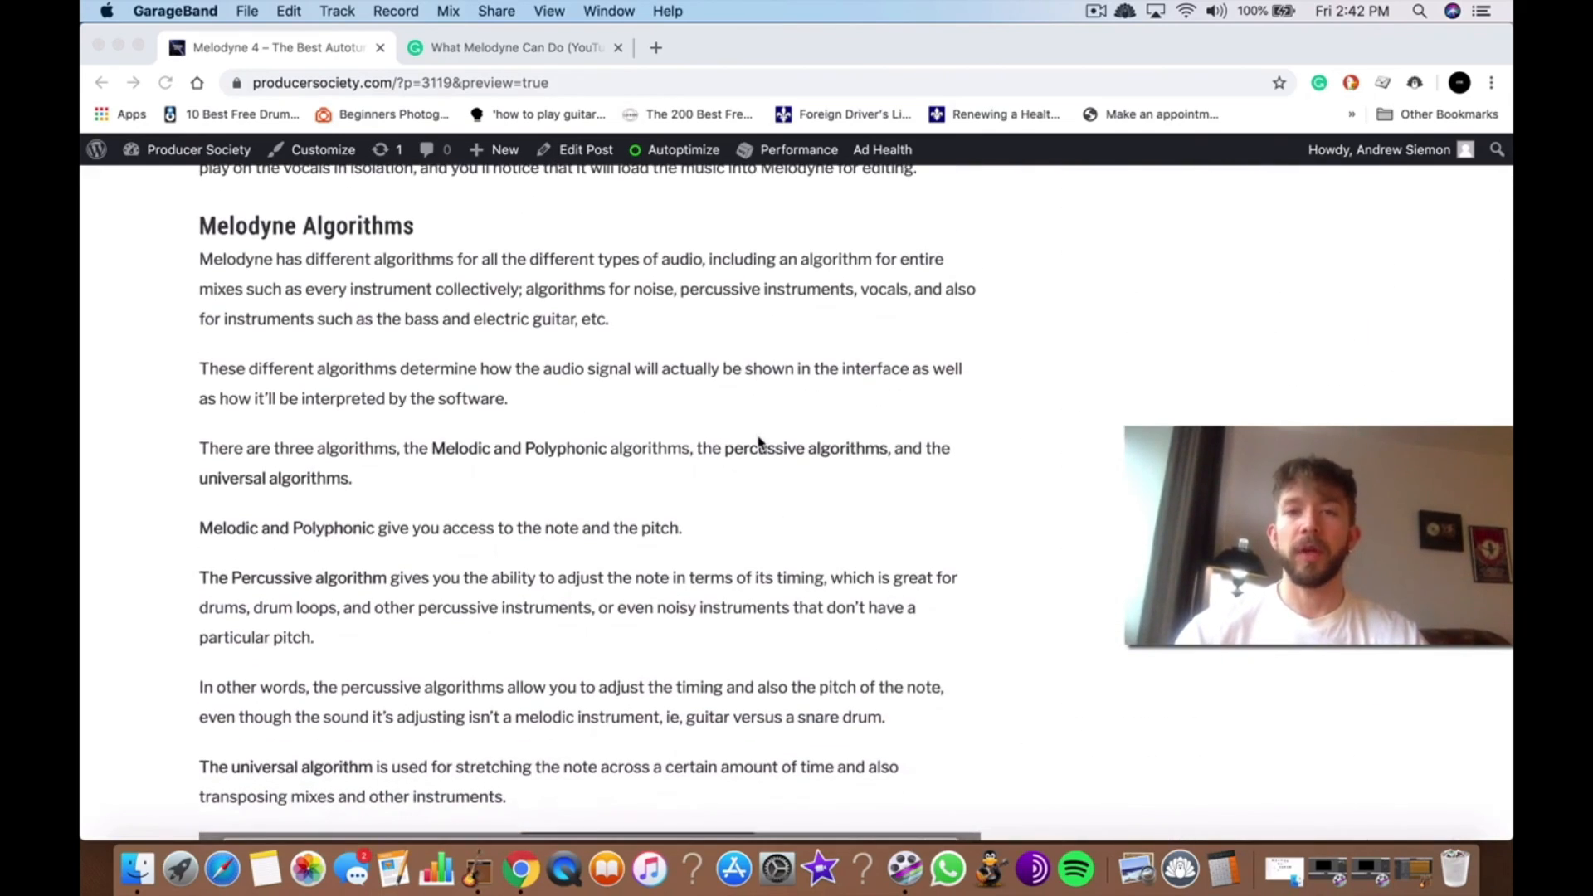
{"action": "scroll", "scroll_direction": "down", "scroll_amount": 3}
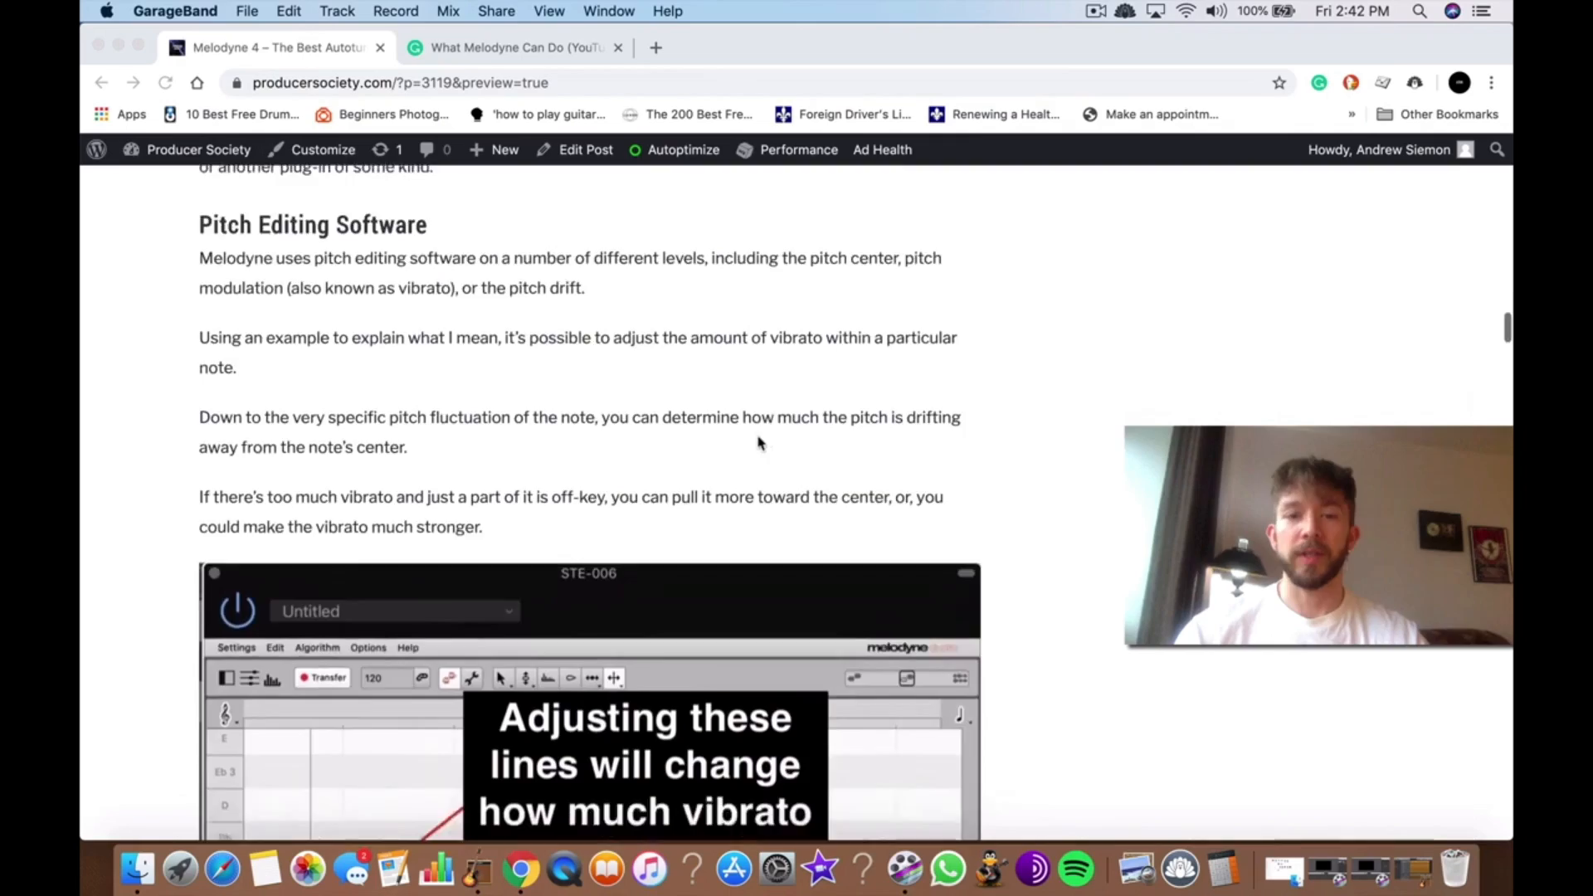
{"action": "scroll", "scroll_direction": "down", "scroll_amount": 3}
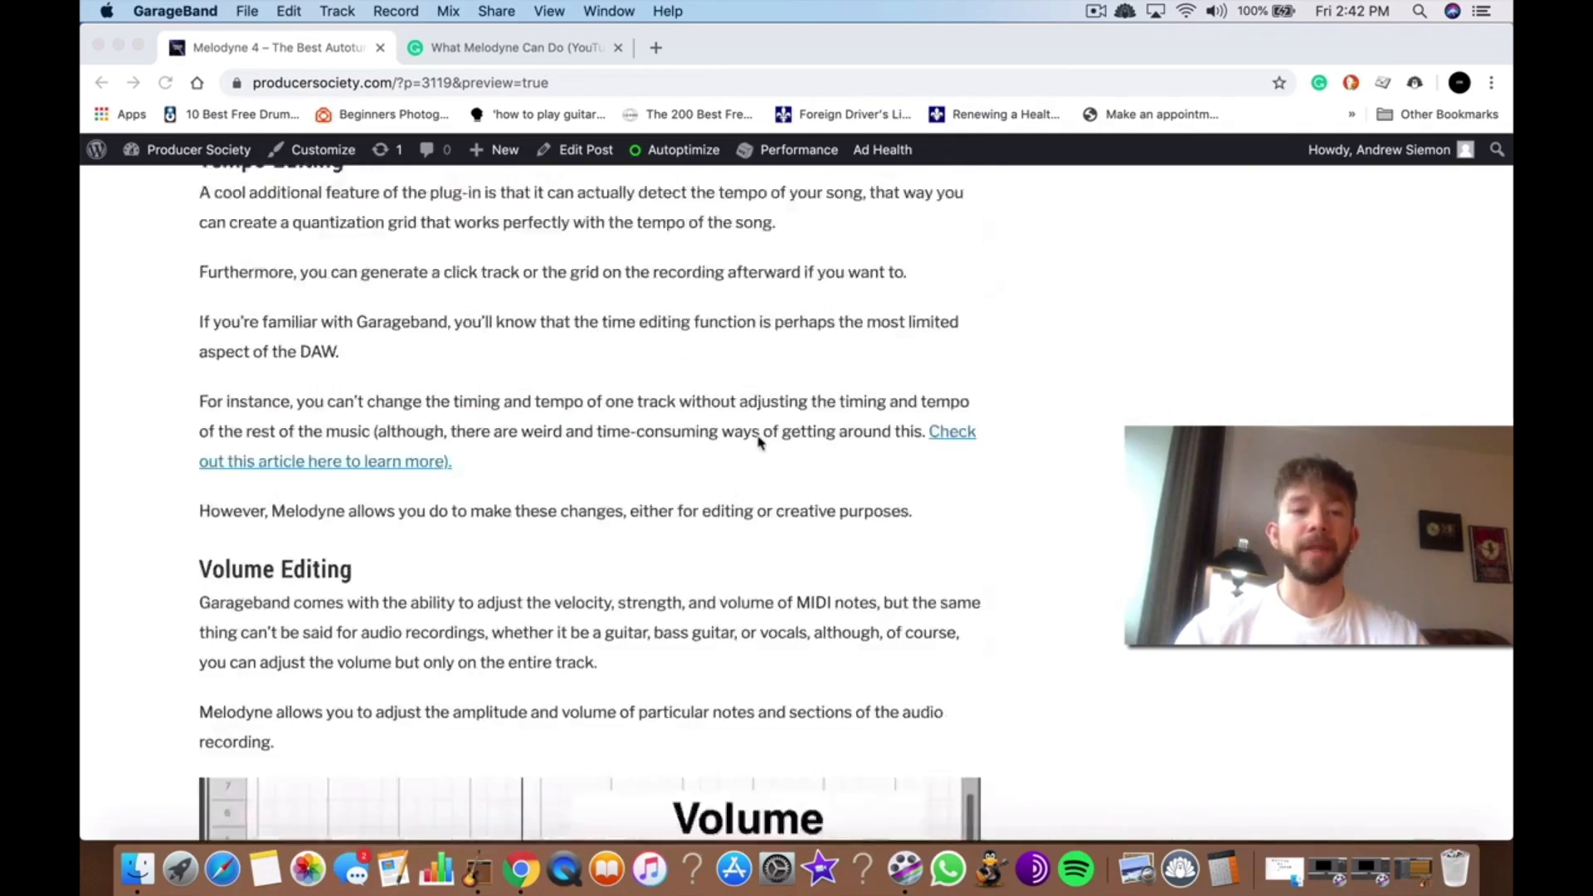
{"action": "scroll", "scroll_direction": "down", "scroll_amount": 3}
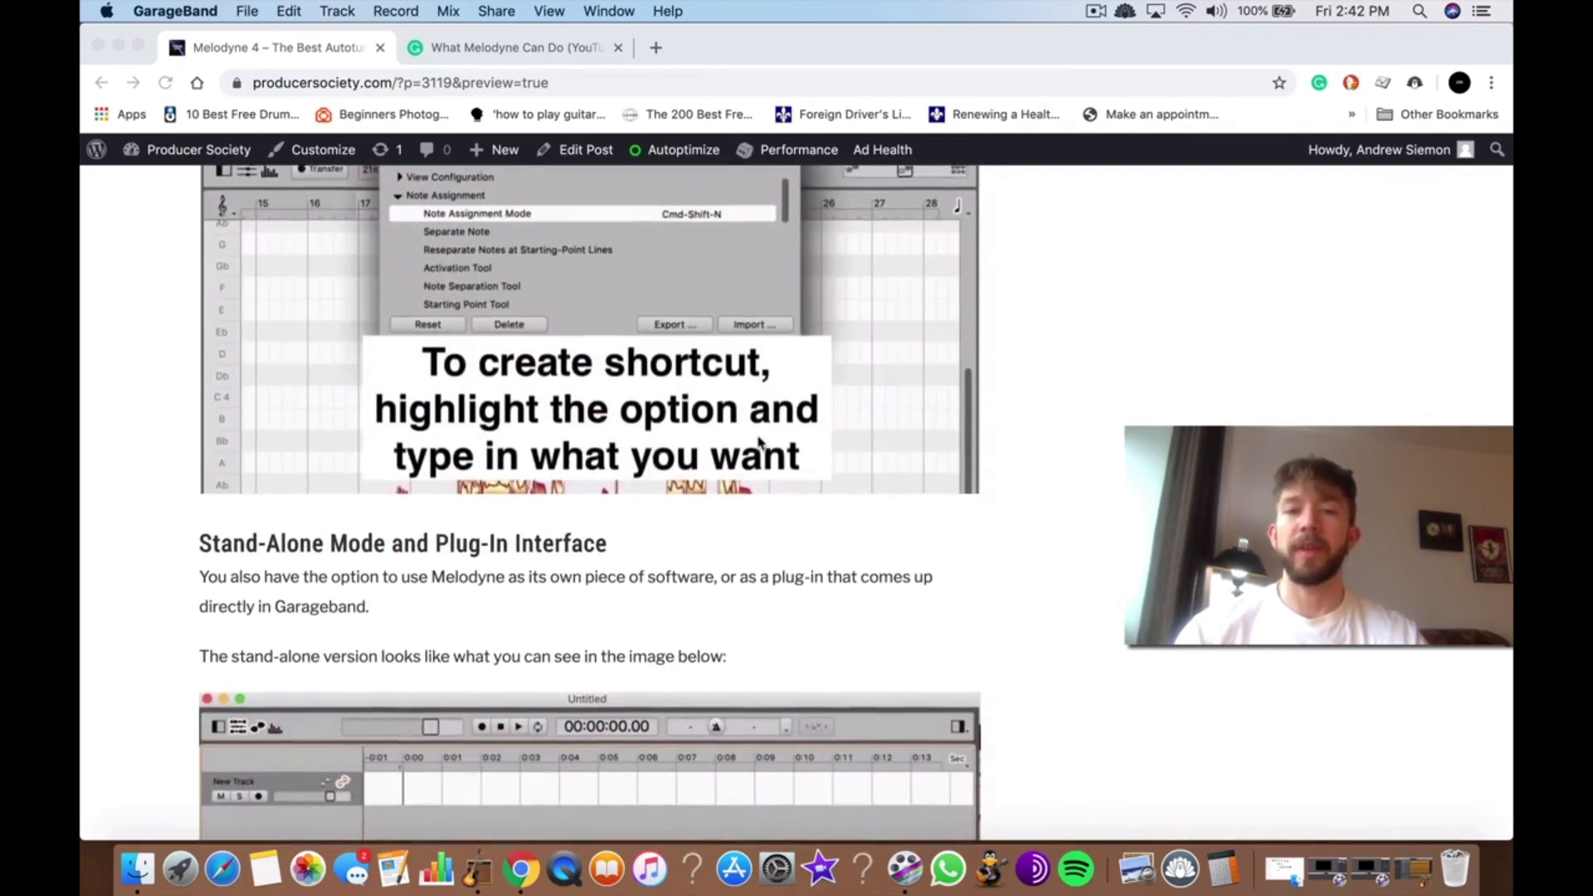
{"action": "scroll", "scroll_direction": "down", "scroll_amount": 3}
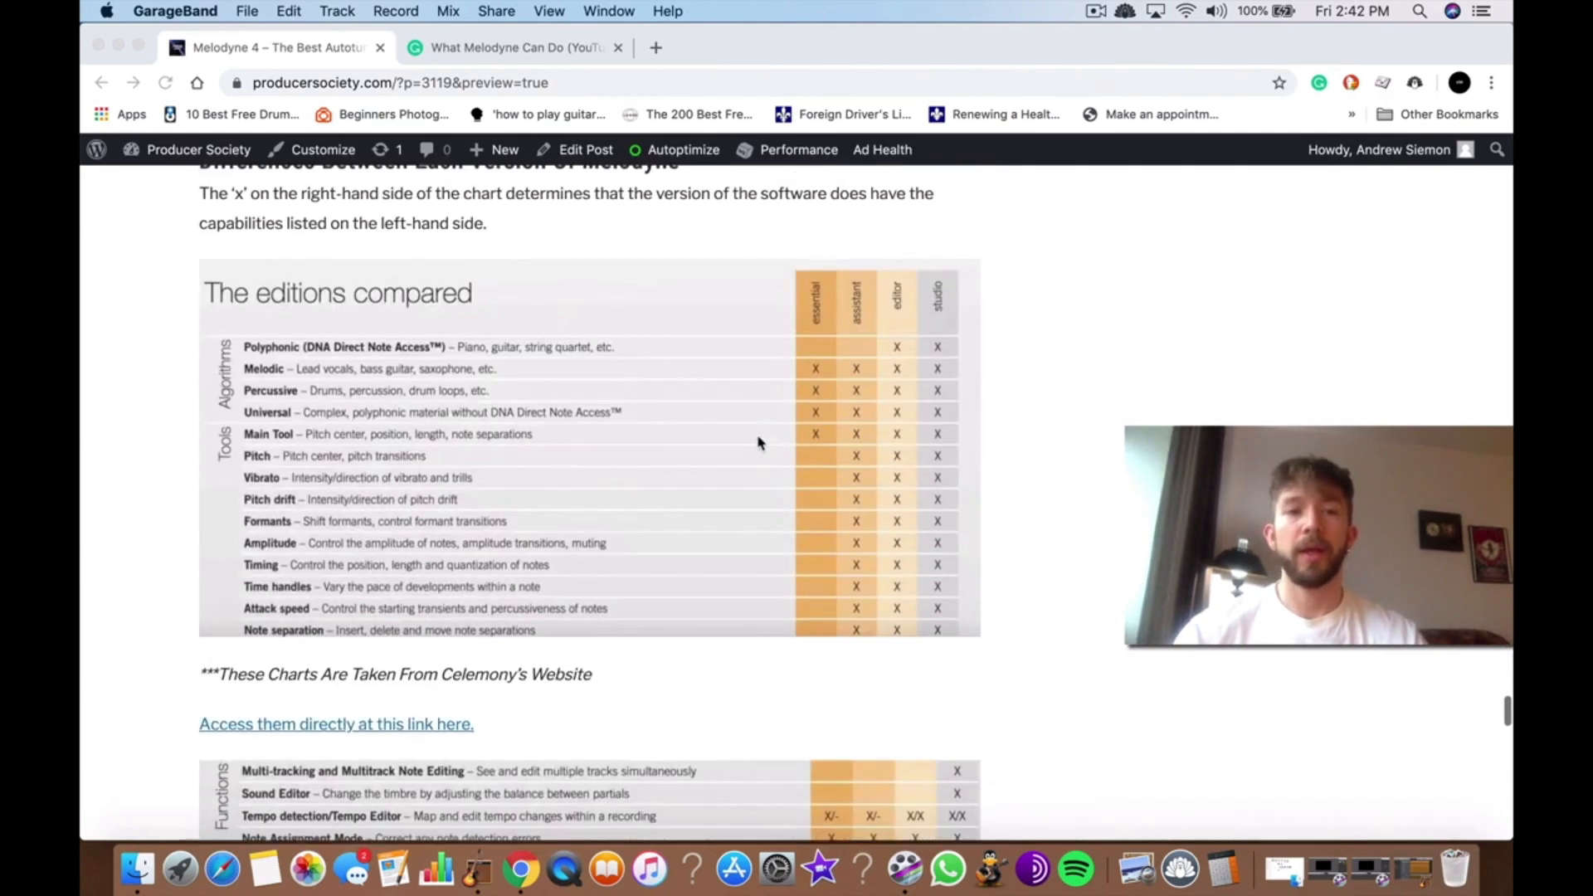
{"action": "scroll", "scroll_direction": "up", "scroll_amount": 3}
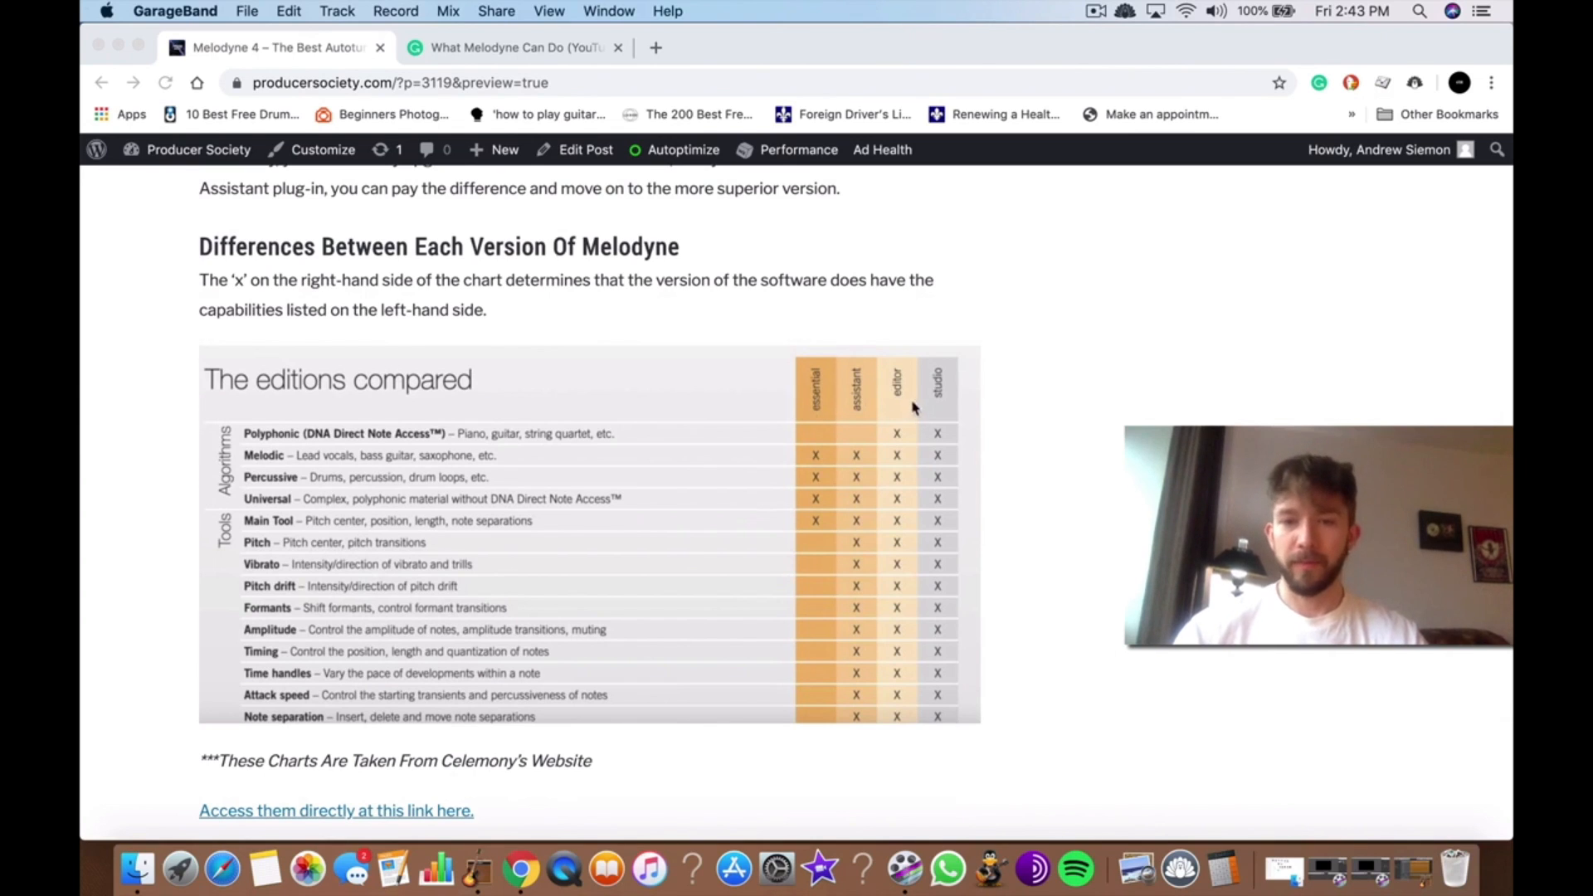
{"action": "mouse_move", "coordinate": [868, 373]}
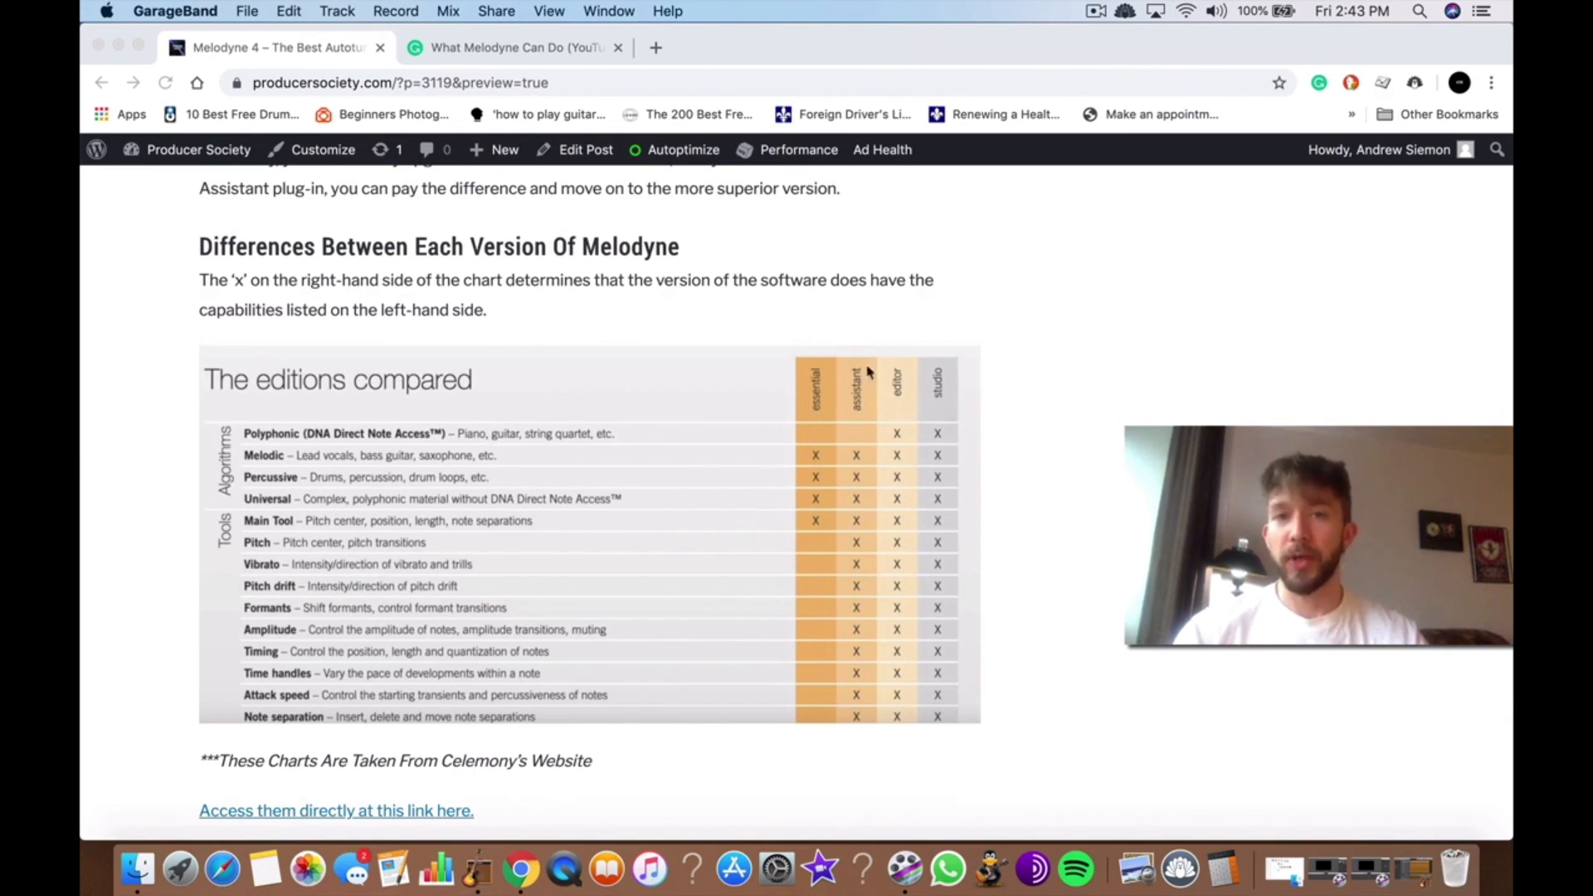
{"action": "mouse_move", "coordinate": [822, 437]}
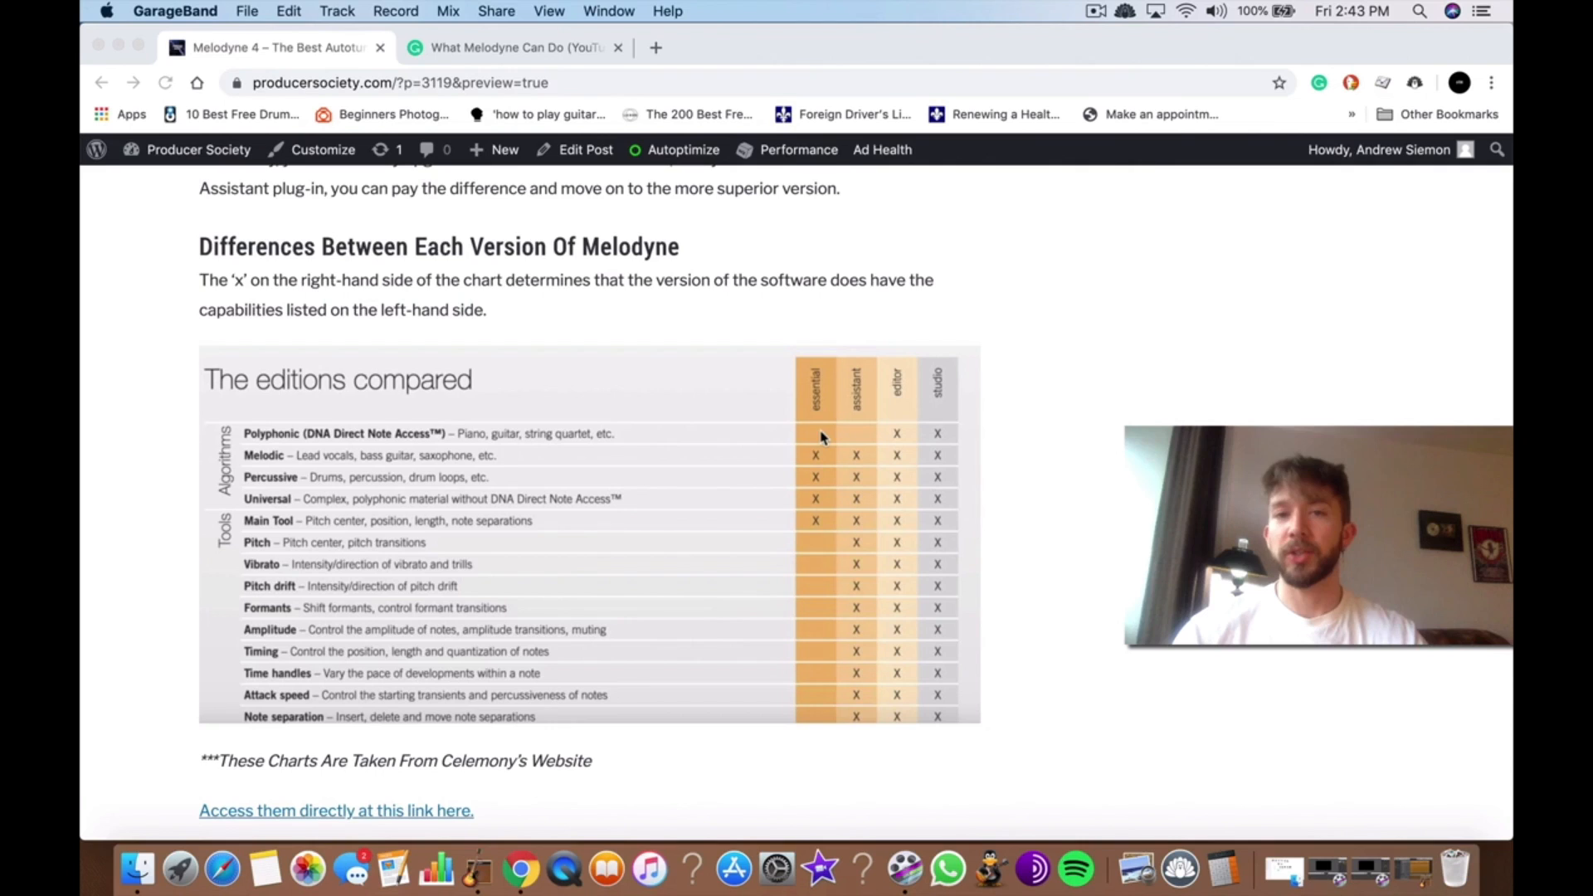
{"action": "mouse_move", "coordinate": [861, 422]}
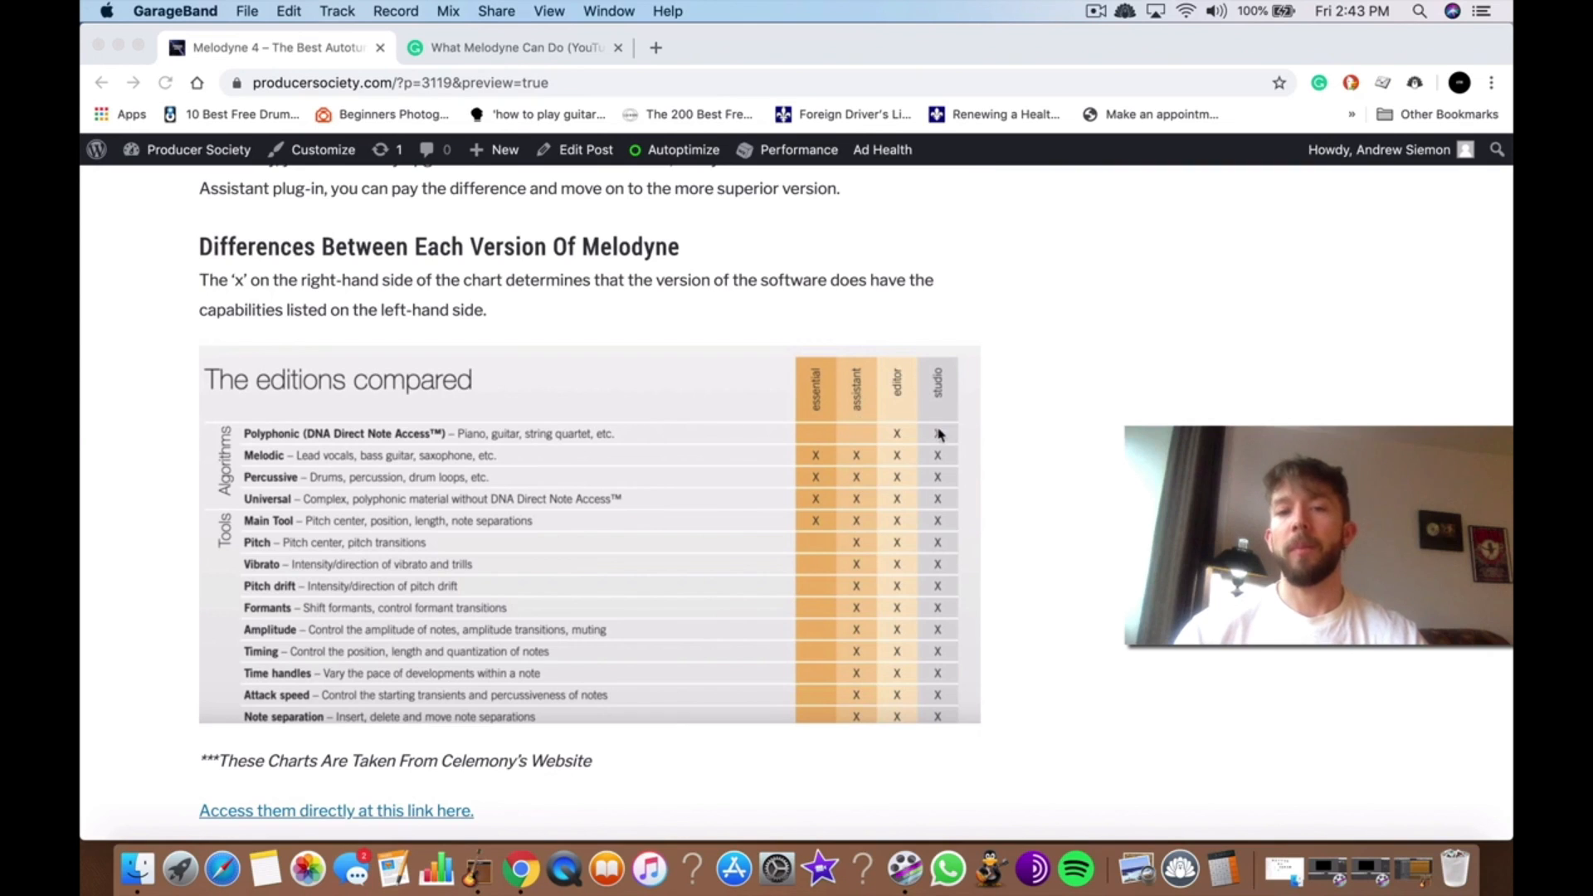
{"action": "mouse_move", "coordinate": [886, 383]}
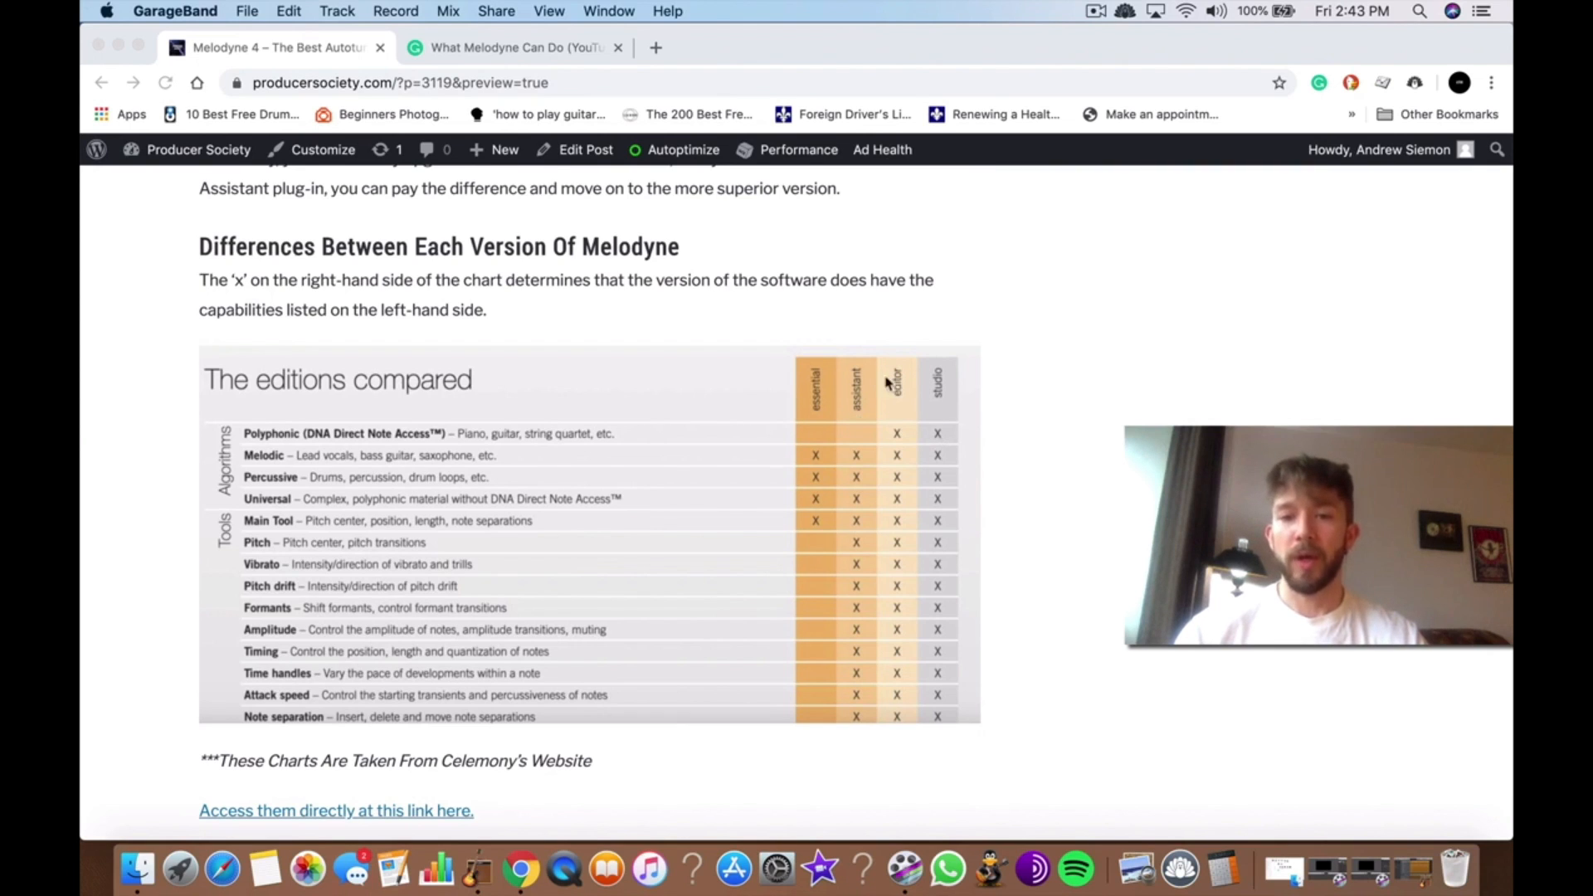
{"action": "mouse_move", "coordinate": [863, 446]}
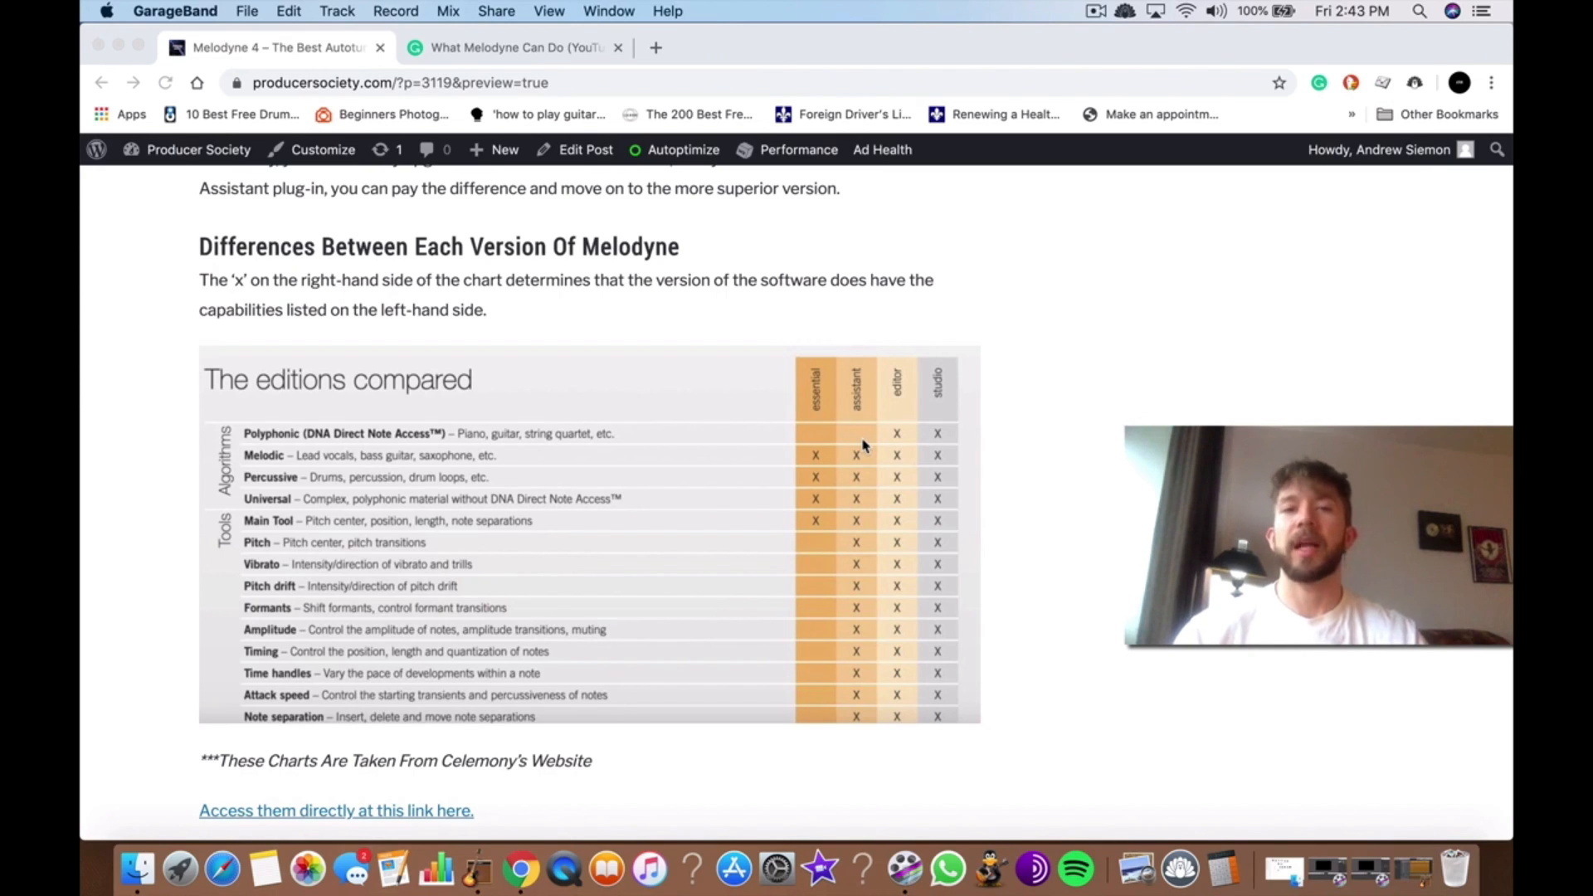
{"action": "mouse_move", "coordinate": [949, 557]}
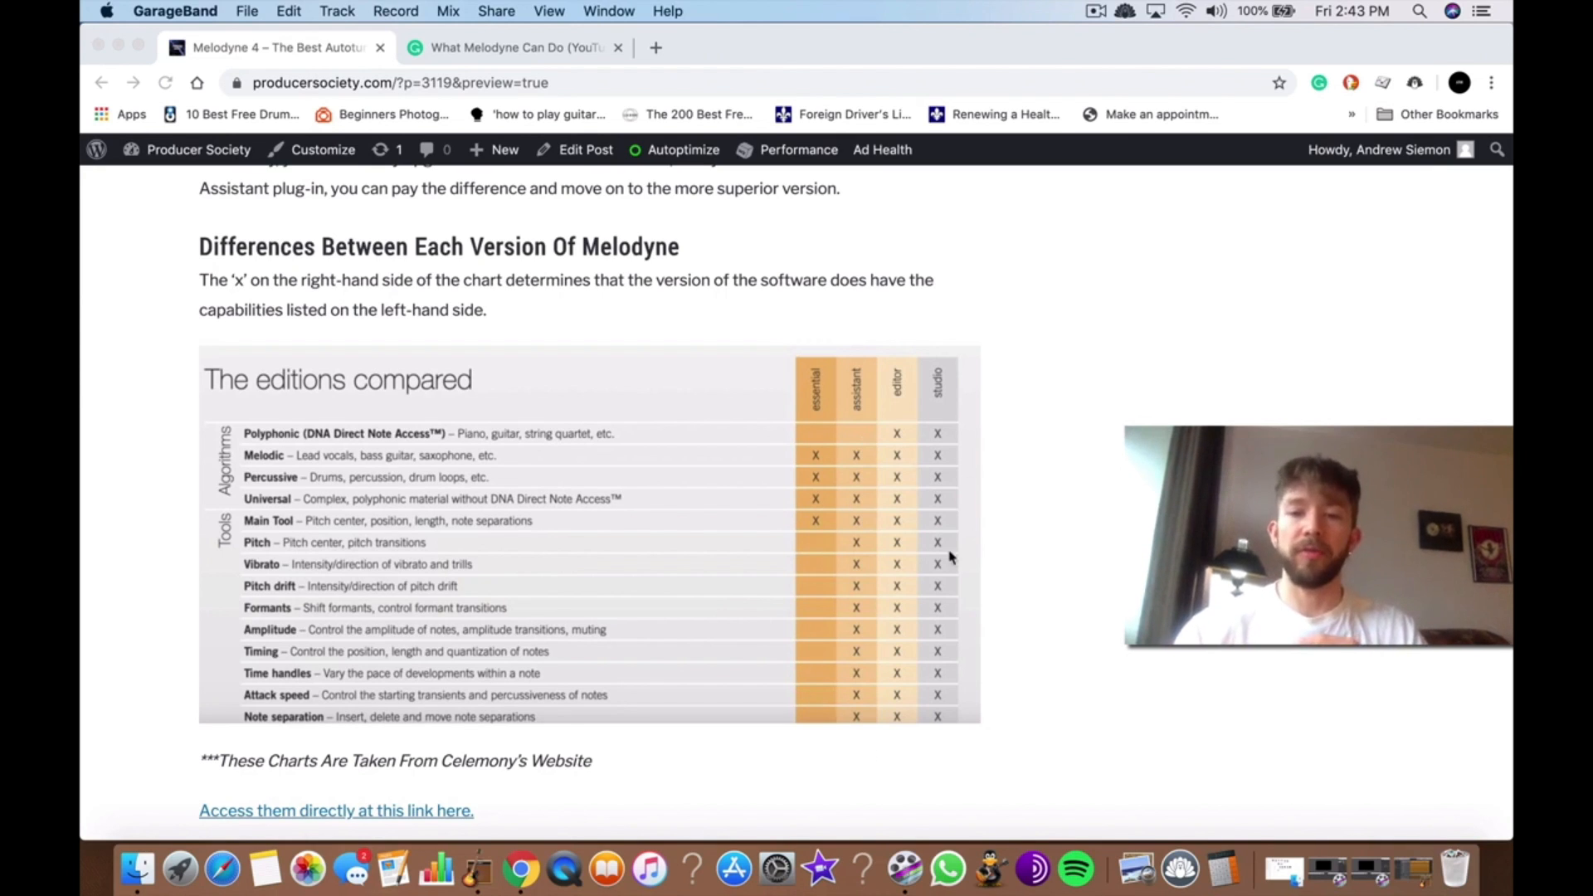
{"action": "mouse_move", "coordinate": [856, 440]}
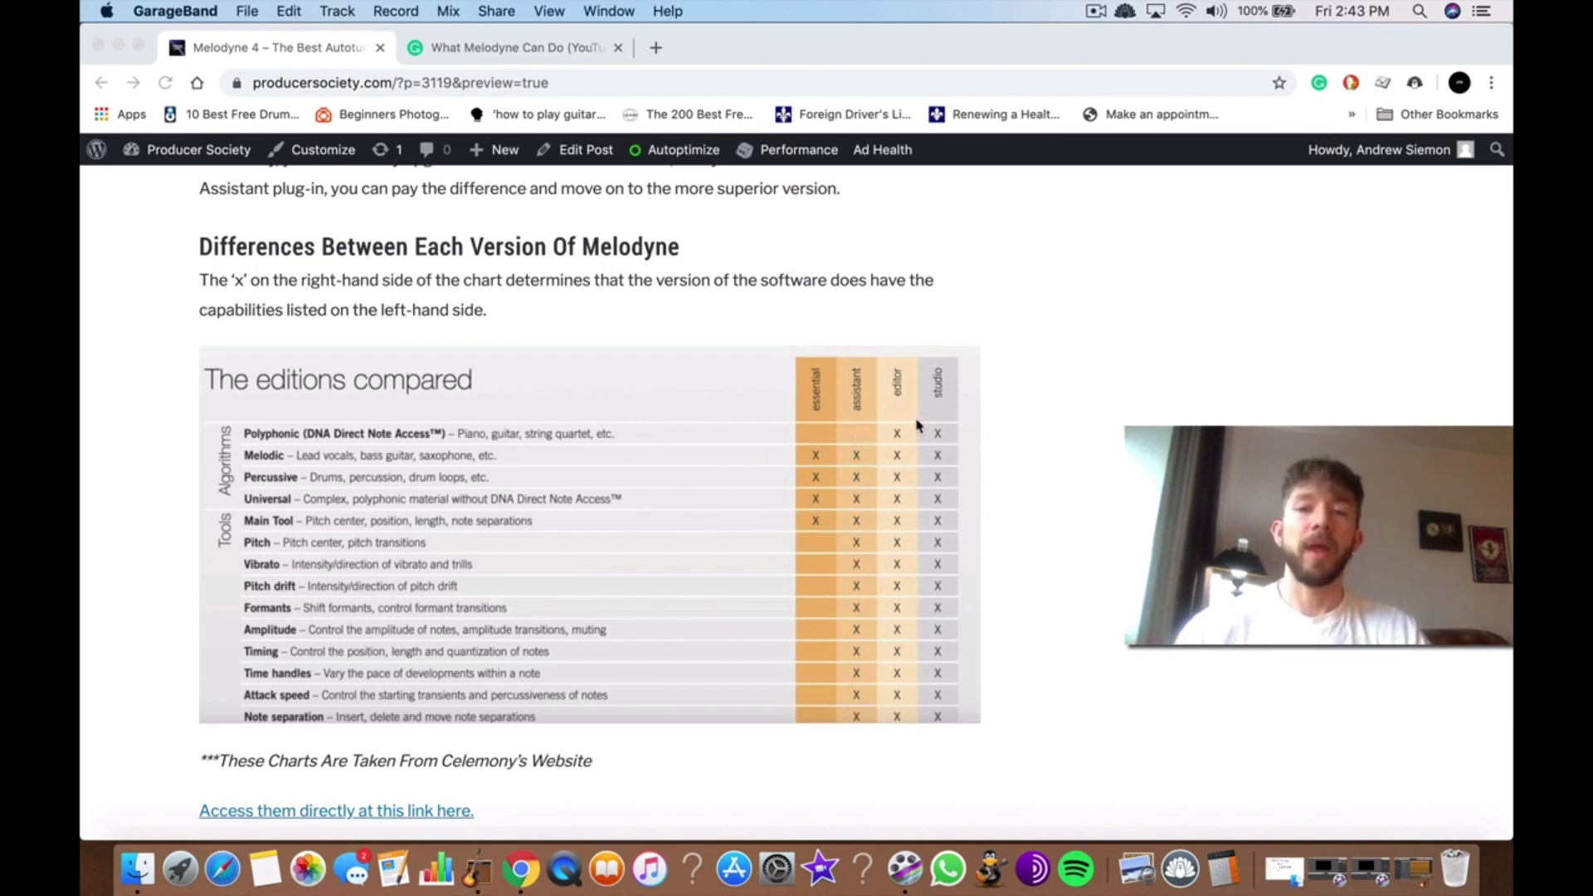
{"action": "mouse_move", "coordinate": [949, 575]}
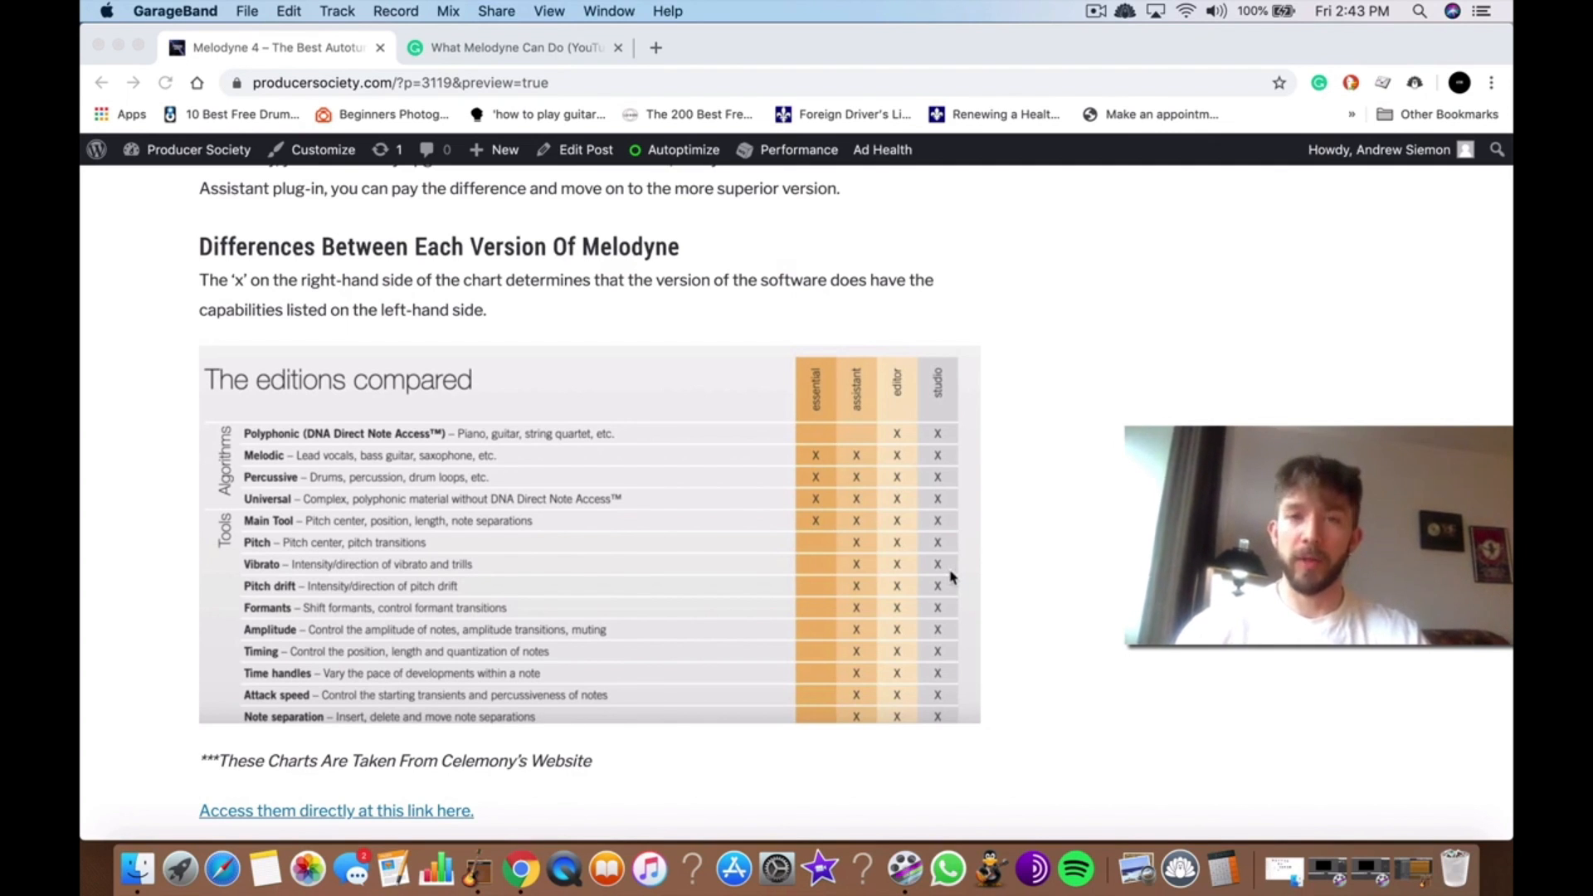
Step: Scroll back and forth through the editions comparison charts and price list in the buying guide
{"action": "scroll", "scroll_direction": "down", "scroll_amount": 3}
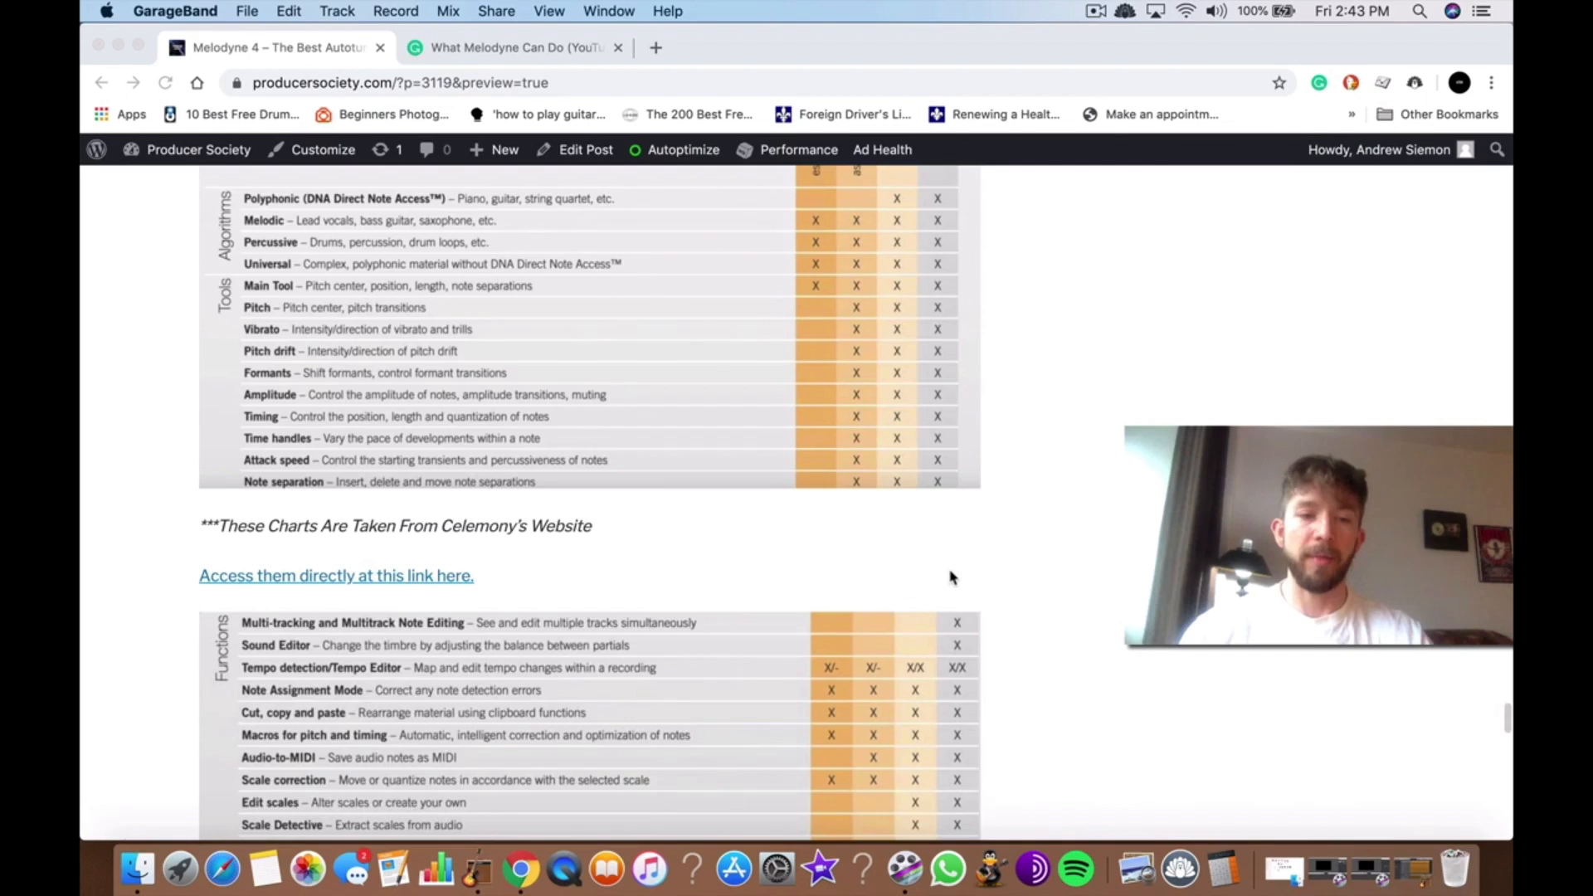
{"action": "scroll", "scroll_direction": "down", "scroll_amount": 3}
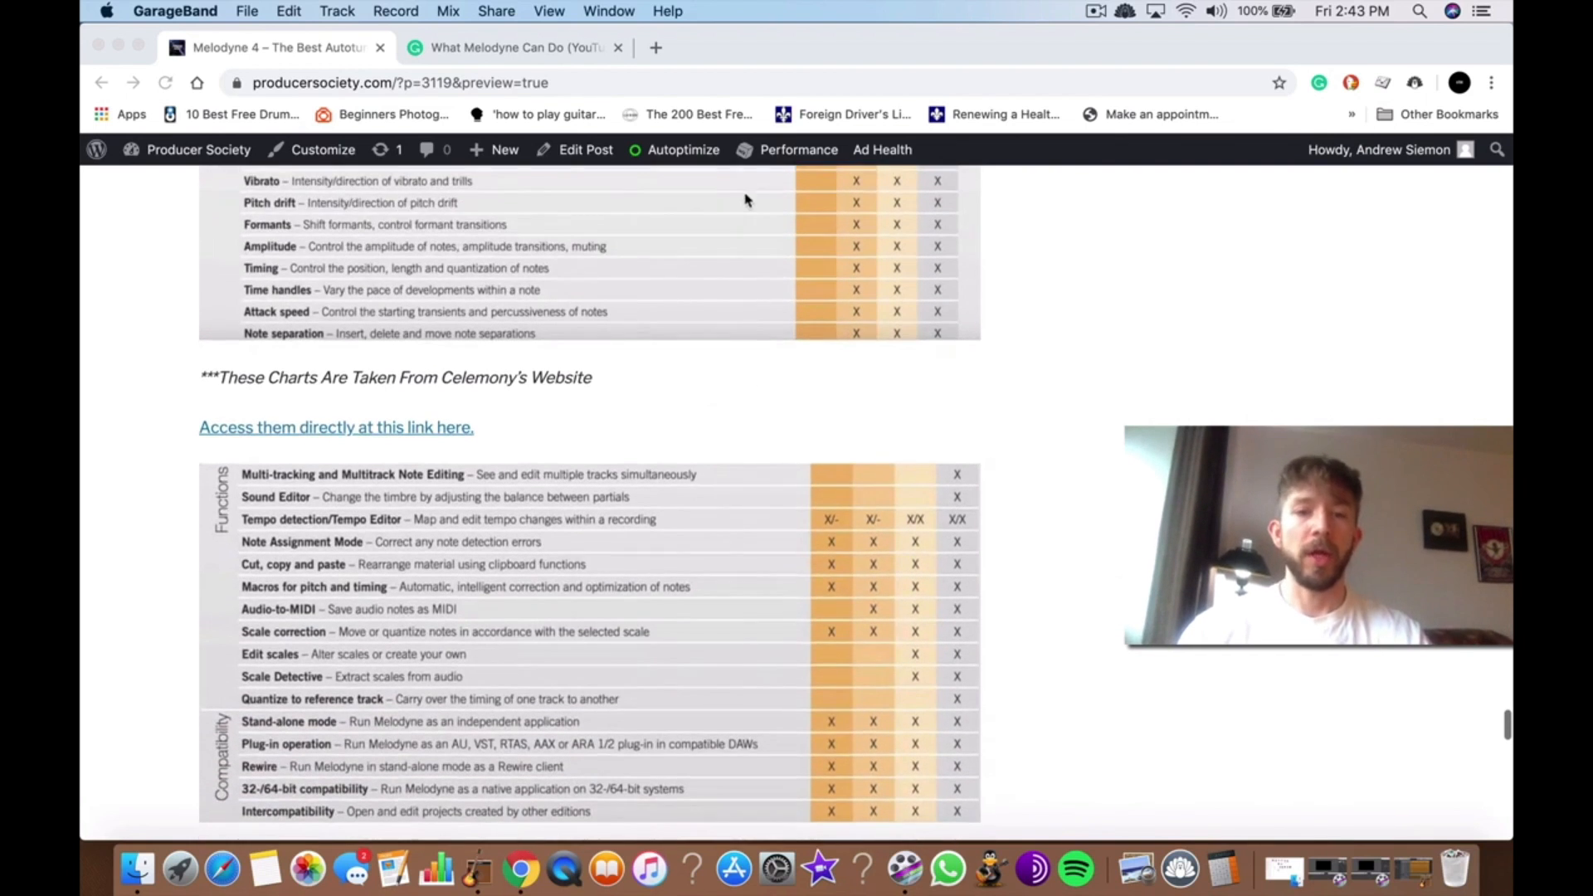
{"action": "scroll", "scroll_direction": "up", "scroll_amount": 3}
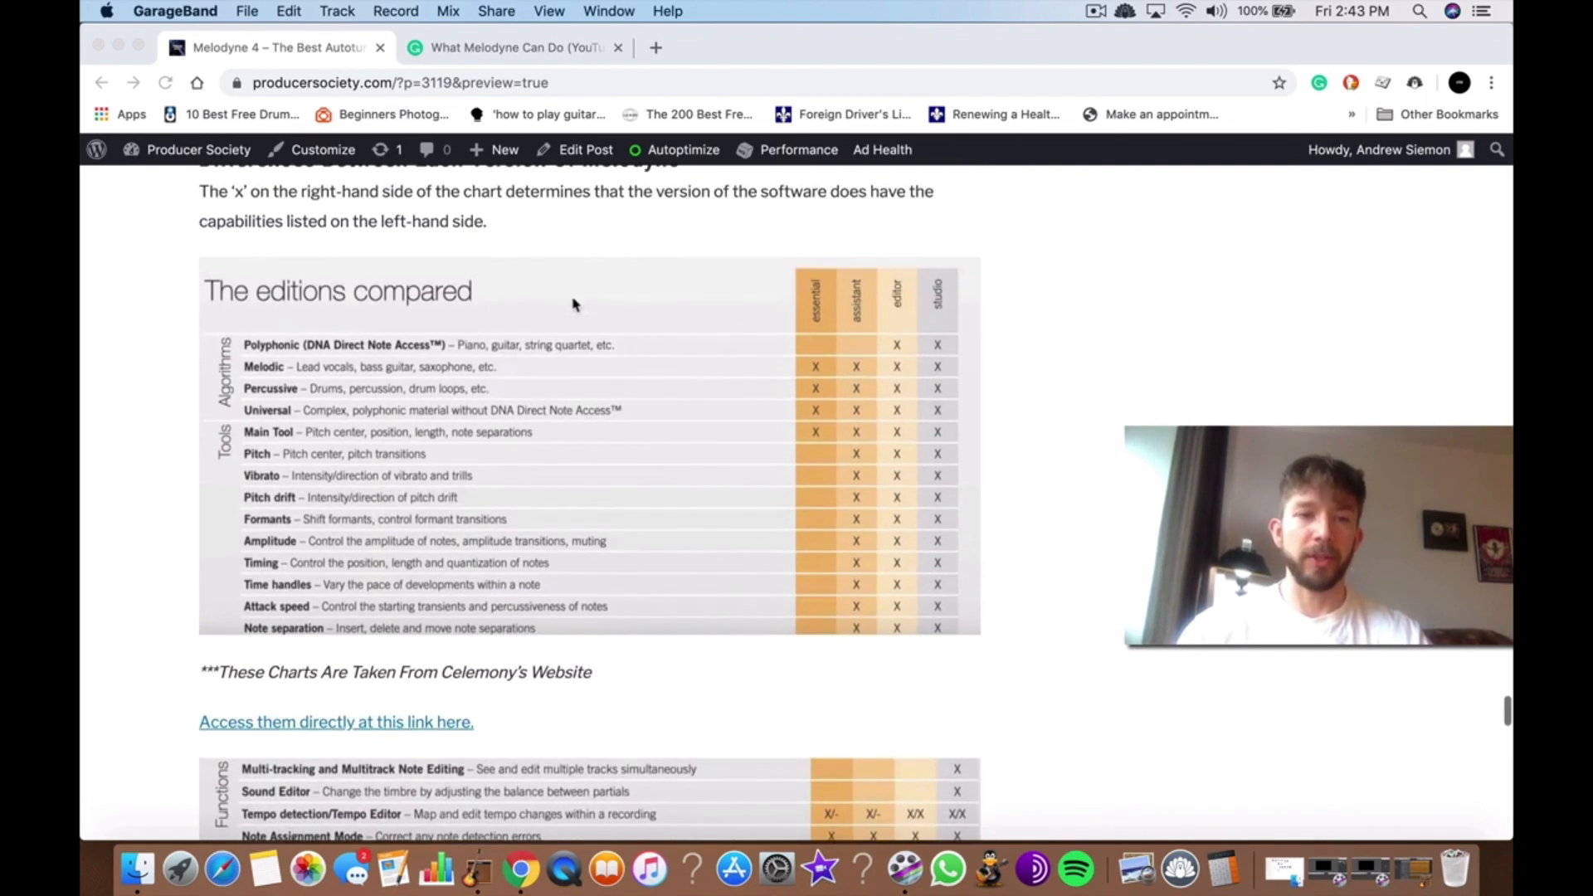
{"action": "scroll", "scroll_direction": "down", "scroll_amount": 3}
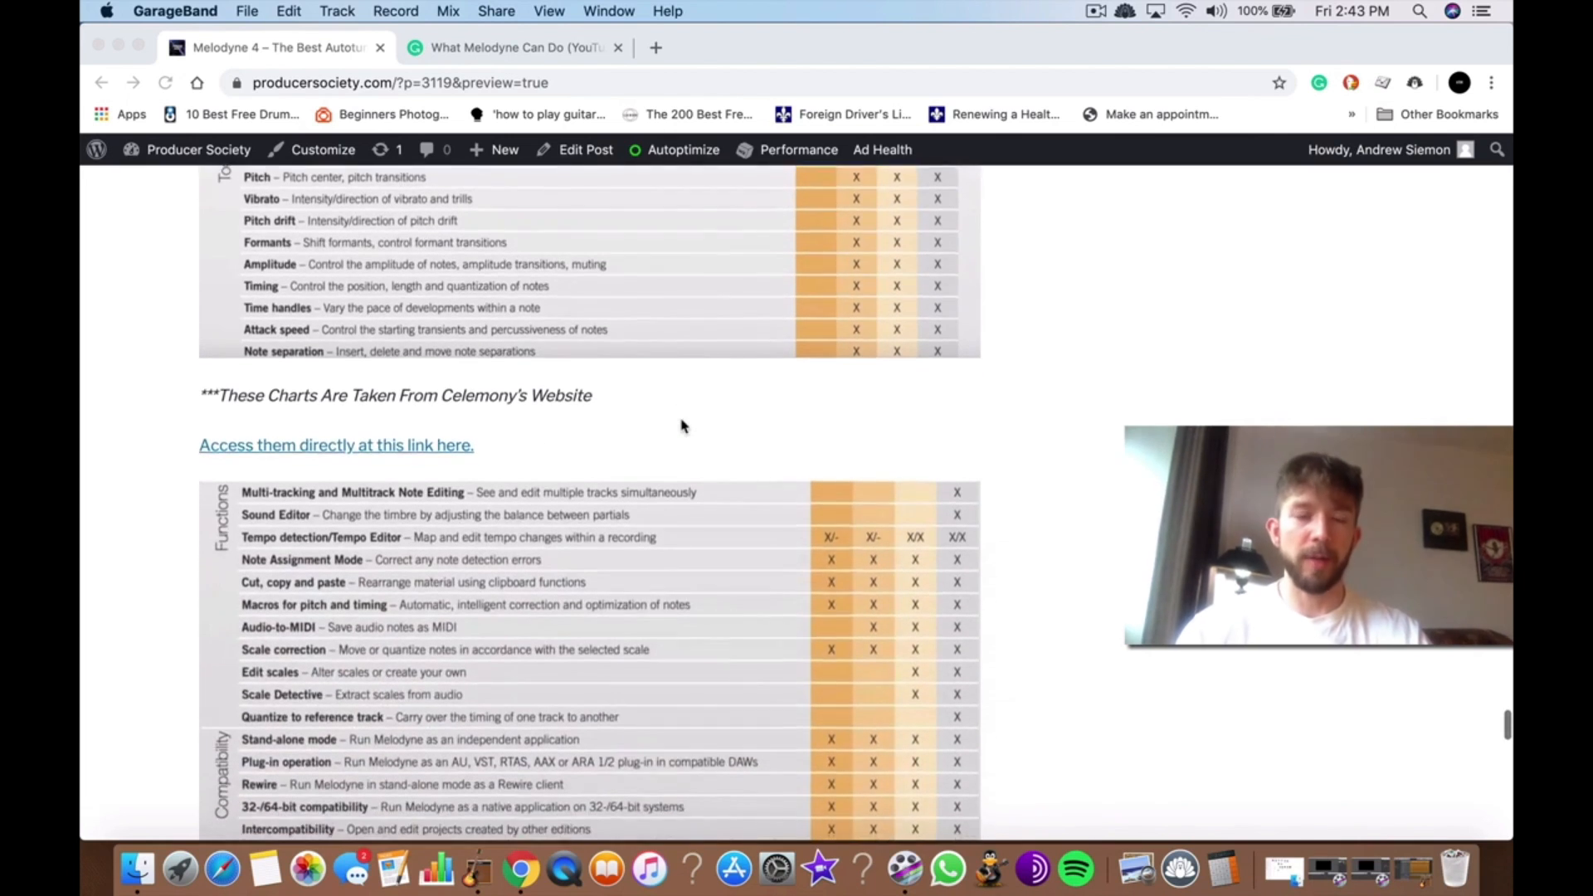
{"action": "scroll", "scroll_direction": "down", "scroll_amount": 3}
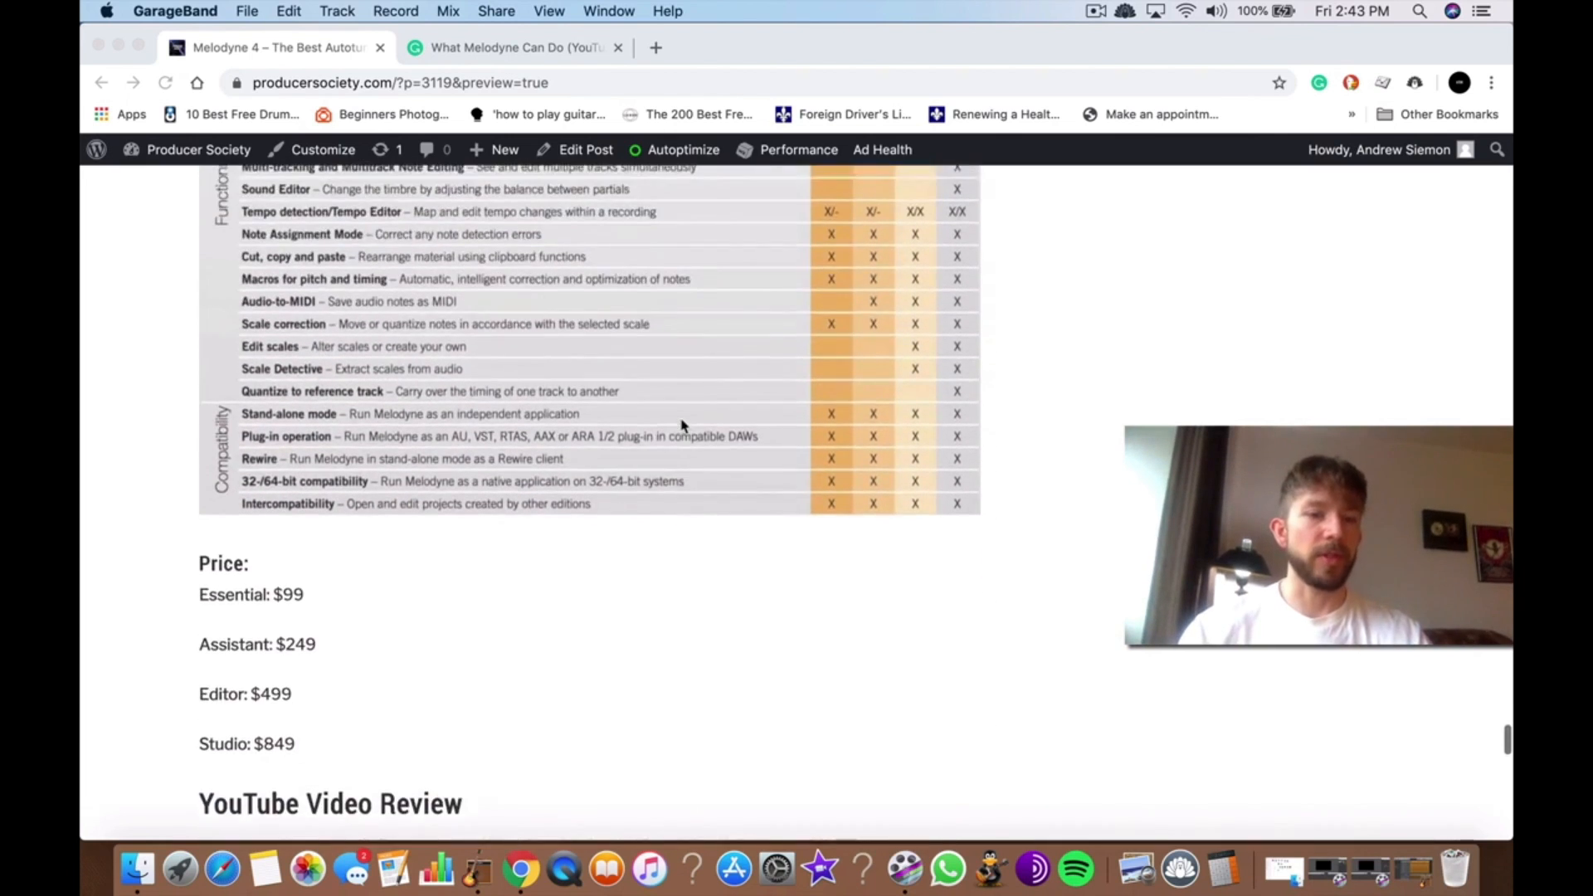
{"action": "scroll", "scroll_direction": "down", "scroll_amount": 3}
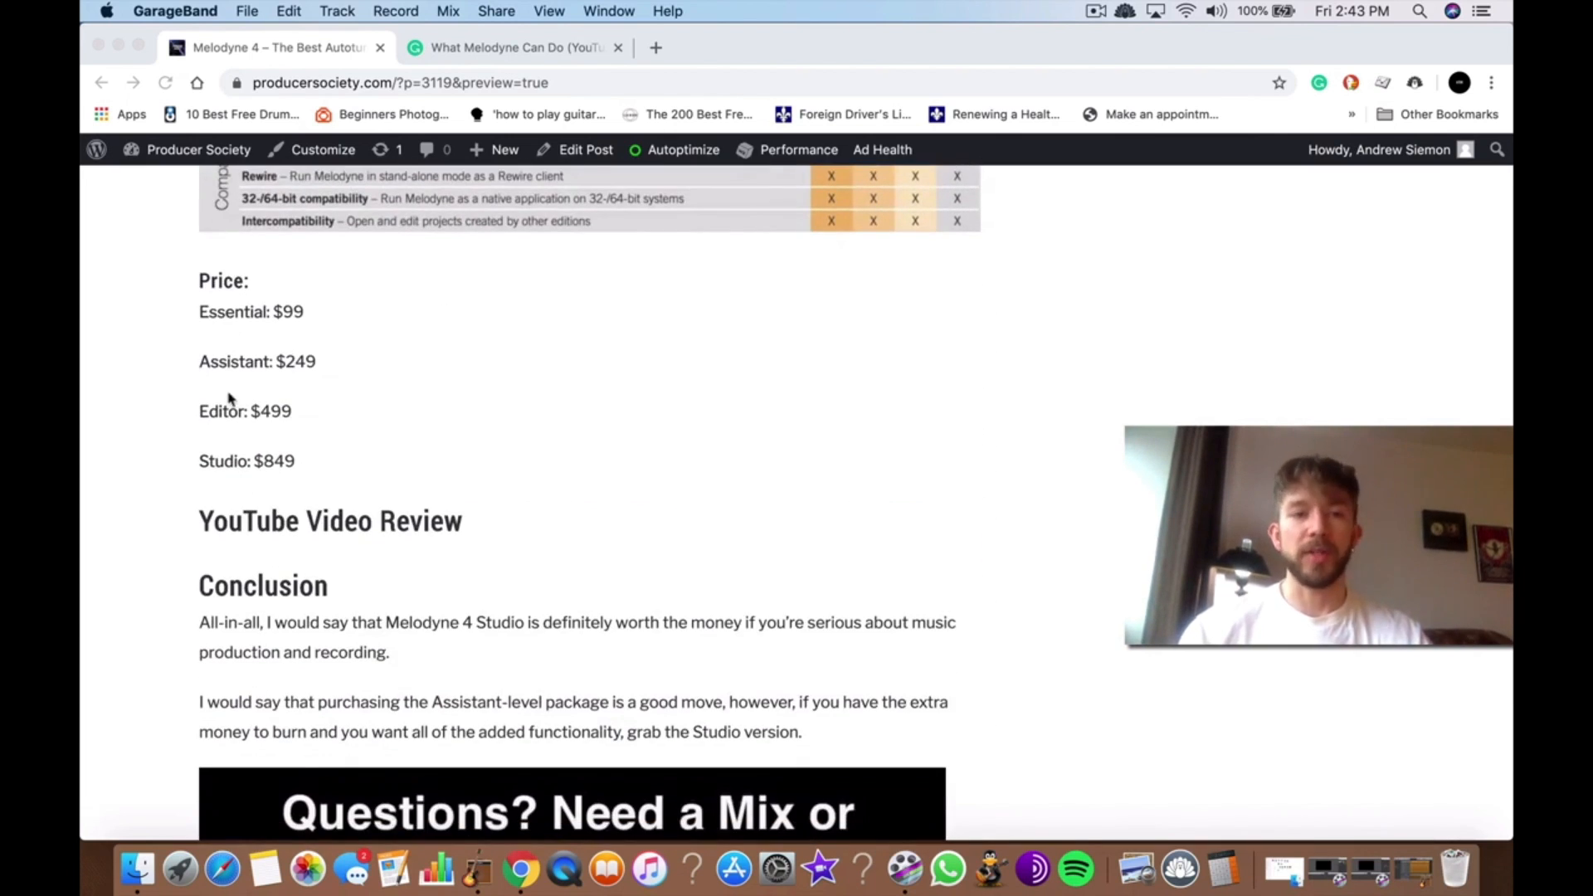
{"action": "scroll", "scroll_direction": "up", "scroll_amount": 3}
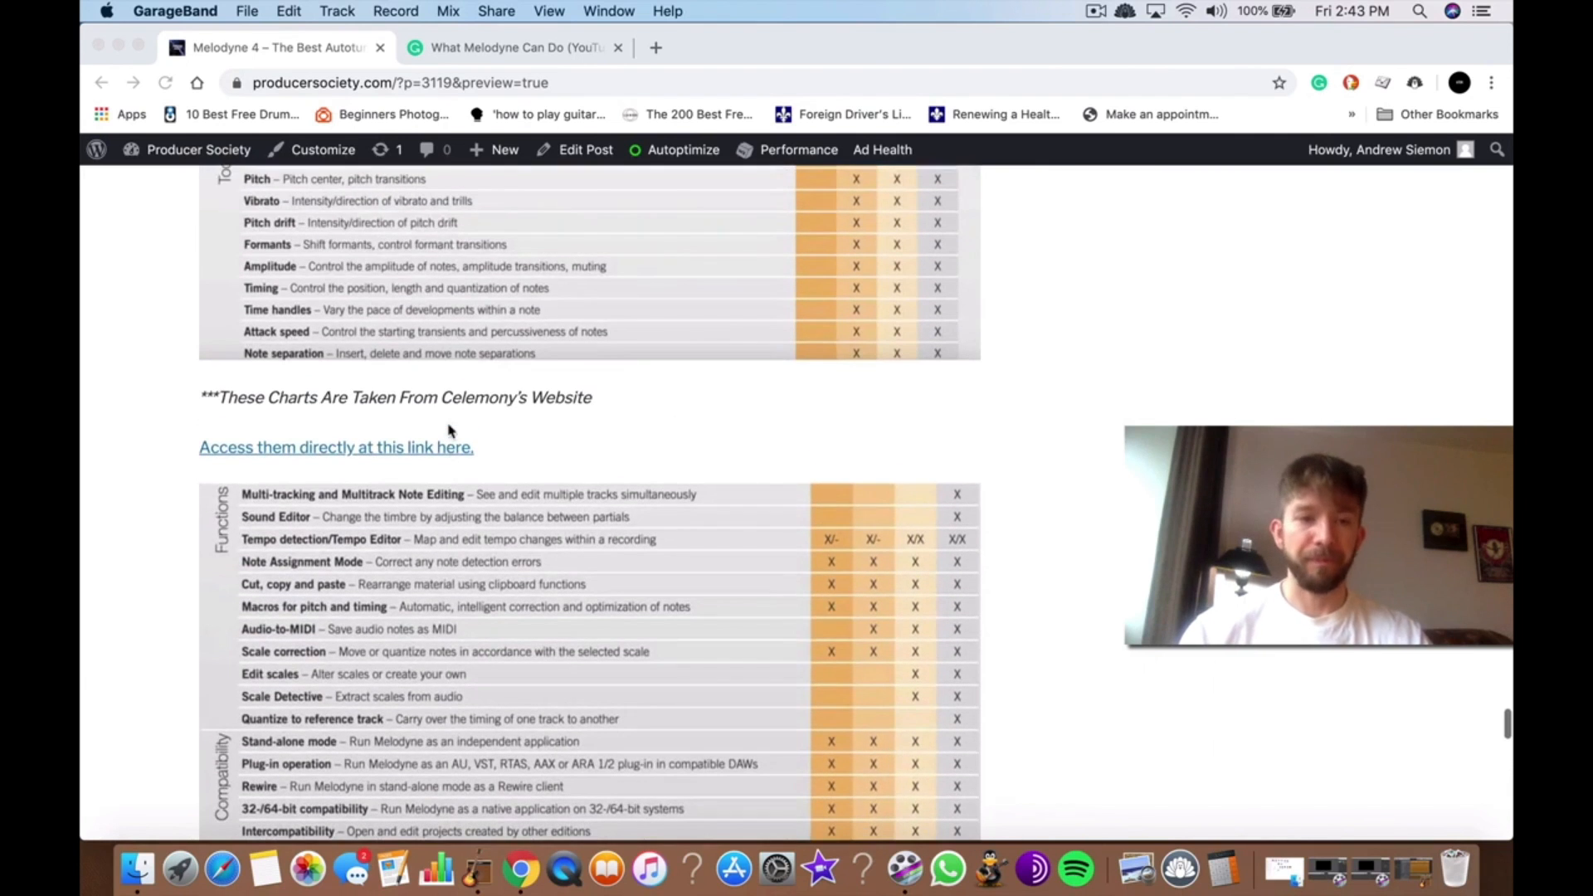
{"action": "scroll", "scroll_direction": "up", "scroll_amount": 3}
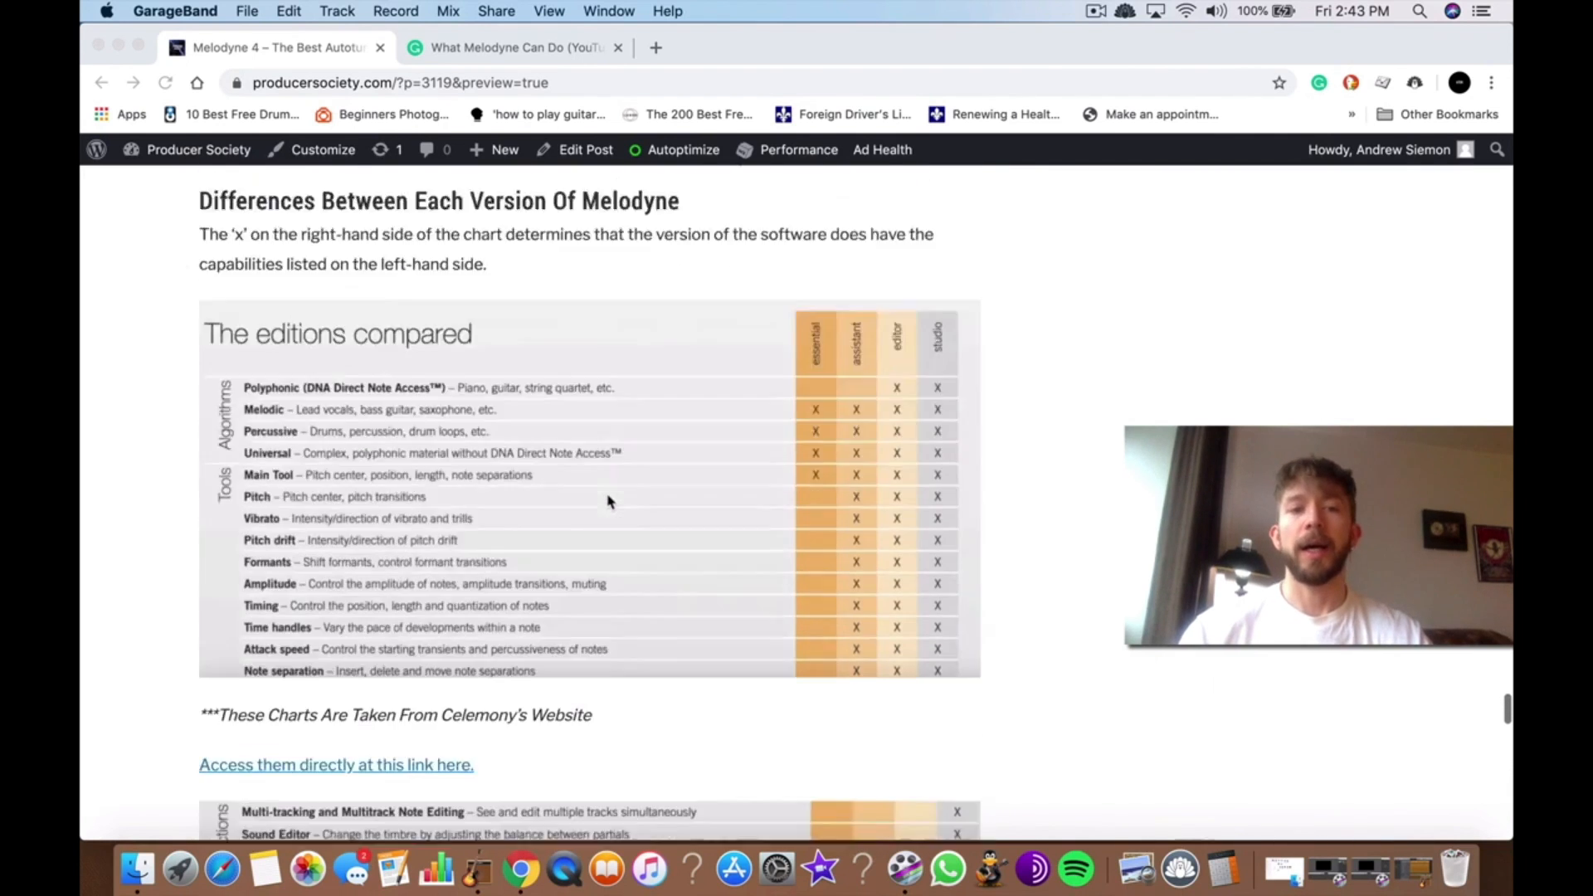
{"action": "scroll", "scroll_direction": "down", "scroll_amount": 3}
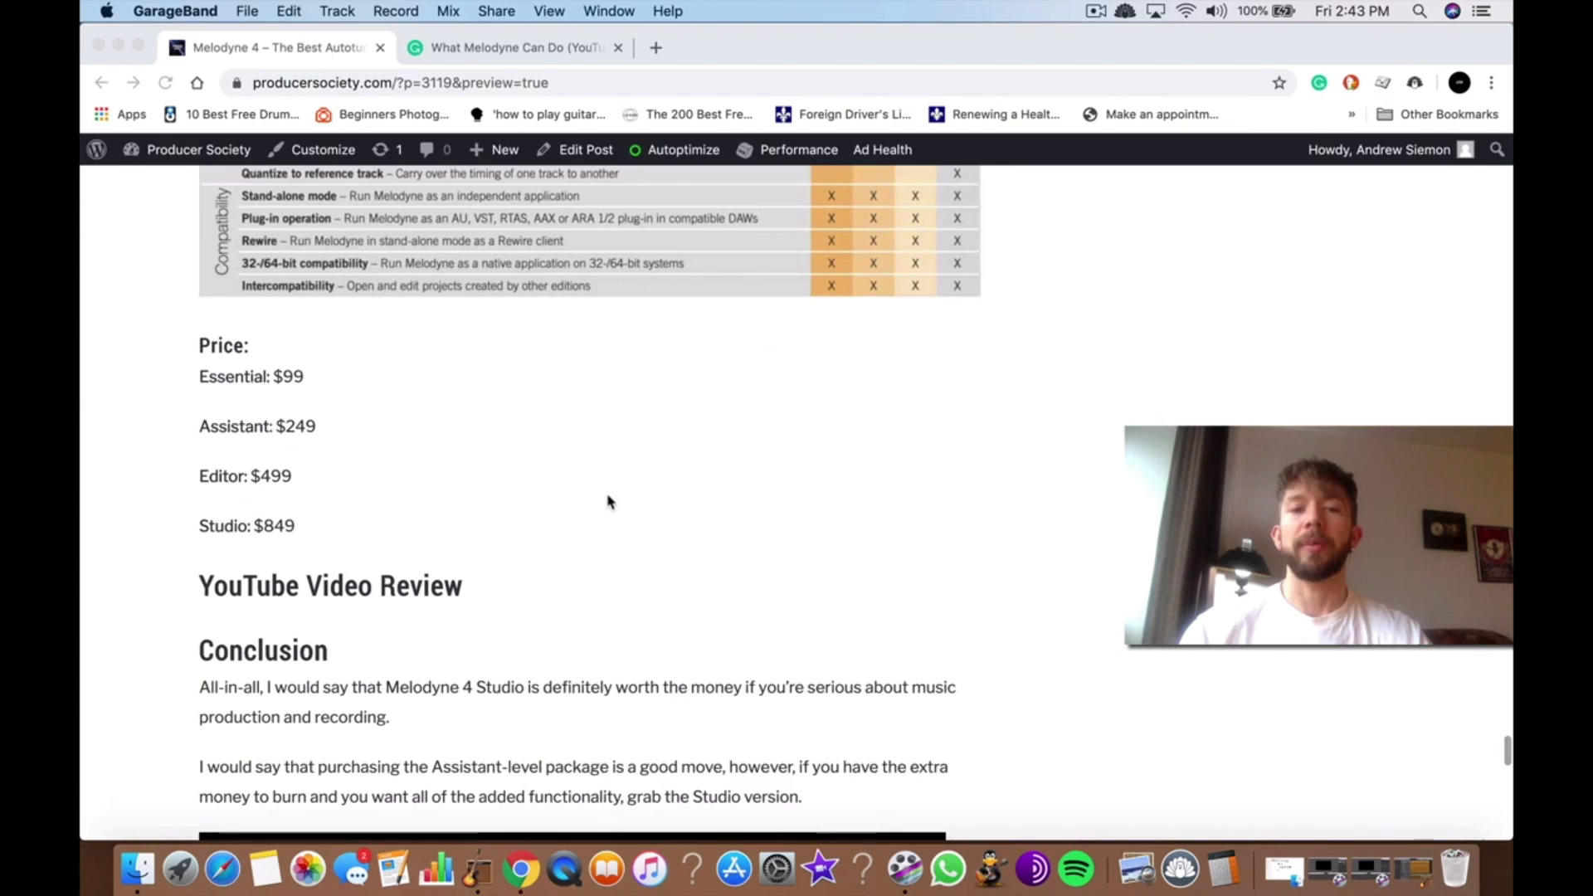
{"action": "scroll", "scroll_direction": "up", "scroll_amount": 3}
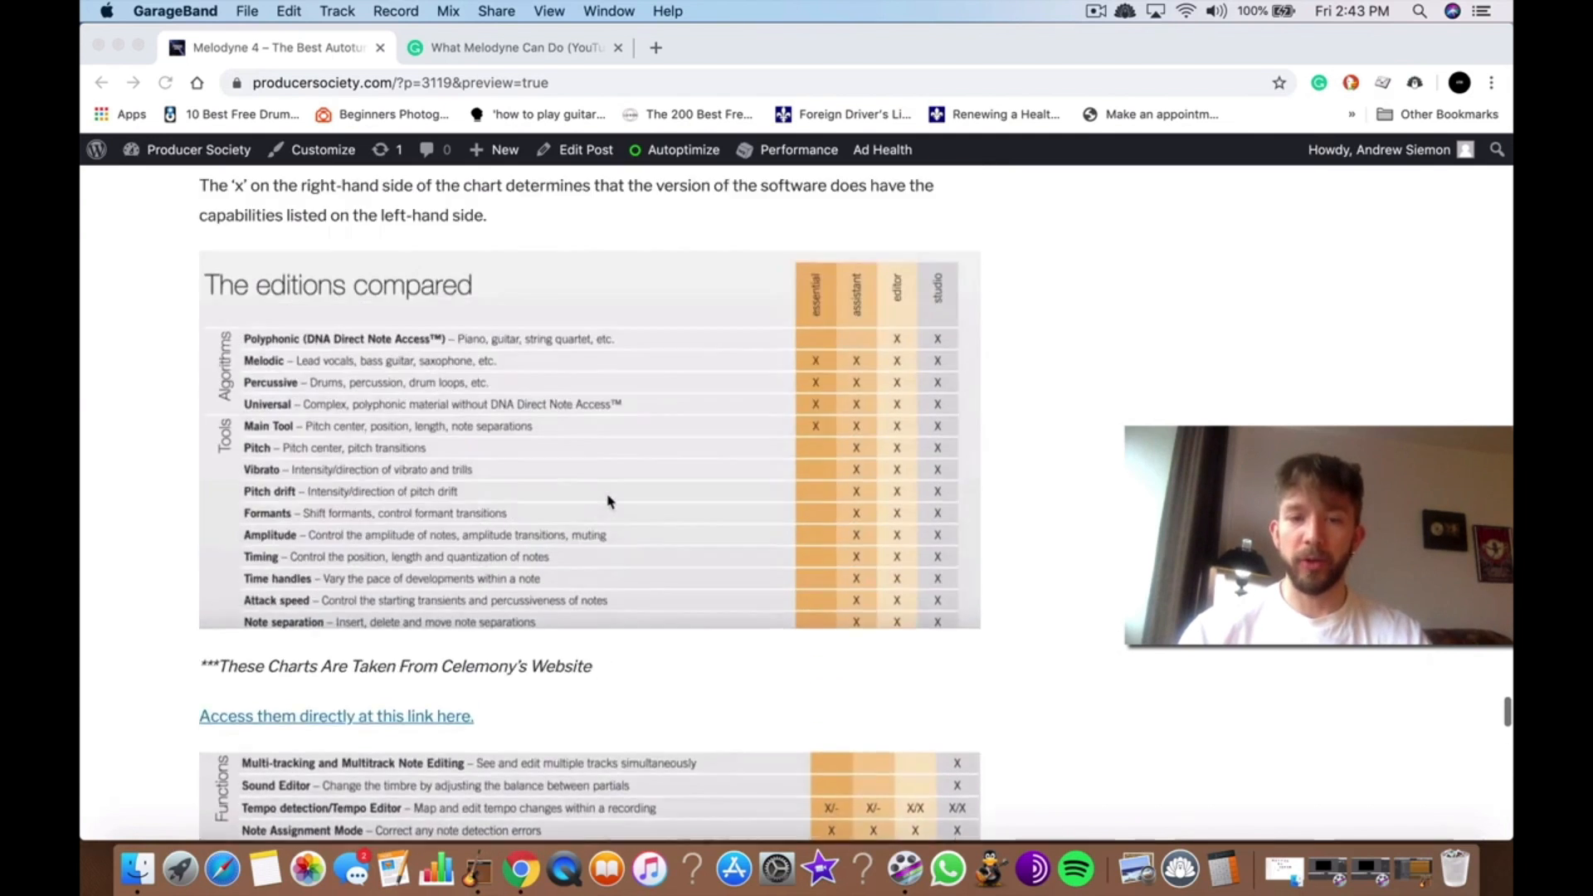
{"action": "scroll", "scroll_direction": "up", "scroll_amount": 3}
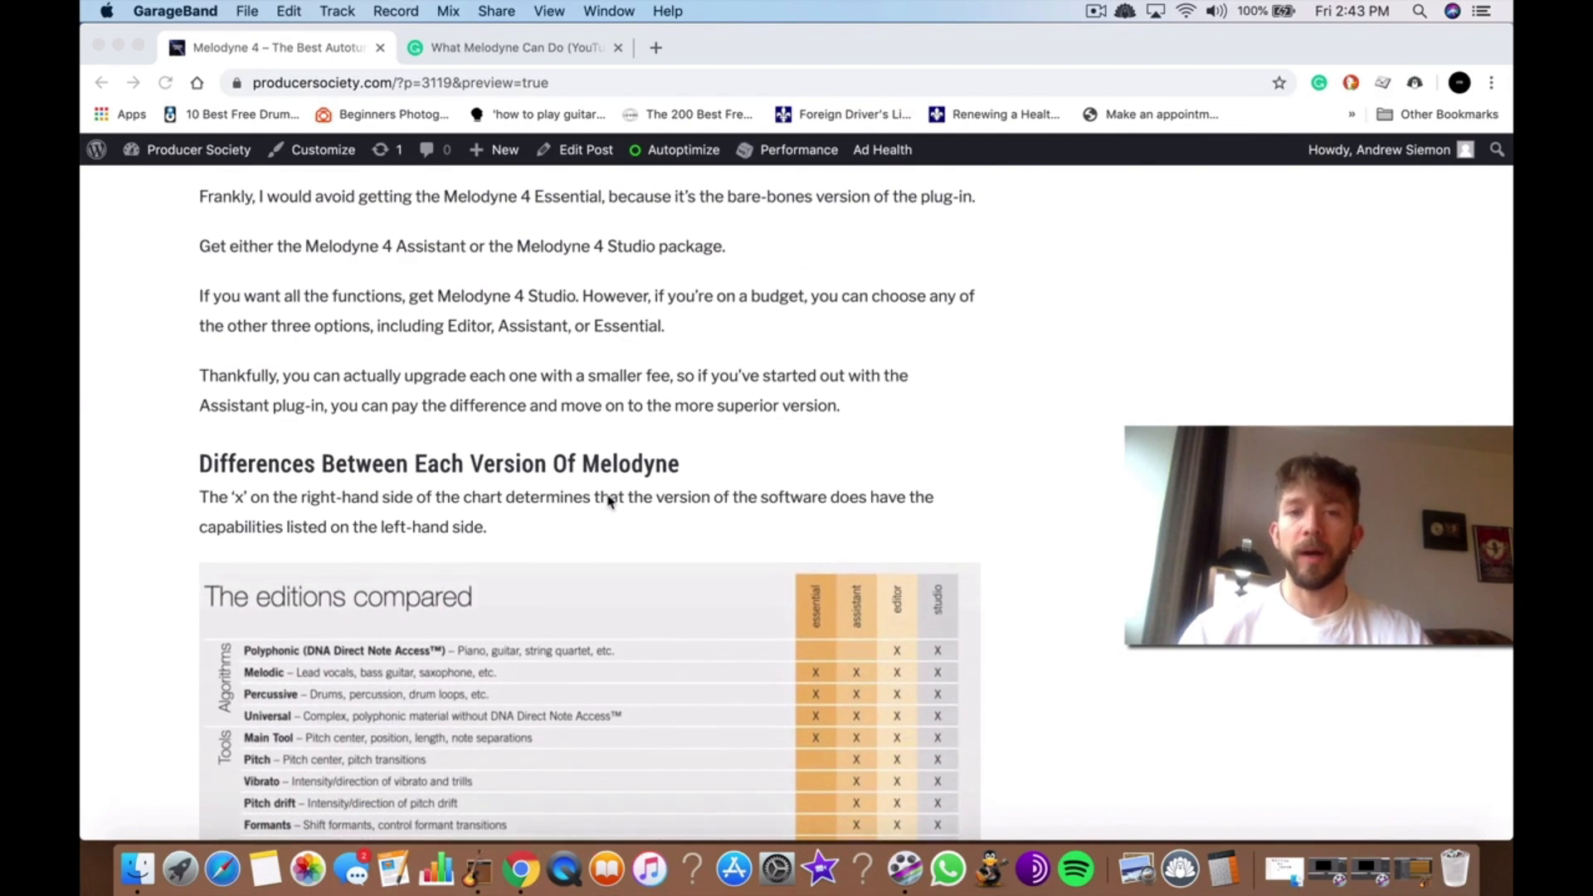
{"action": "scroll", "scroll_direction": "up", "scroll_amount": 3}
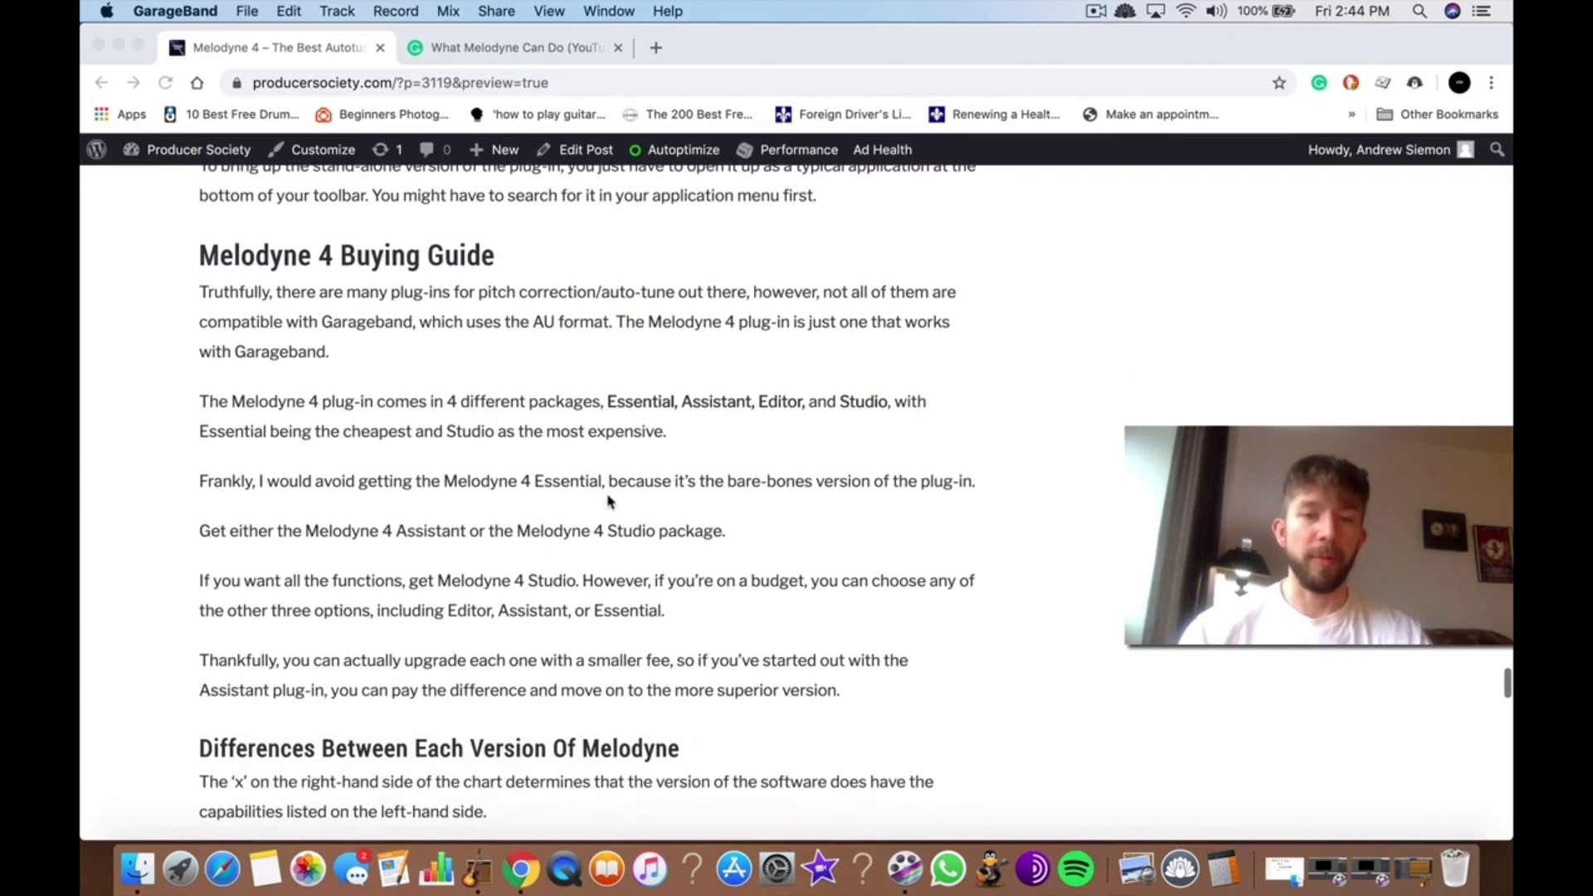
{"action": "scroll", "scroll_direction": "down", "scroll_amount": 3}
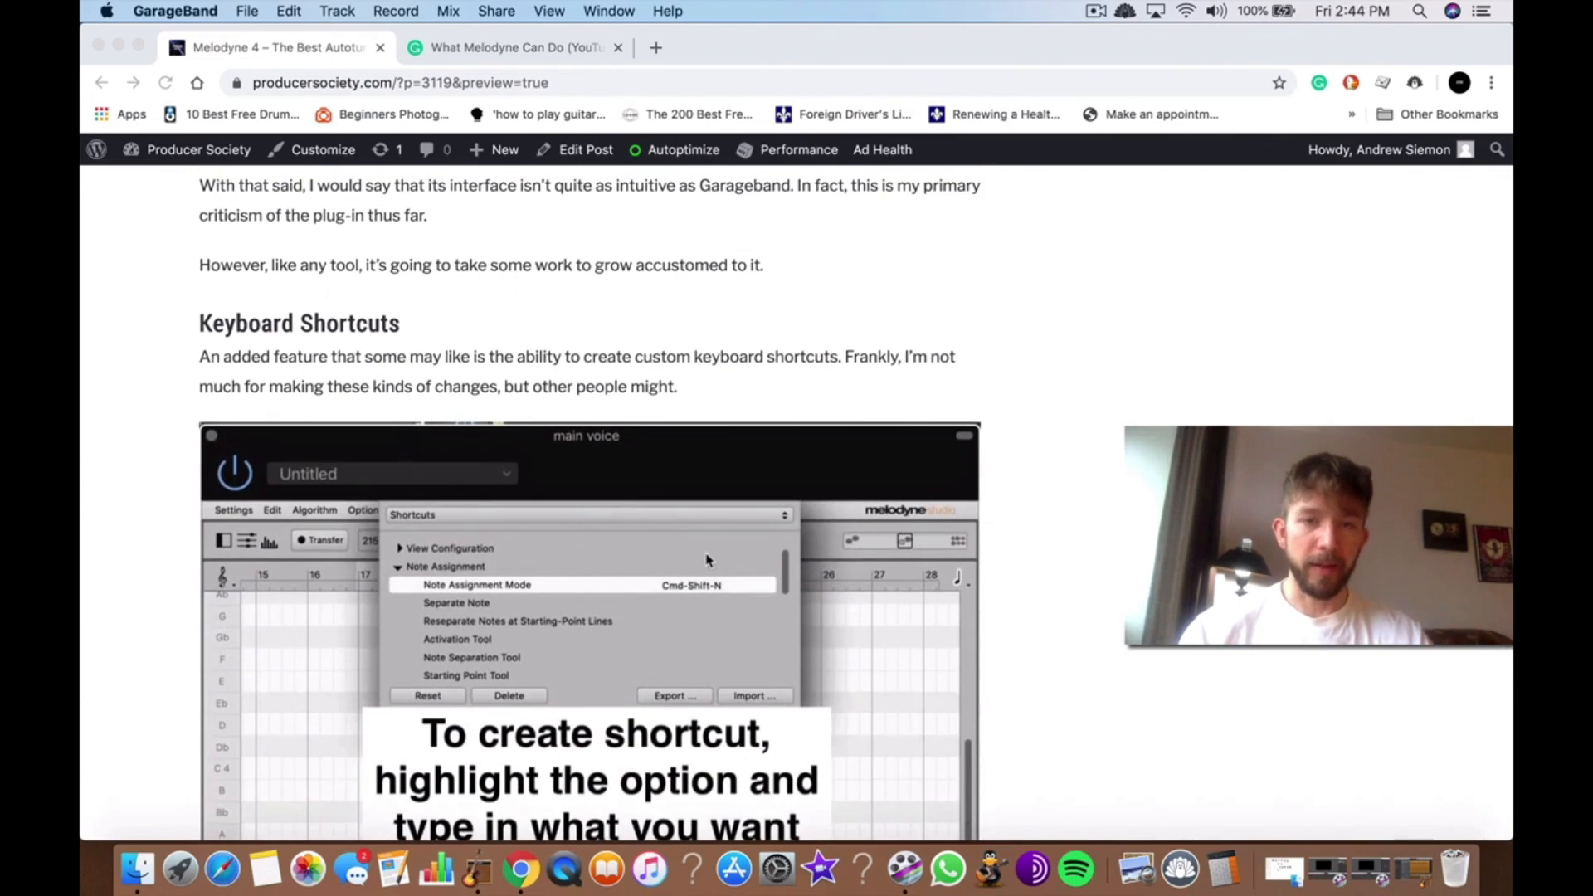
{"action": "scroll", "scroll_direction": "down", "scroll_amount": 3}
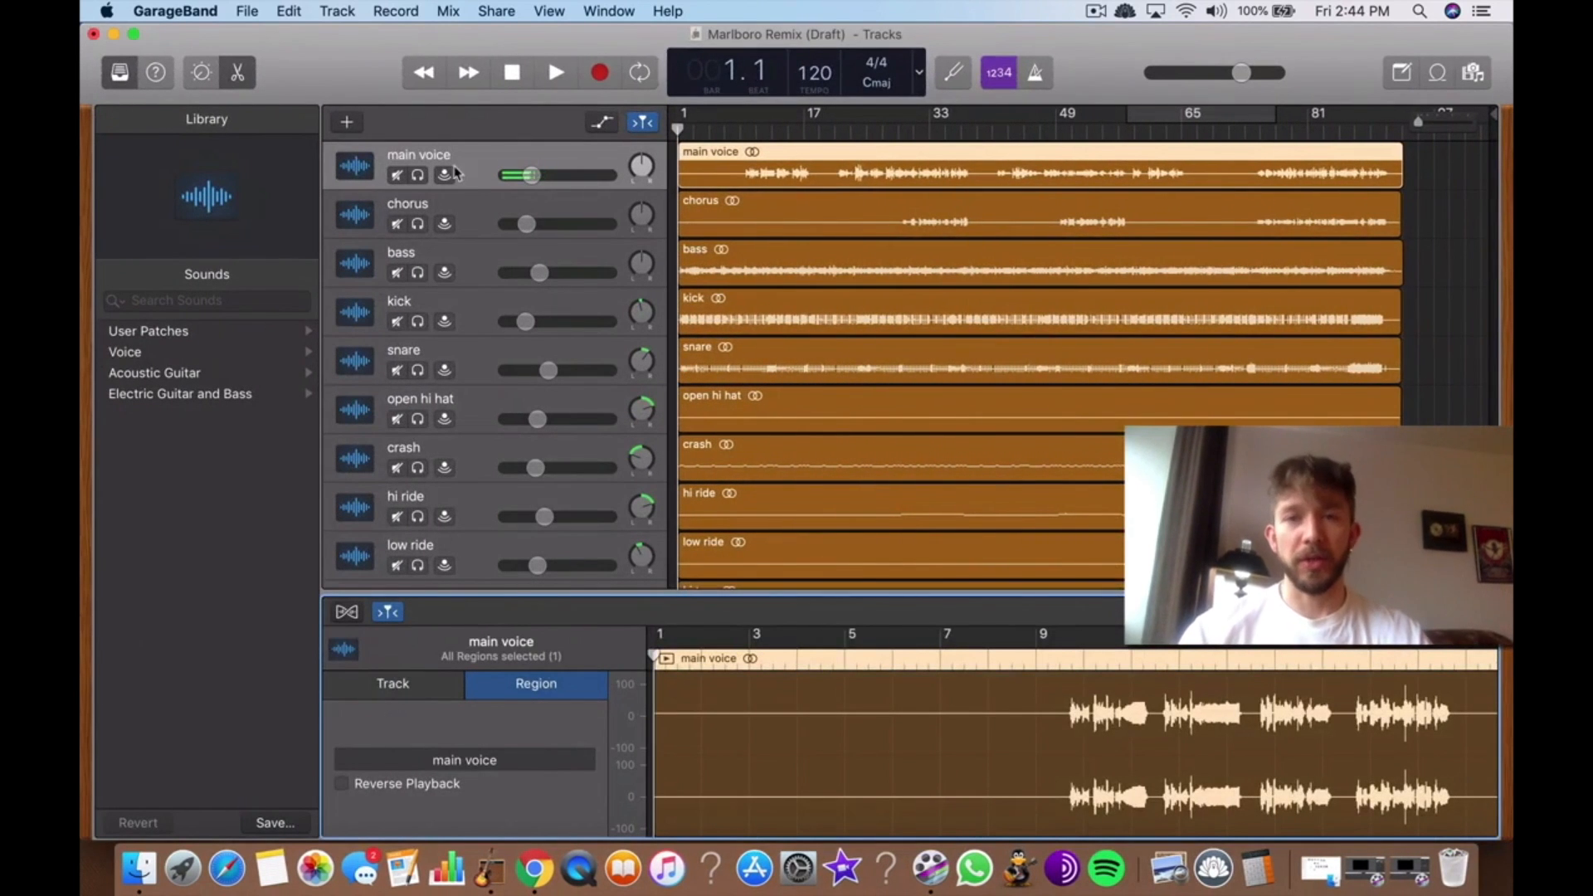
Step: Select the main voice track, reveal its plug-ins, and open the empty Melodyne plug-in
{"action": "left_click", "coordinate": [387, 610]}
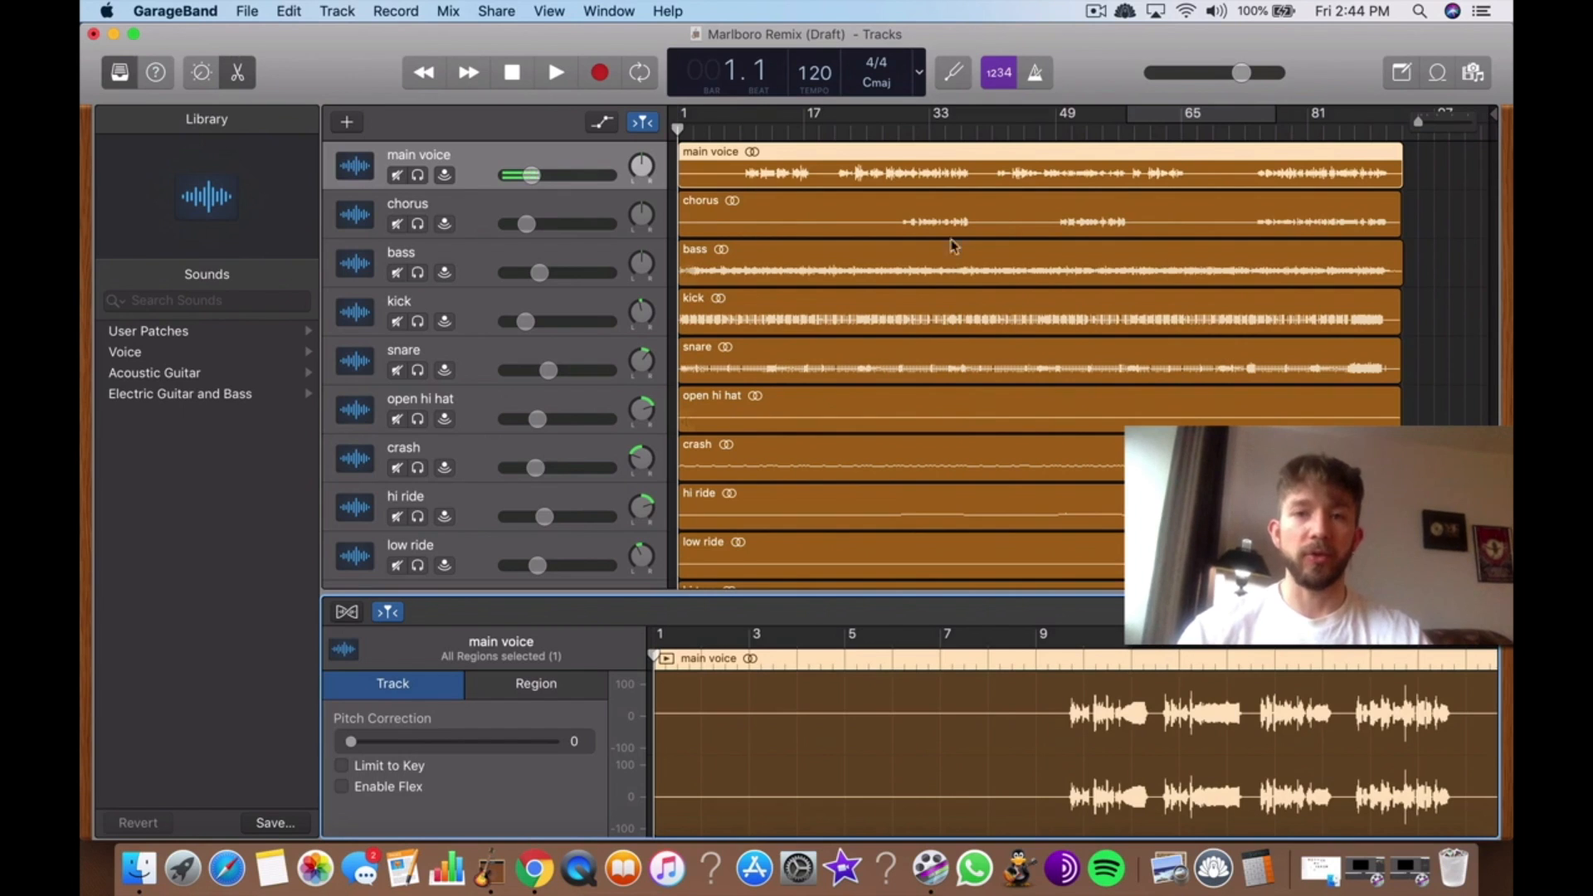
{"action": "left_click", "coordinate": [420, 595]}
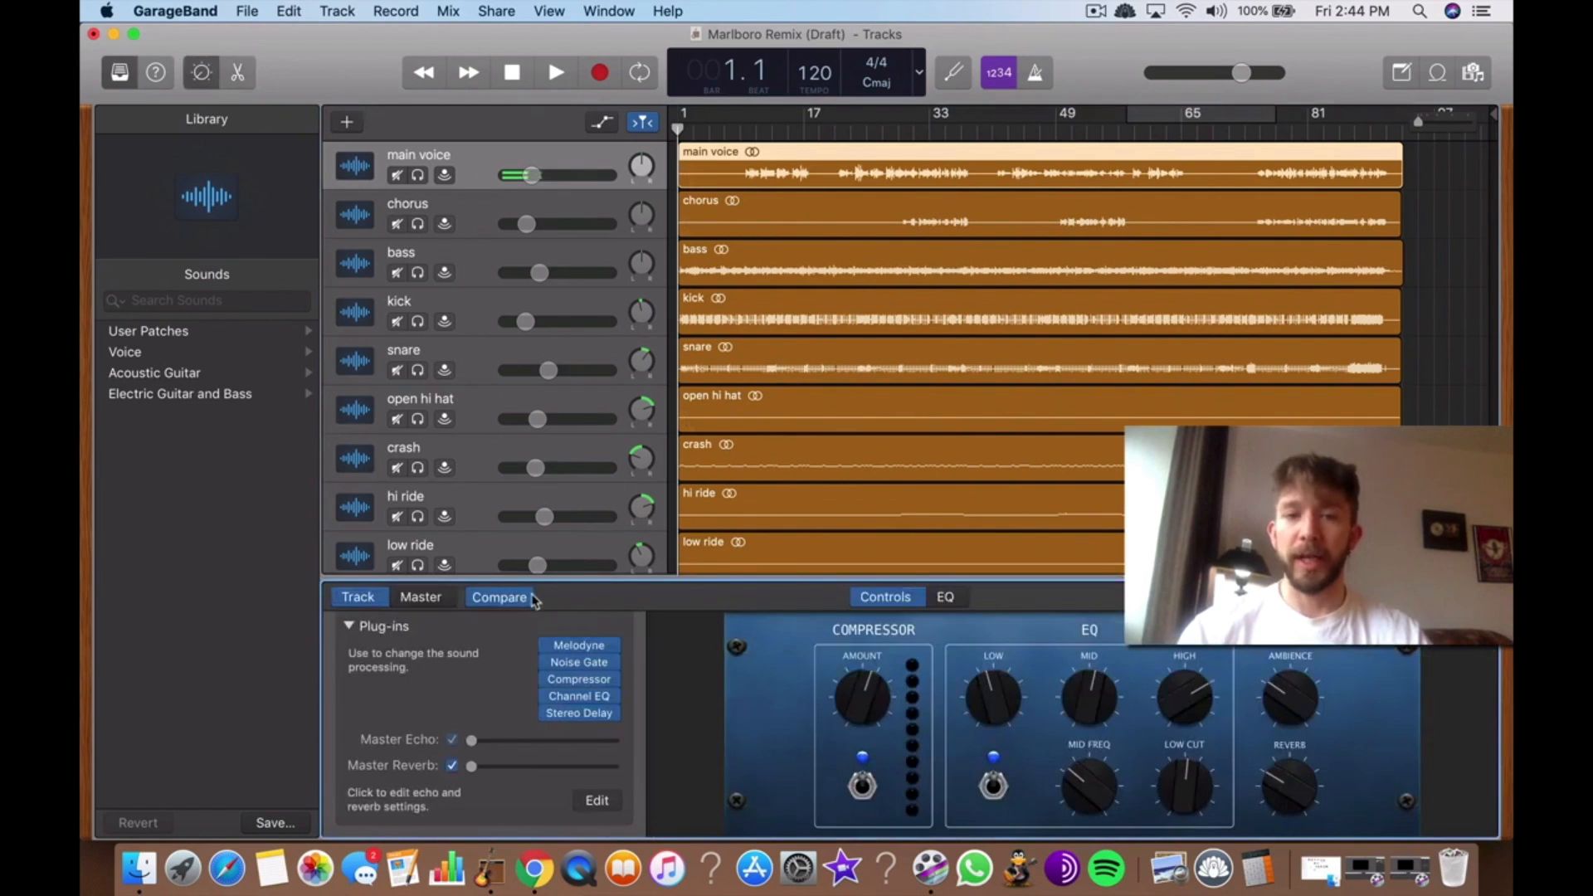
{"action": "left_click", "coordinate": [578, 646]}
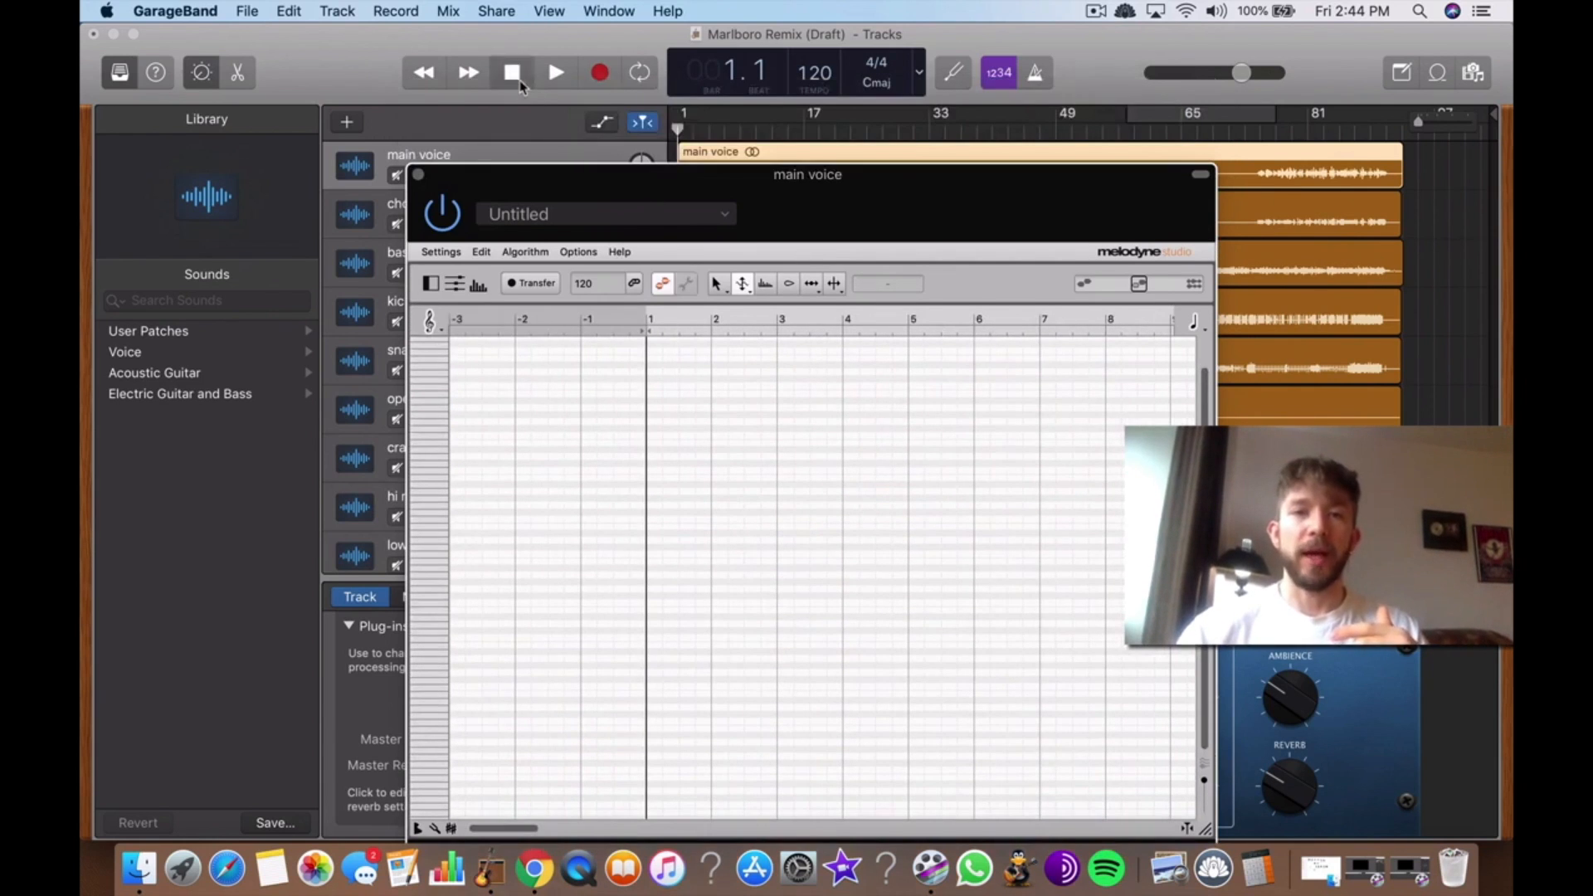
{"action": "mouse_move", "coordinate": [851, 219]}
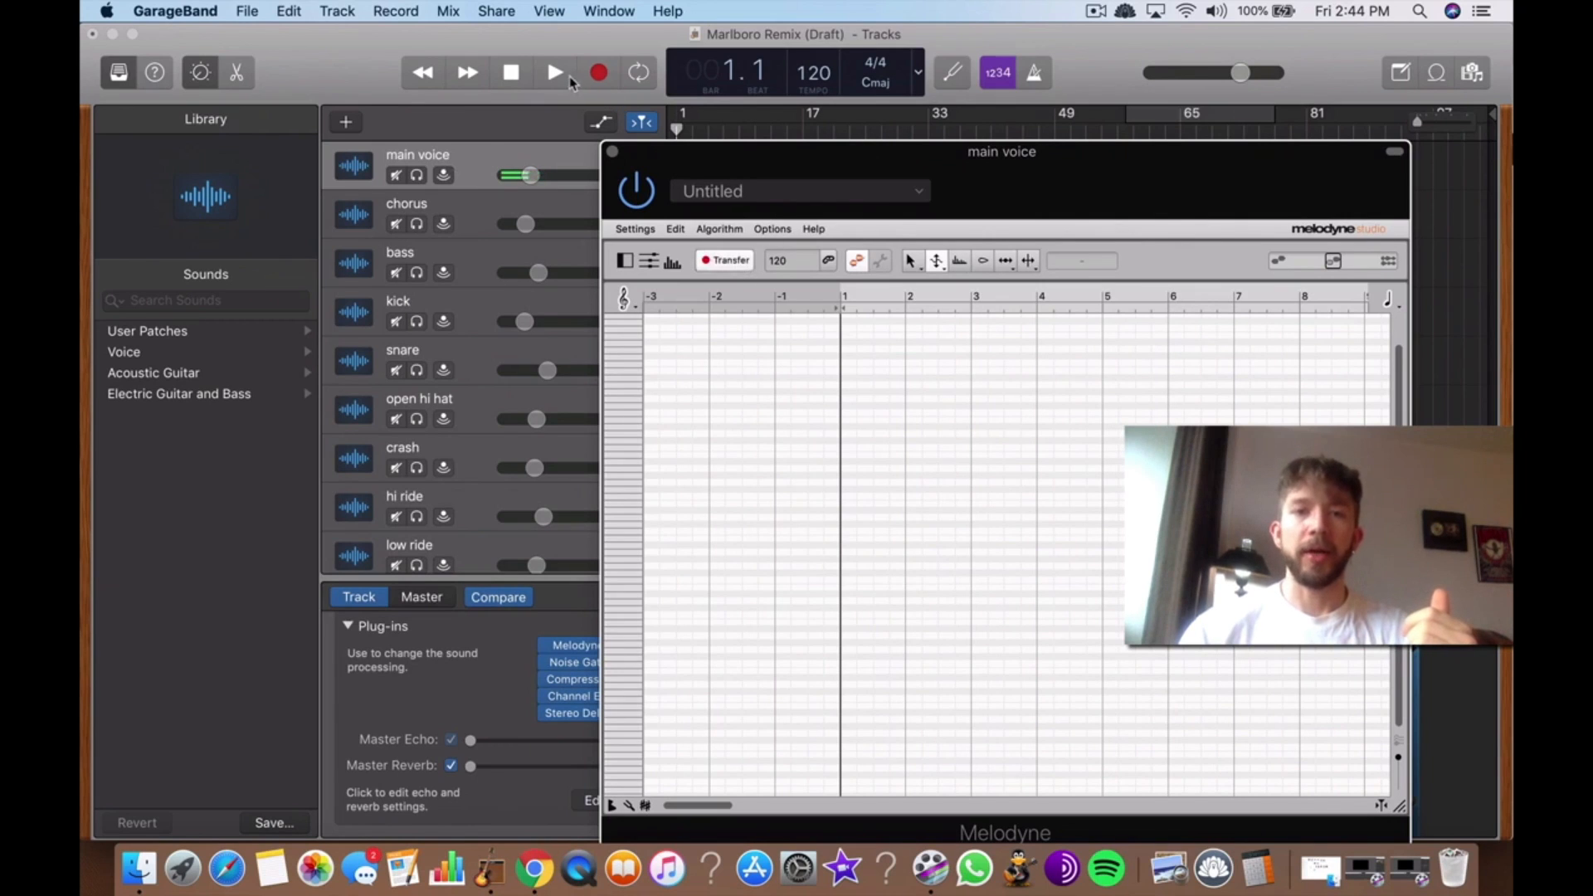
Step: Play the song in GarageBand so Melodyne captures the main voice as blobs, then stop playback
{"action": "left_click", "coordinate": [554, 71]}
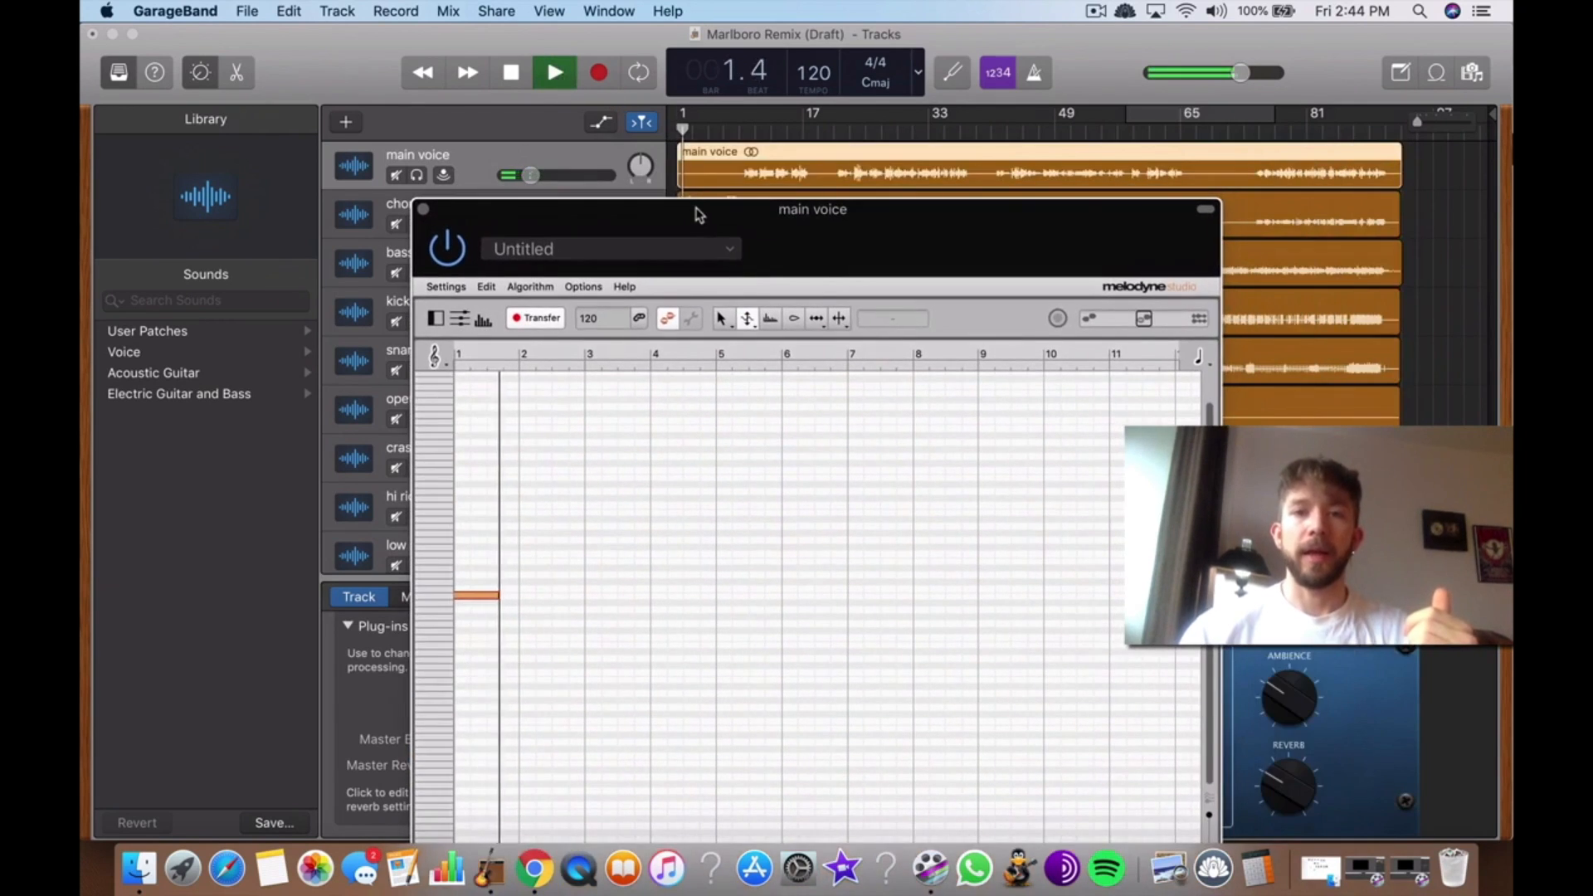
{"action": "left_click", "coordinate": [535, 317]}
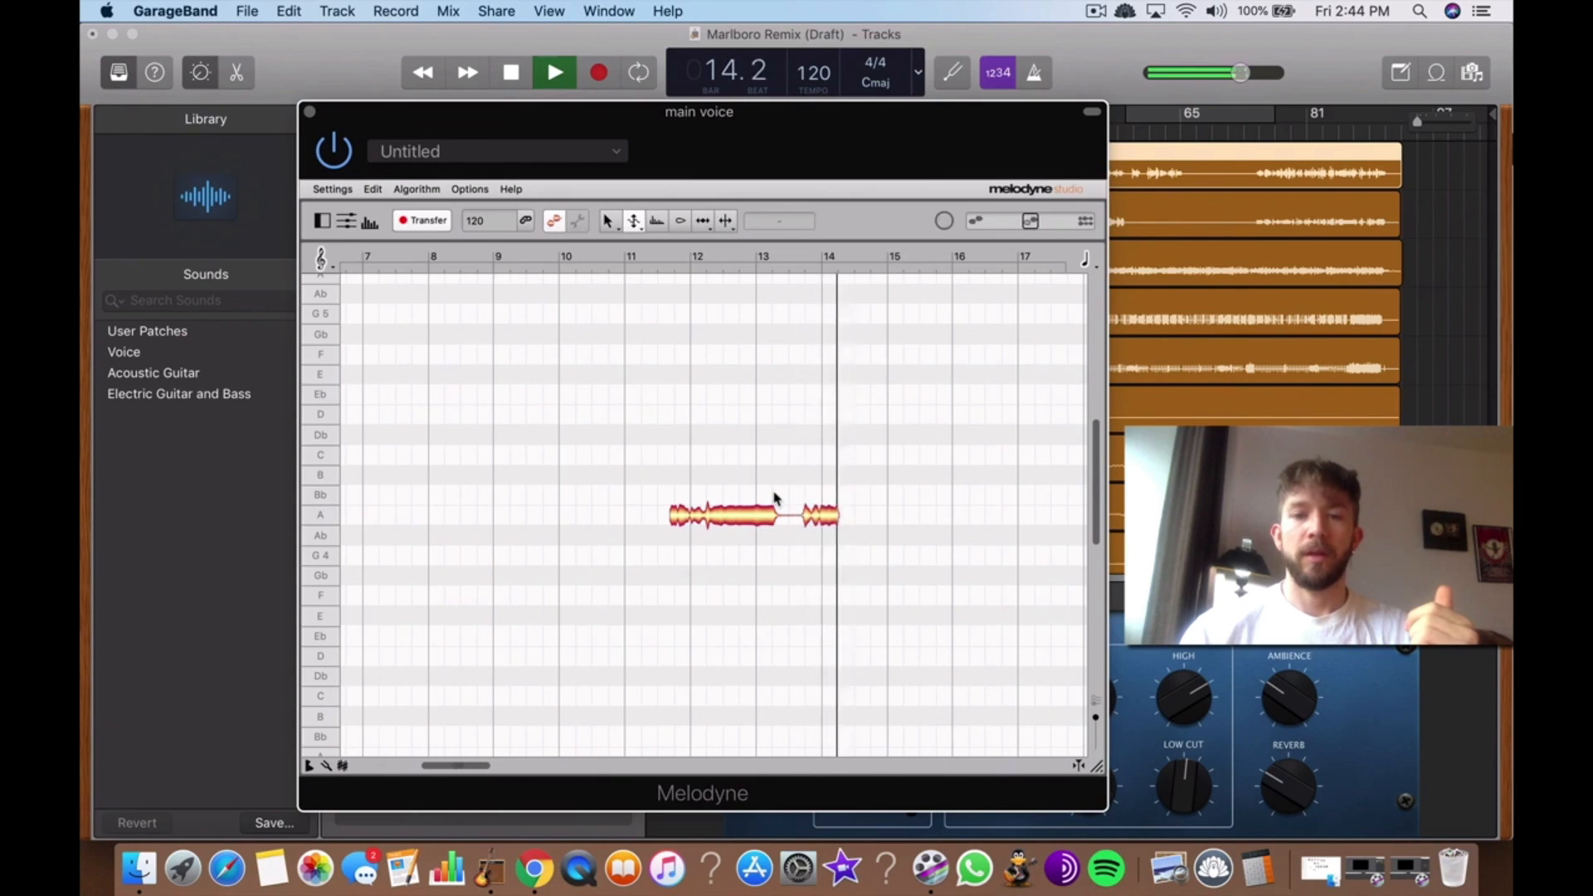
{"action": "left_click", "coordinate": [554, 71]}
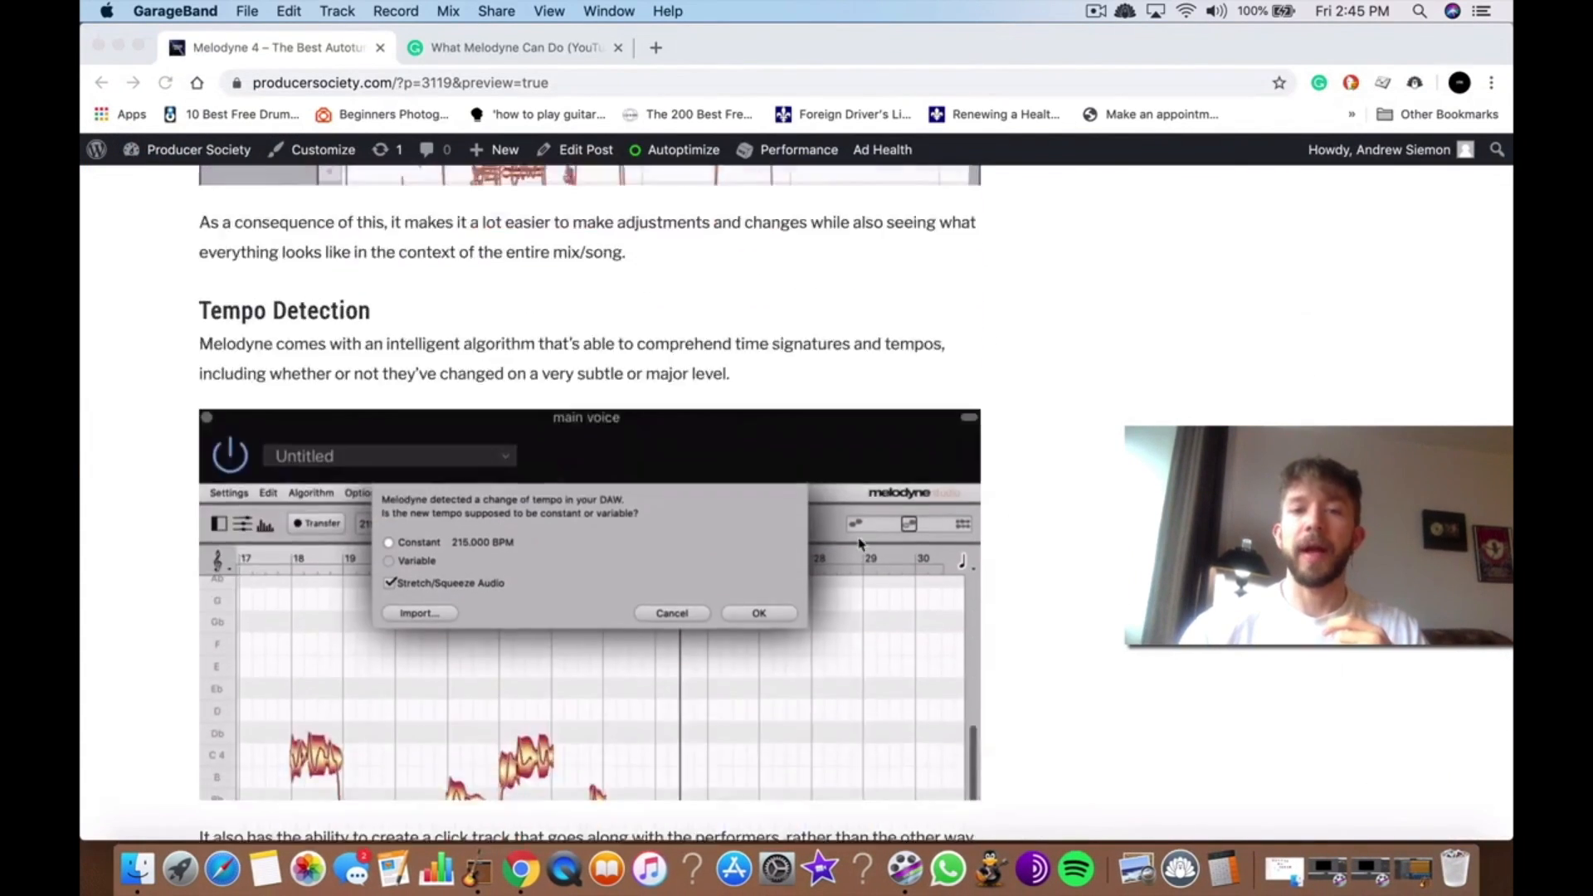
Step: Scroll the review post down to its Keyboard Shortcuts section
{"action": "scroll", "scroll_direction": "down", "scroll_amount": 3}
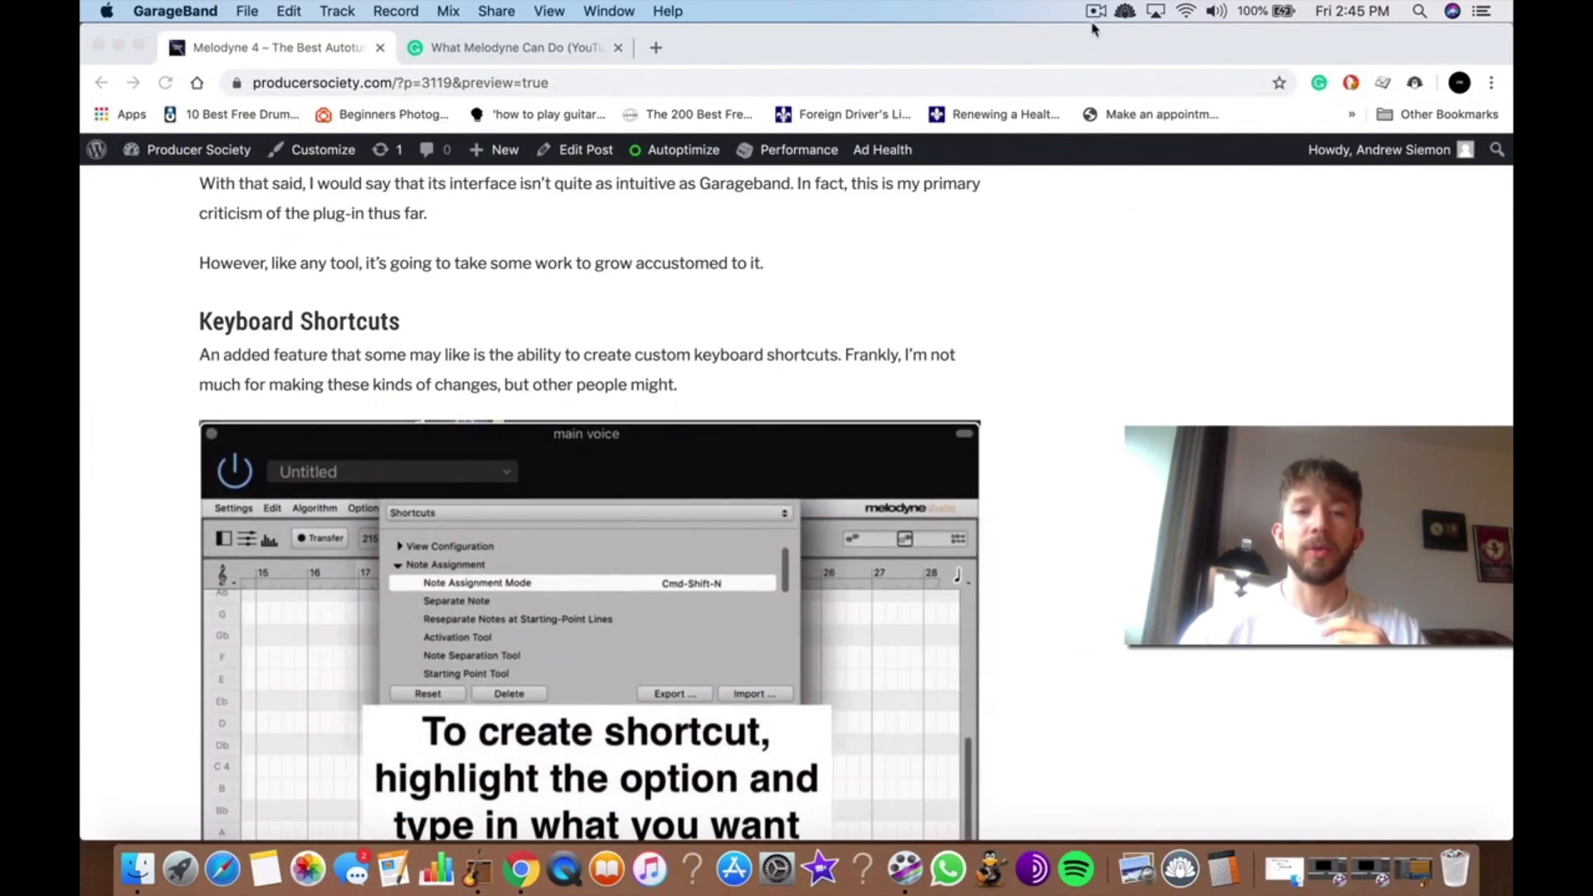